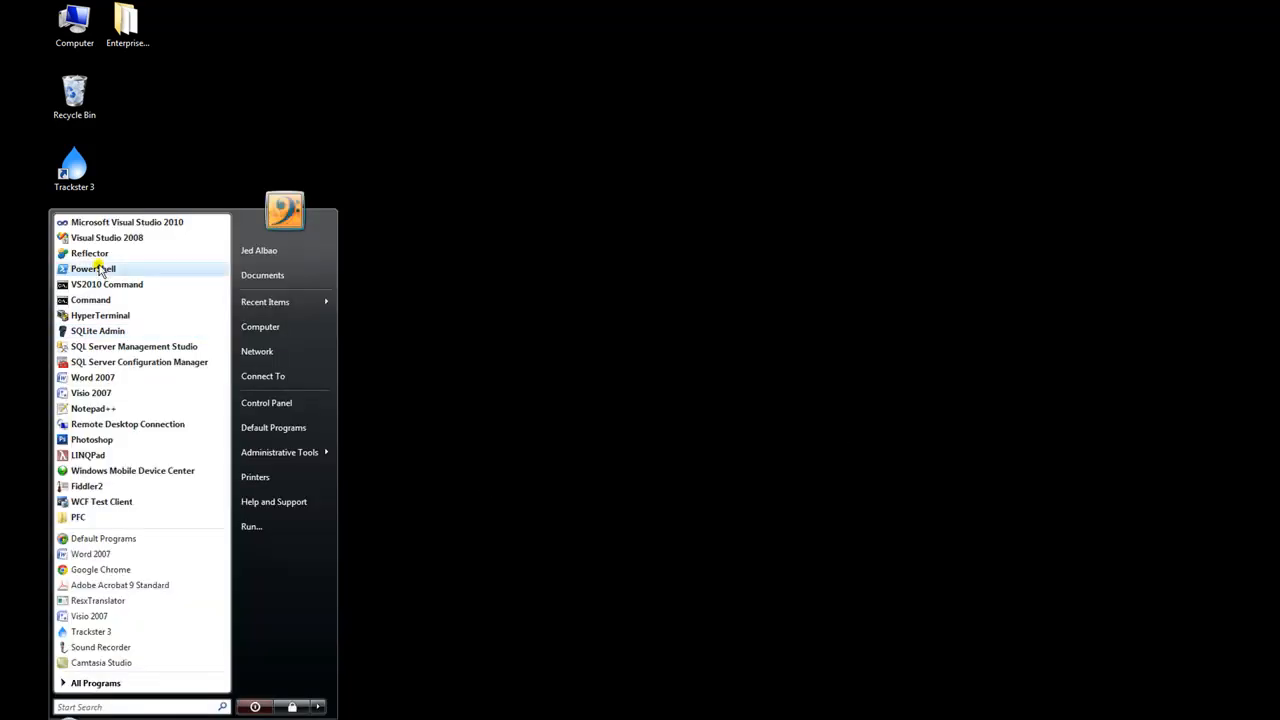
Step: Launch Microsoft Visual Studio 2010 from the Start menu
{"action": "left_click", "coordinate": [127, 221]}
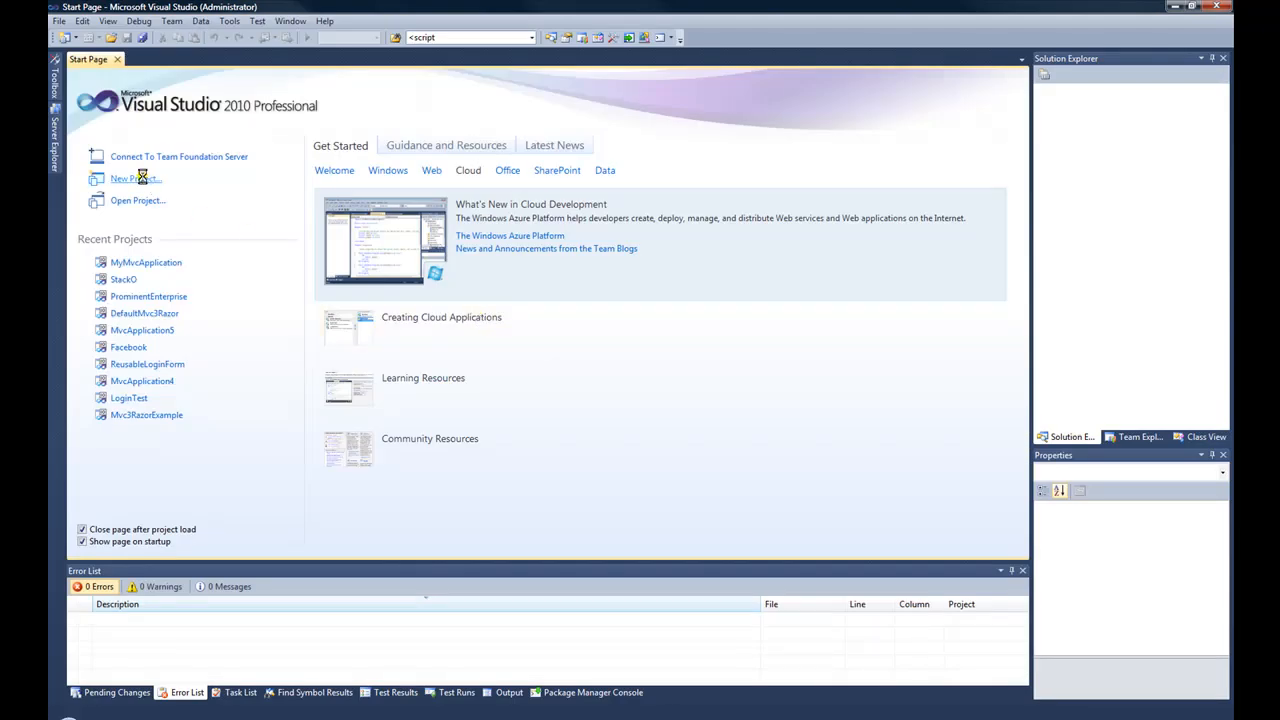
Step: Start a new project and pick the Visual C# Web ASP.NET MVC 3 Web Application template
{"action": "left_click", "coordinate": [135, 178]}
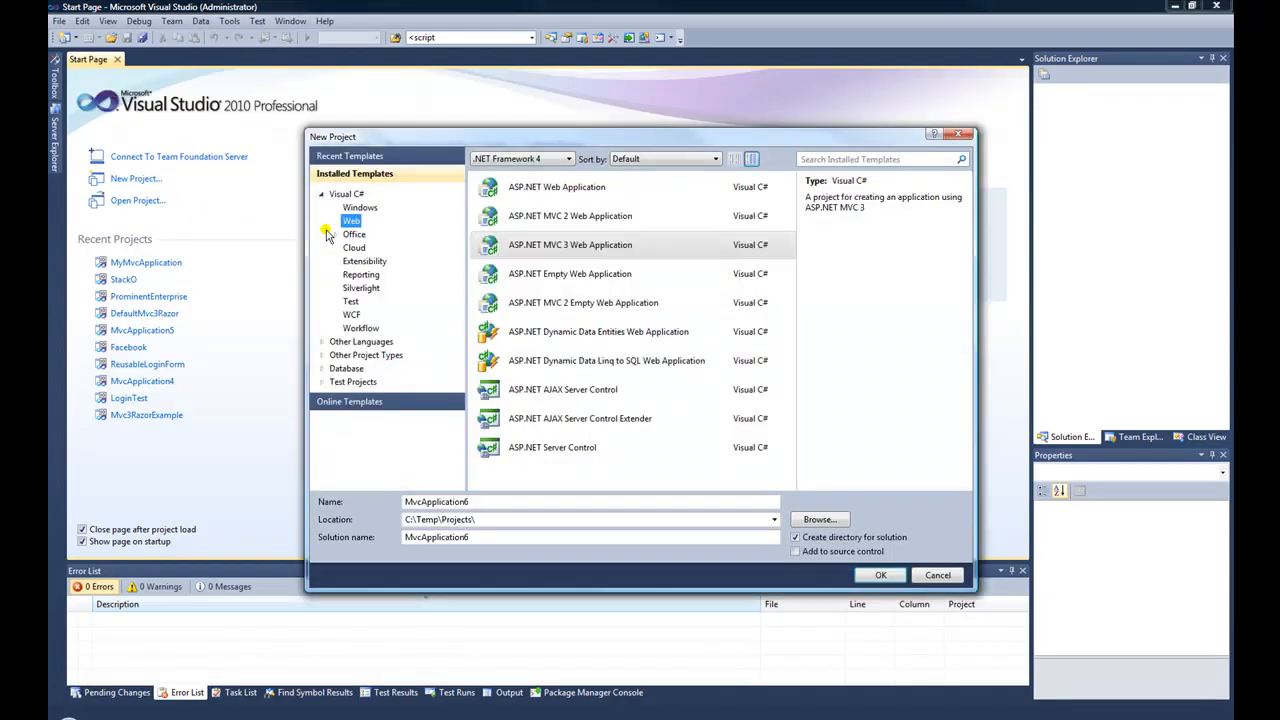
{"action": "left_click", "coordinate": [570, 244]}
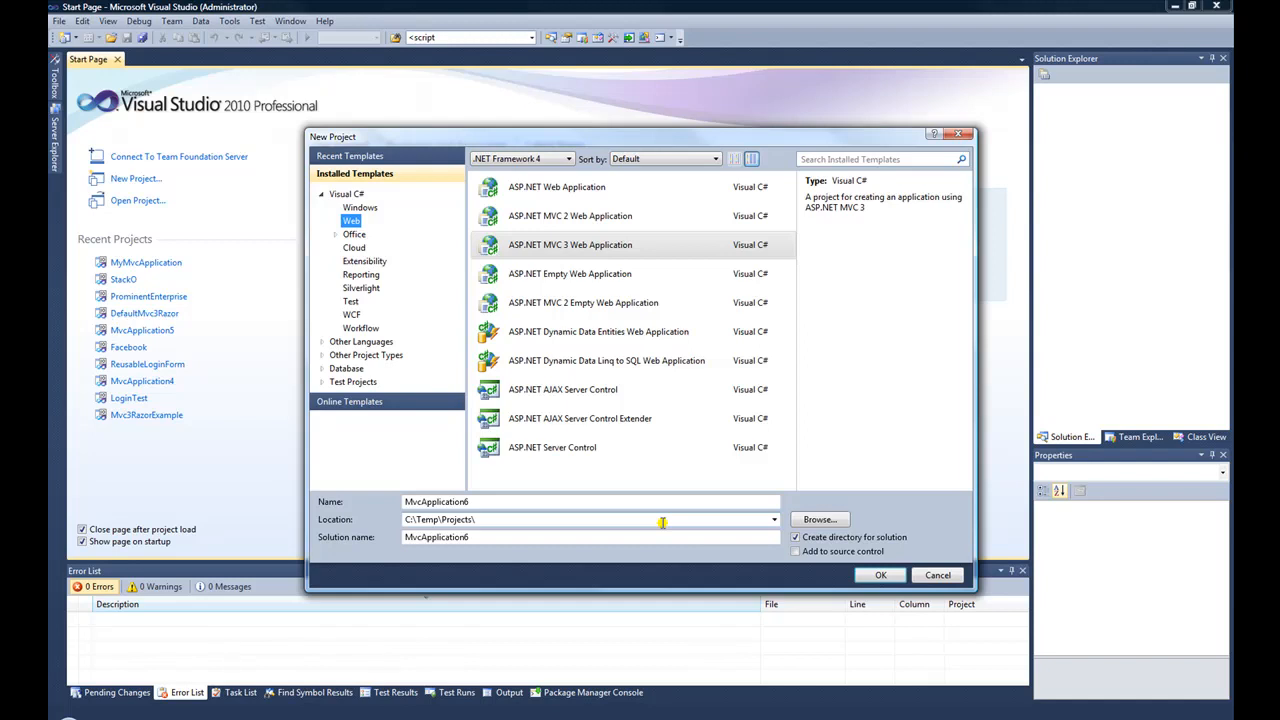
{"action": "mouse_move", "coordinate": [805, 590]}
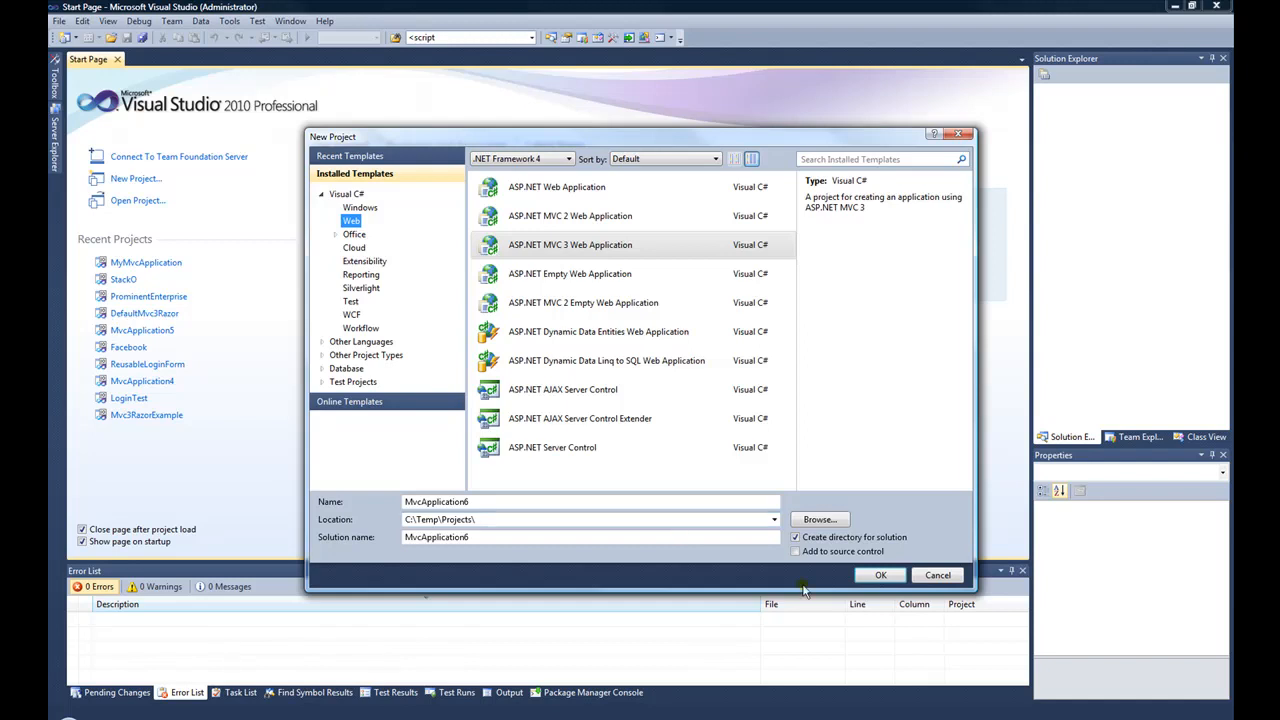
{"action": "mouse_move", "coordinate": [808, 583]}
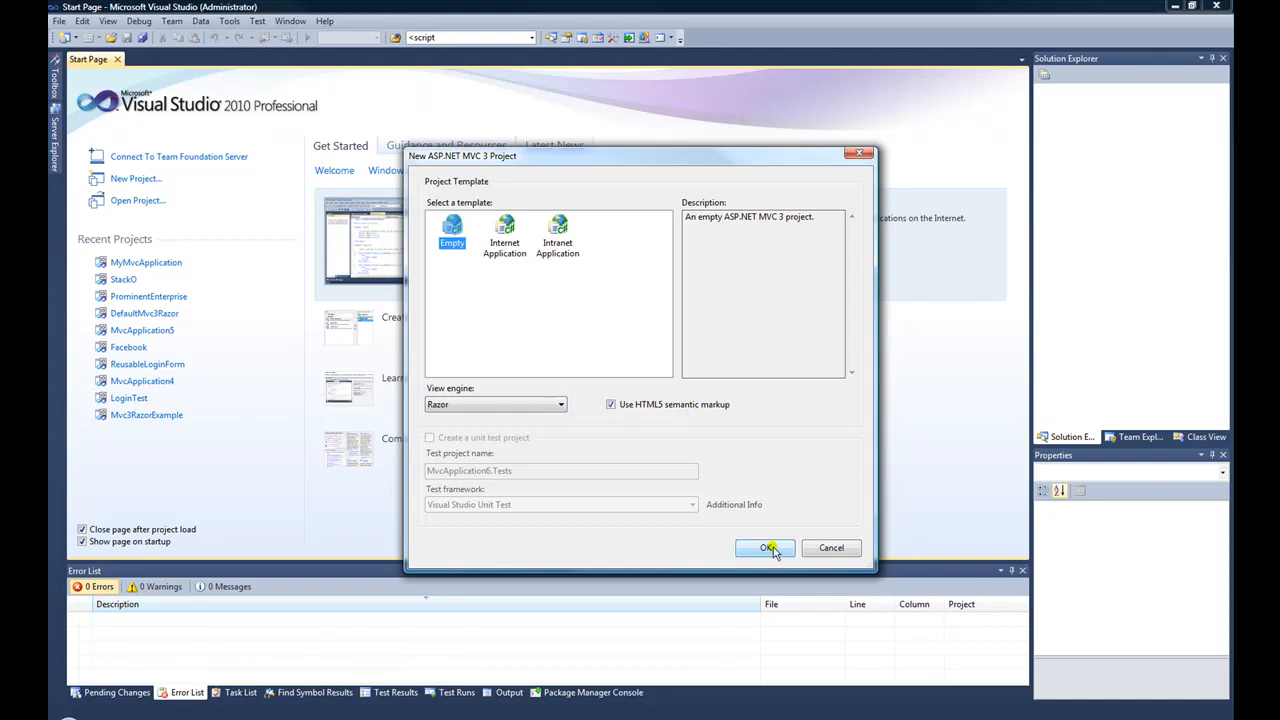
Step: Create MvcApplication6 with the Empty template and Razor view engine
{"action": "left_click", "coordinate": [765, 547]}
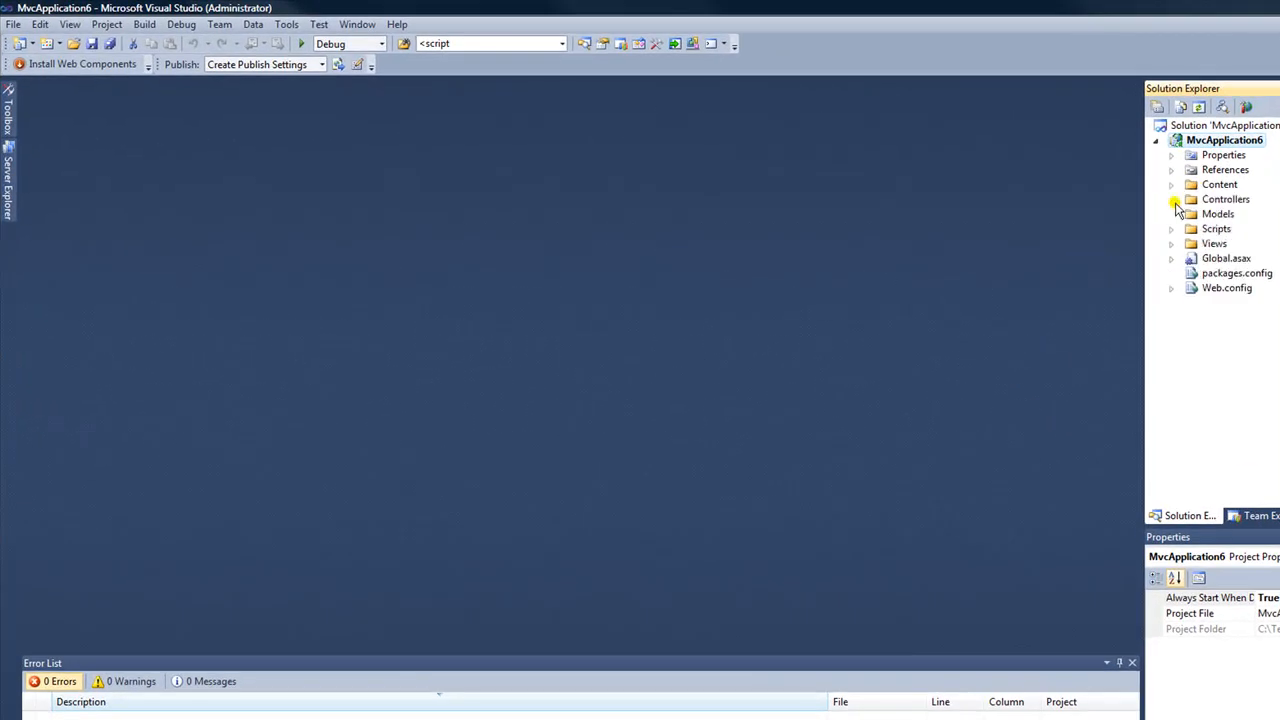
Step: Add an empty homeController to the Controllers folder
{"action": "right_click", "coordinate": [1225, 199]}
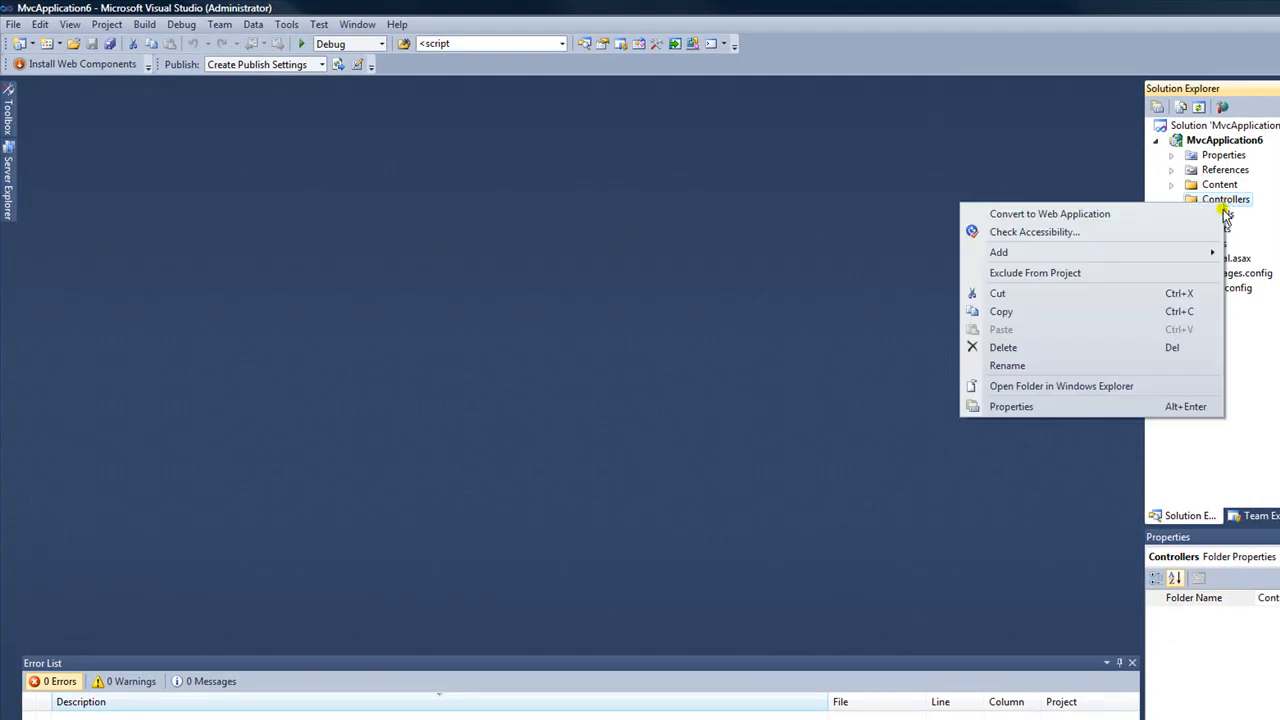
{"action": "left_click", "coordinate": [918, 250]}
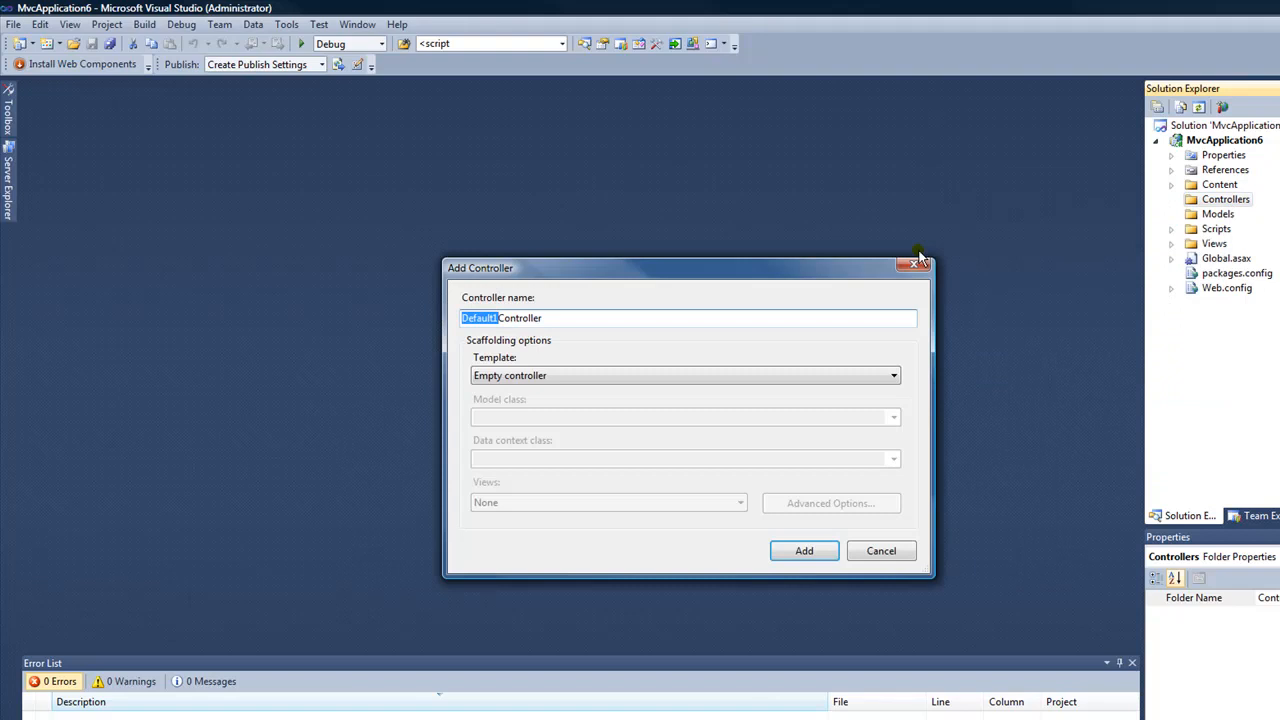
{"action": "left_click", "coordinate": [911, 263]}
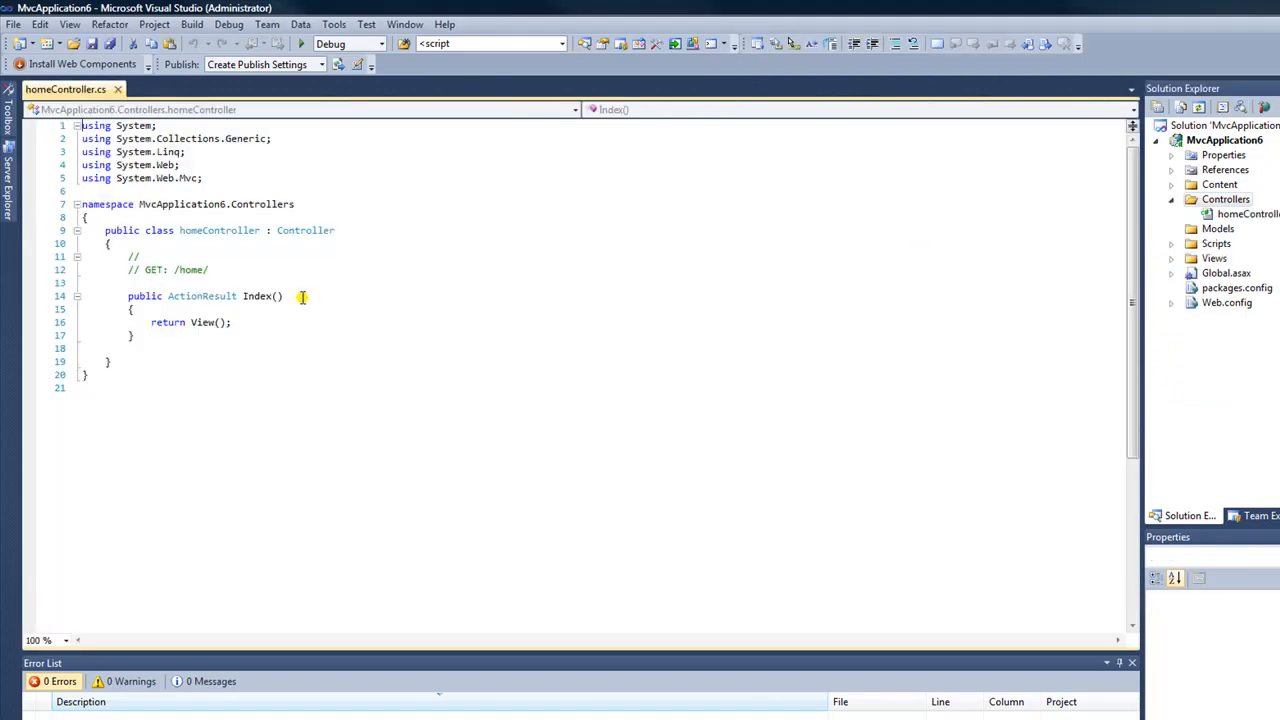
Step: Add a Razor view named Index for the Index action
{"action": "right_click", "coordinate": [275, 305]}
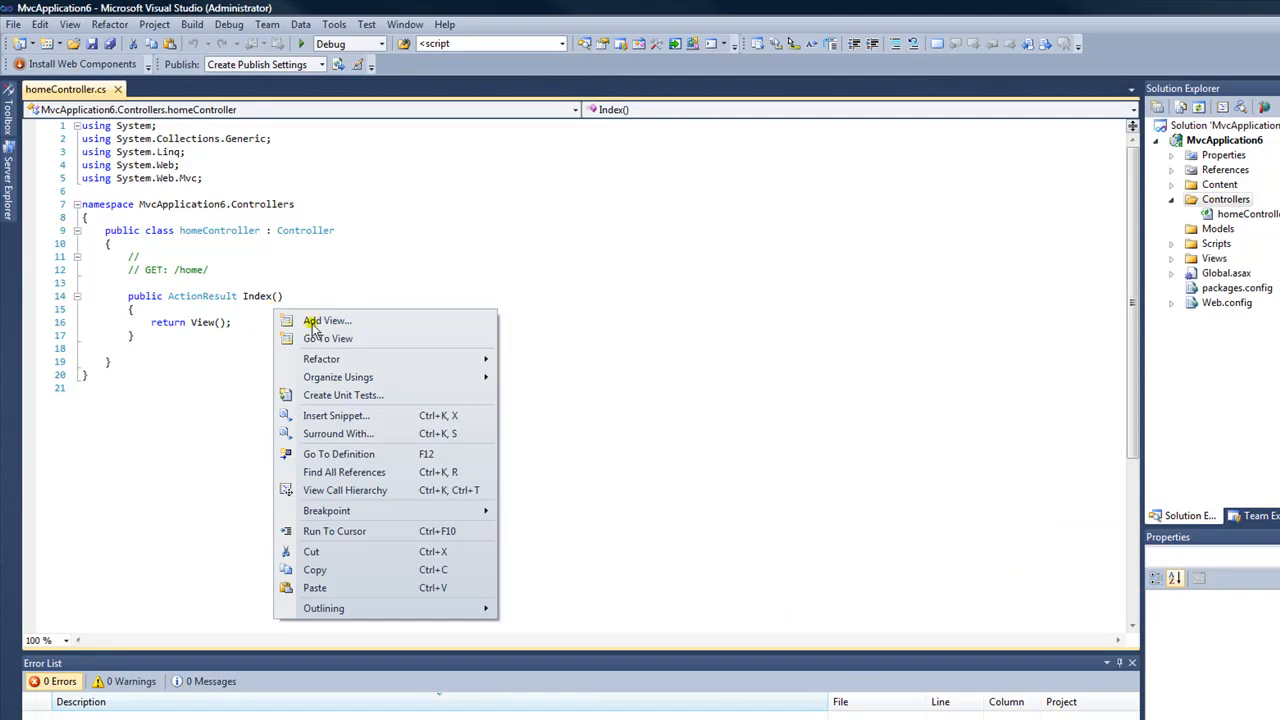
{"action": "left_click", "coordinate": [327, 320]}
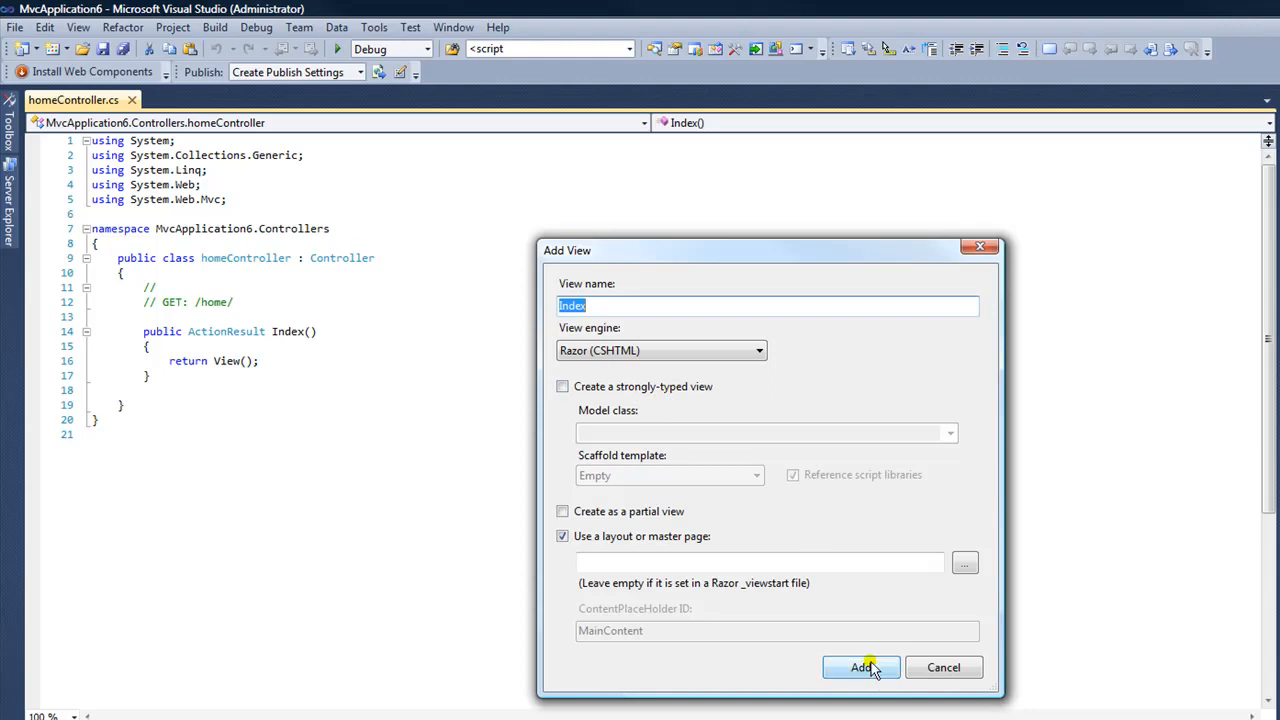
{"action": "left_click", "coordinate": [861, 667]}
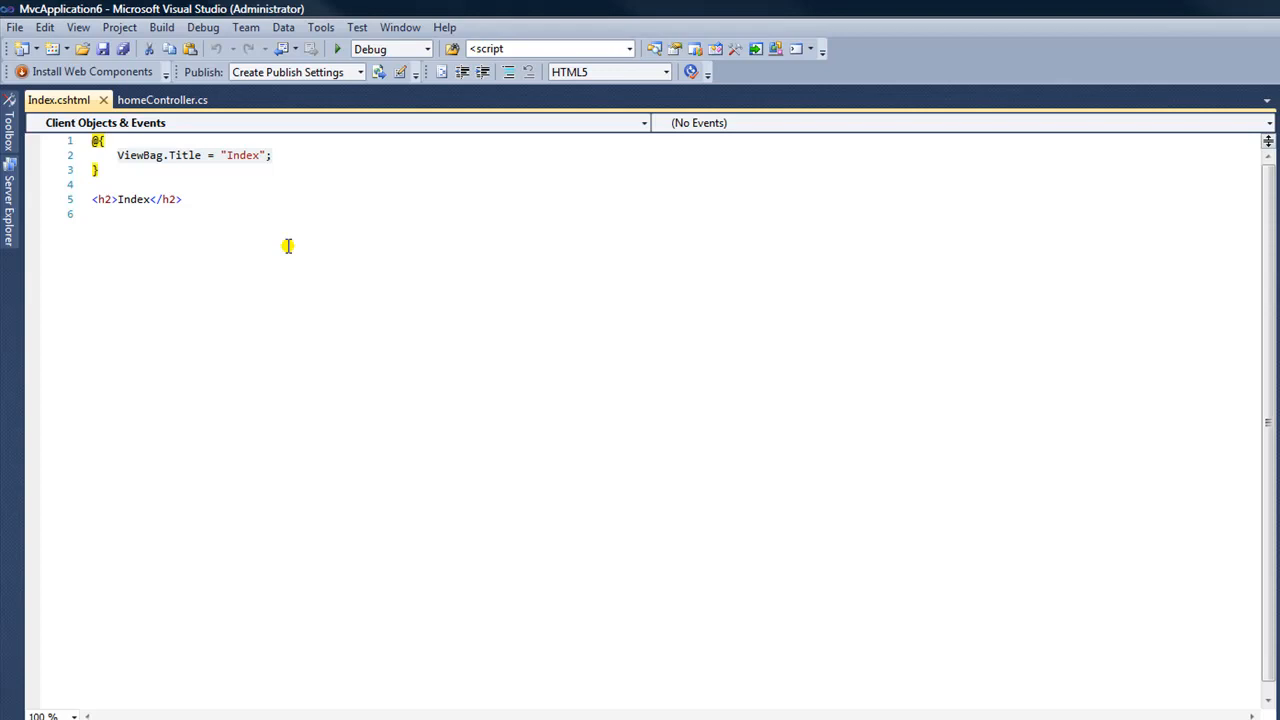
Step: Add 'Welcome Home!' and set the h2 heading and ViewBag.Title to Home
{"action": "type", "text": "Welcome HO"}
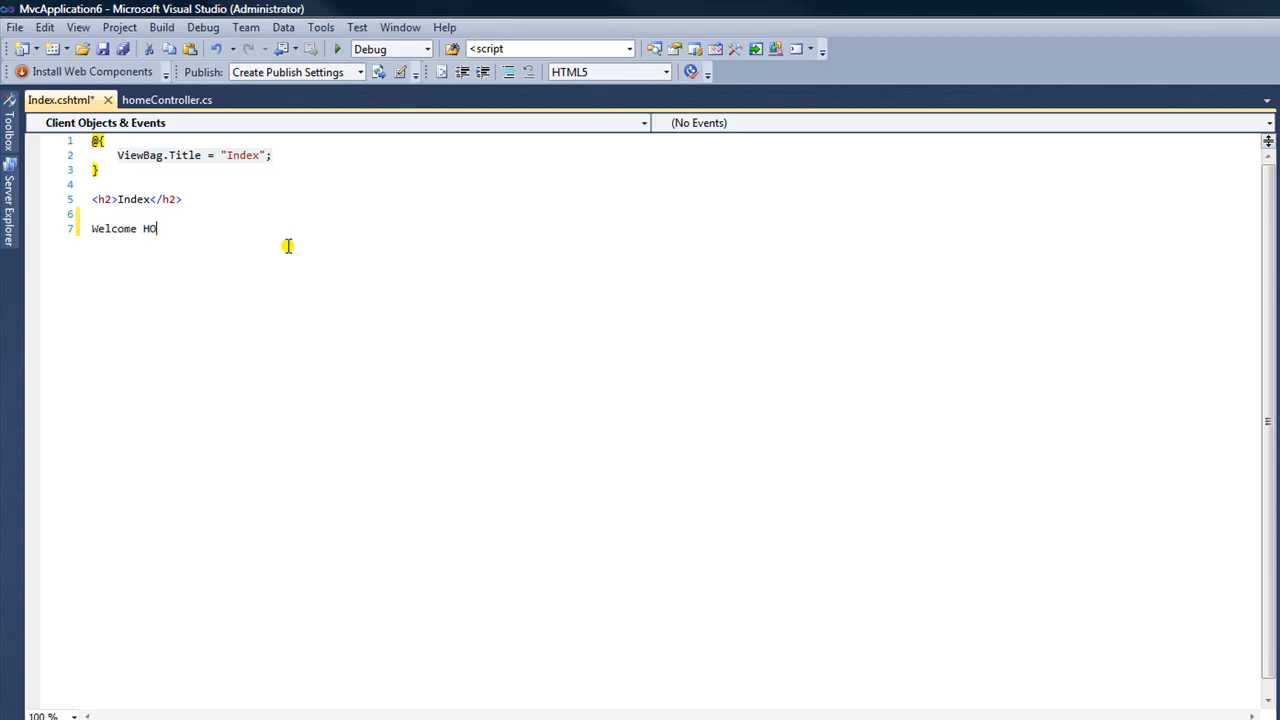
{"action": "type", "text": "me"}
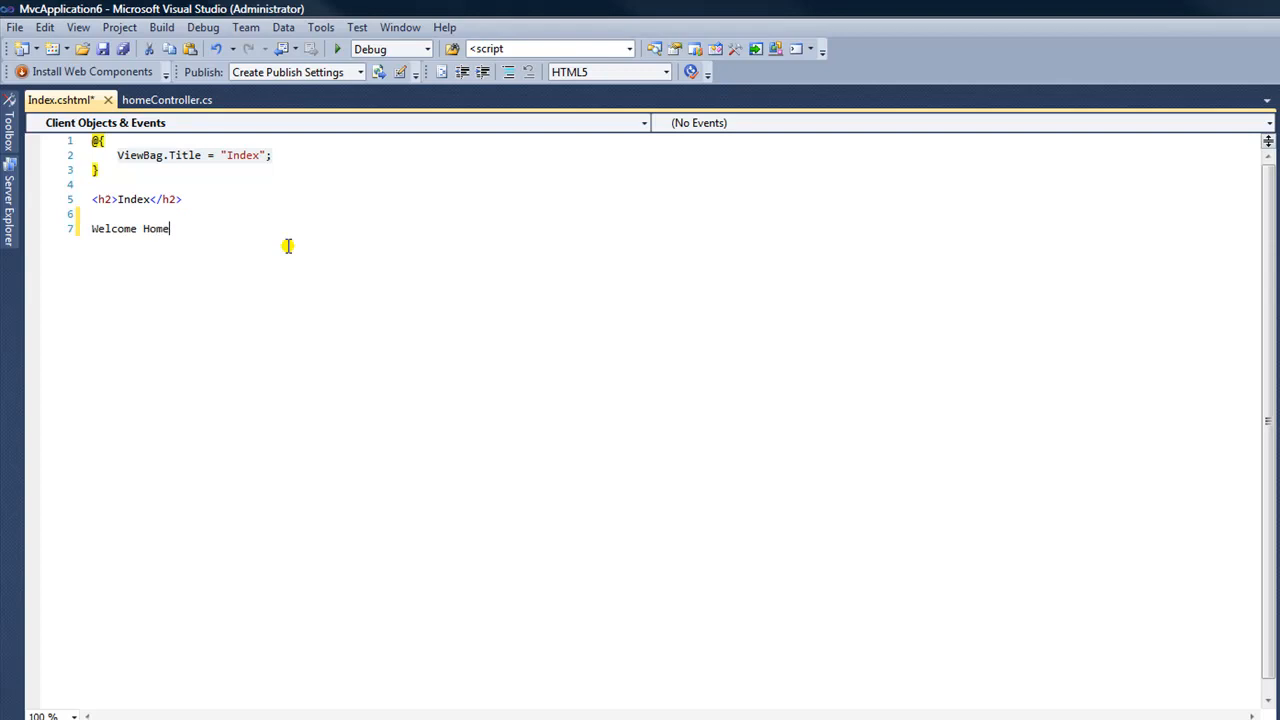
{"action": "type", "text": "!"}
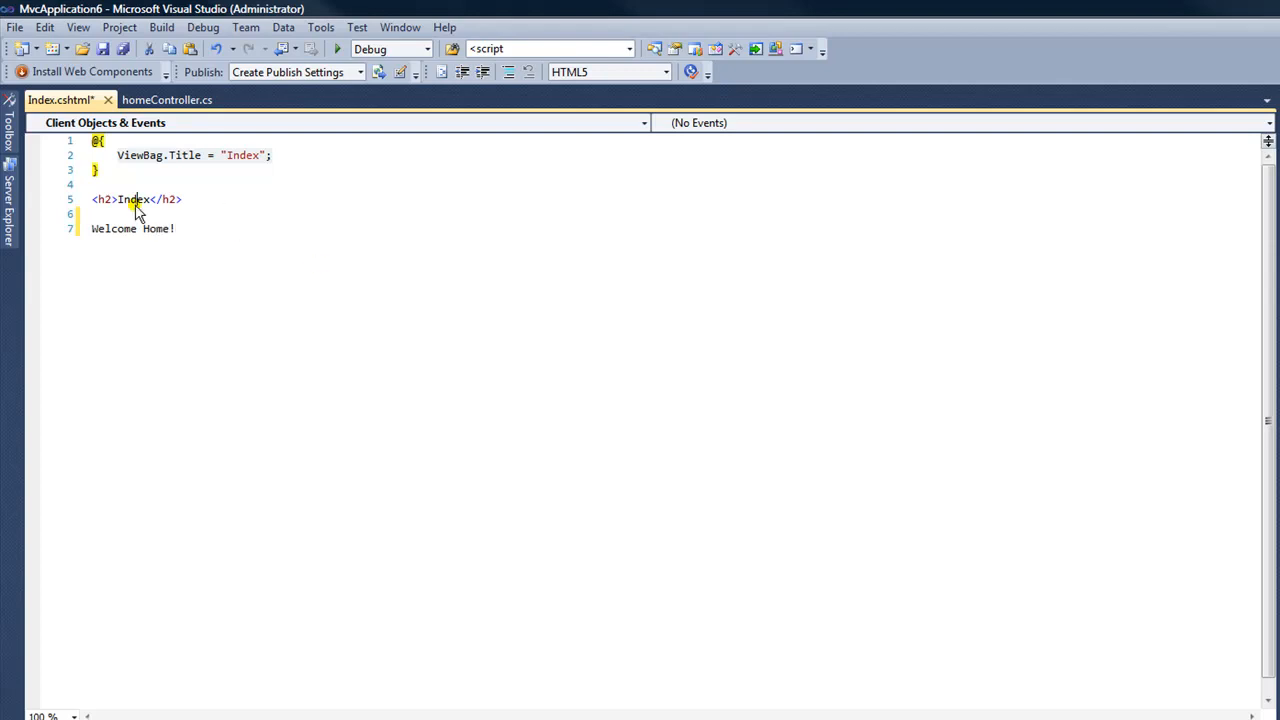
{"action": "type", "text": "Home"}
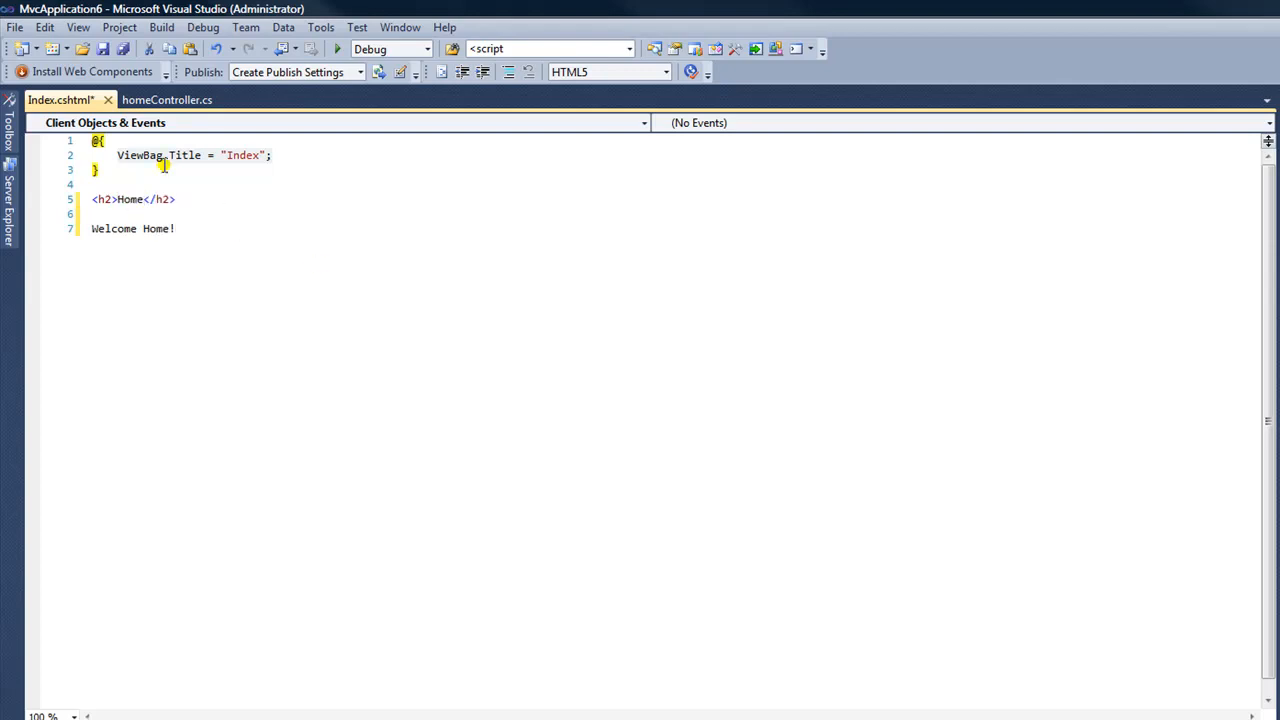
{"action": "type", "text": "jHOm"}
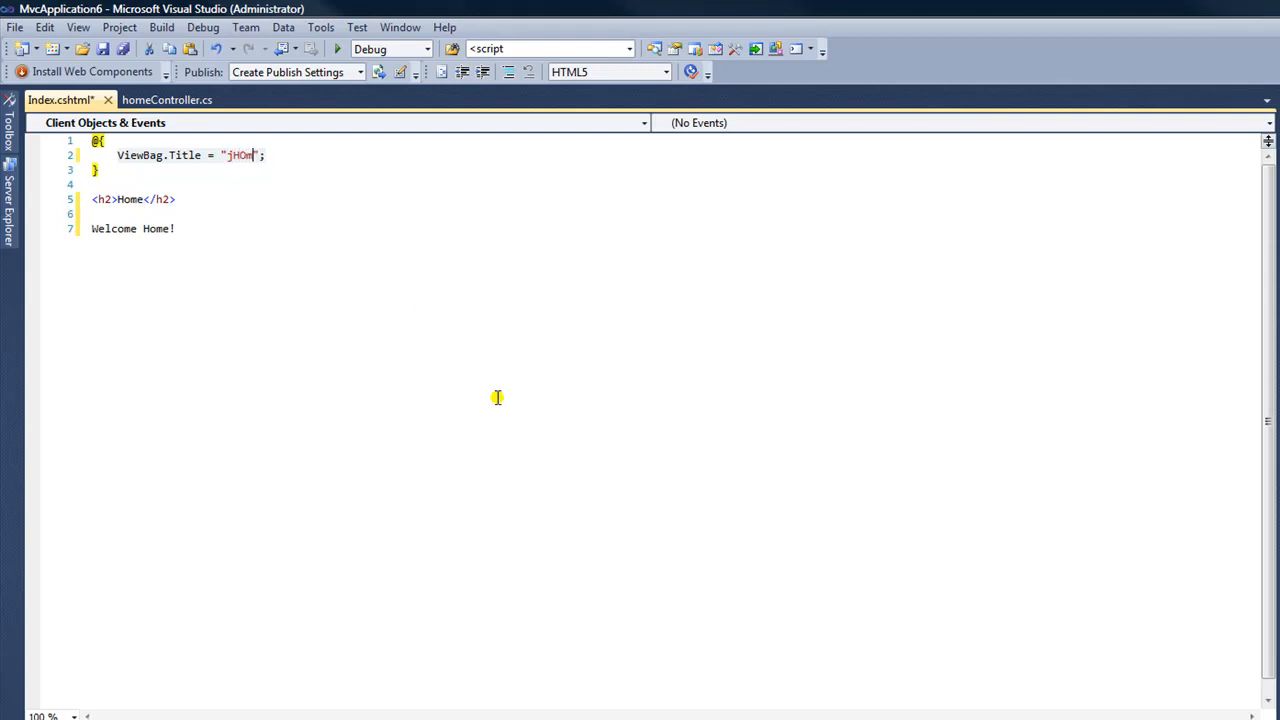
{"action": "type", "text": "Home"}
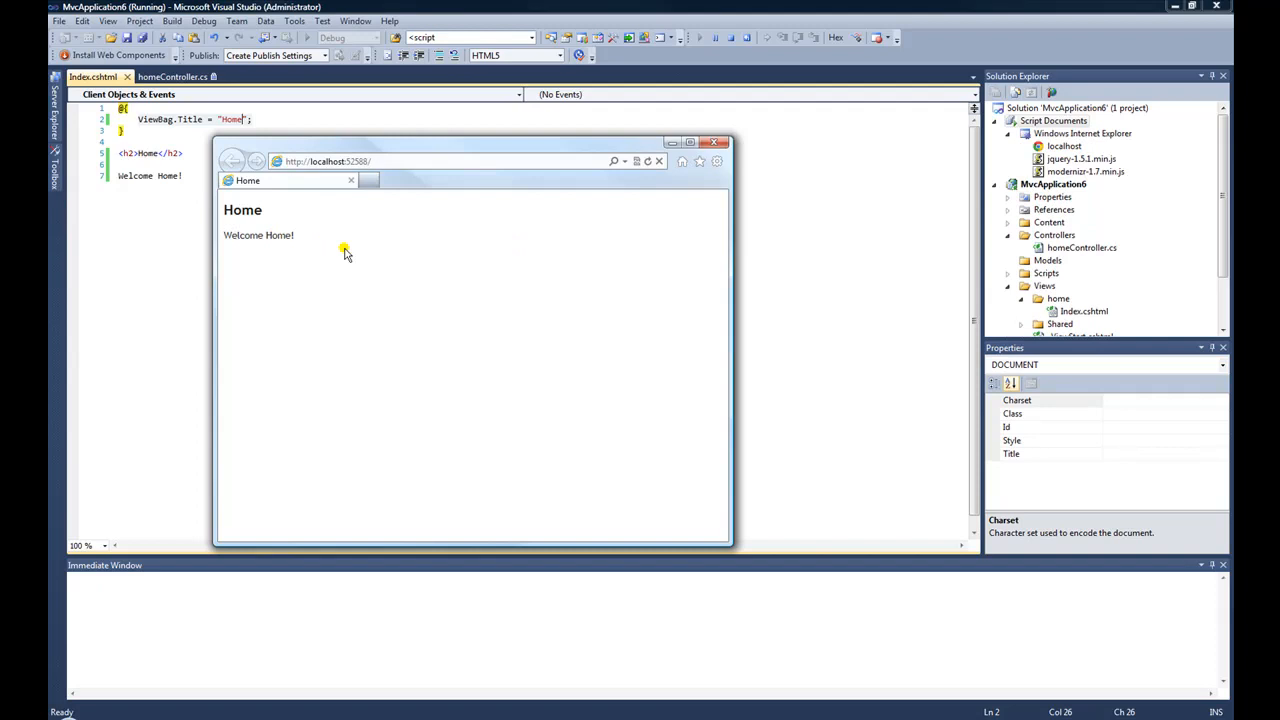
Step: View the Home page's HTML source, then close the browser
{"action": "right_click", "coordinate": [345, 251]}
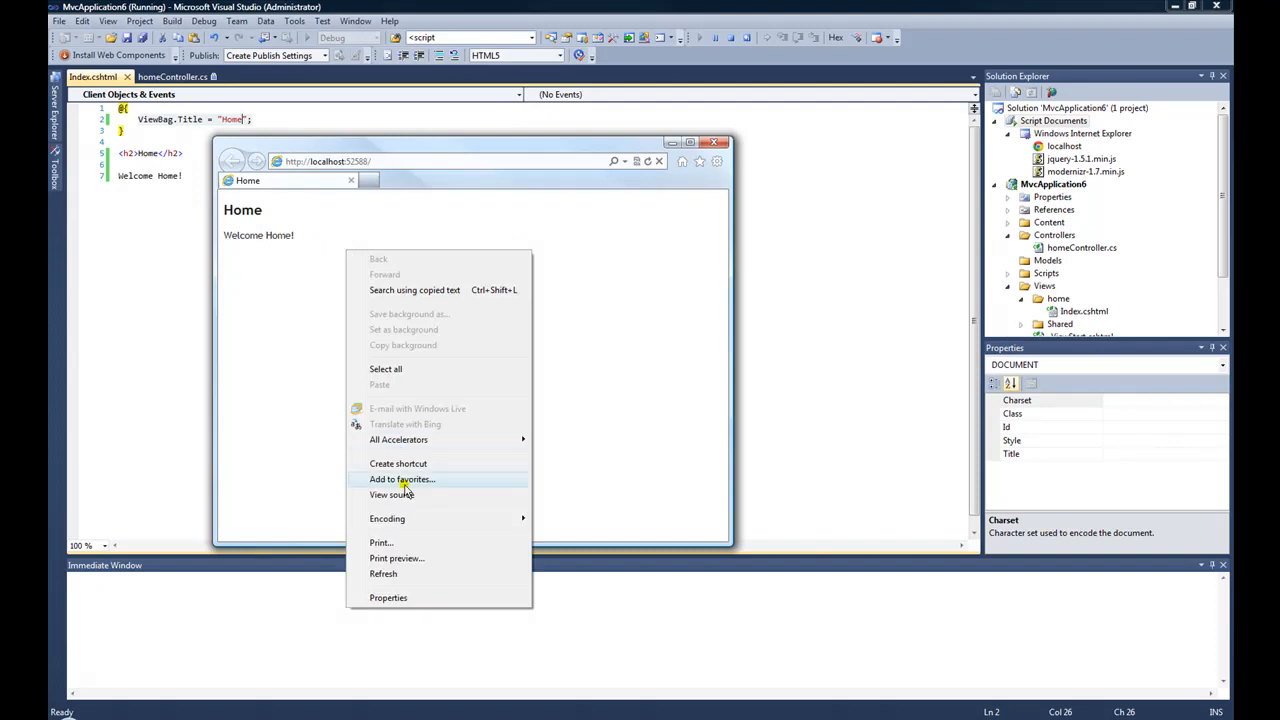
{"action": "left_click", "coordinate": [392, 494]}
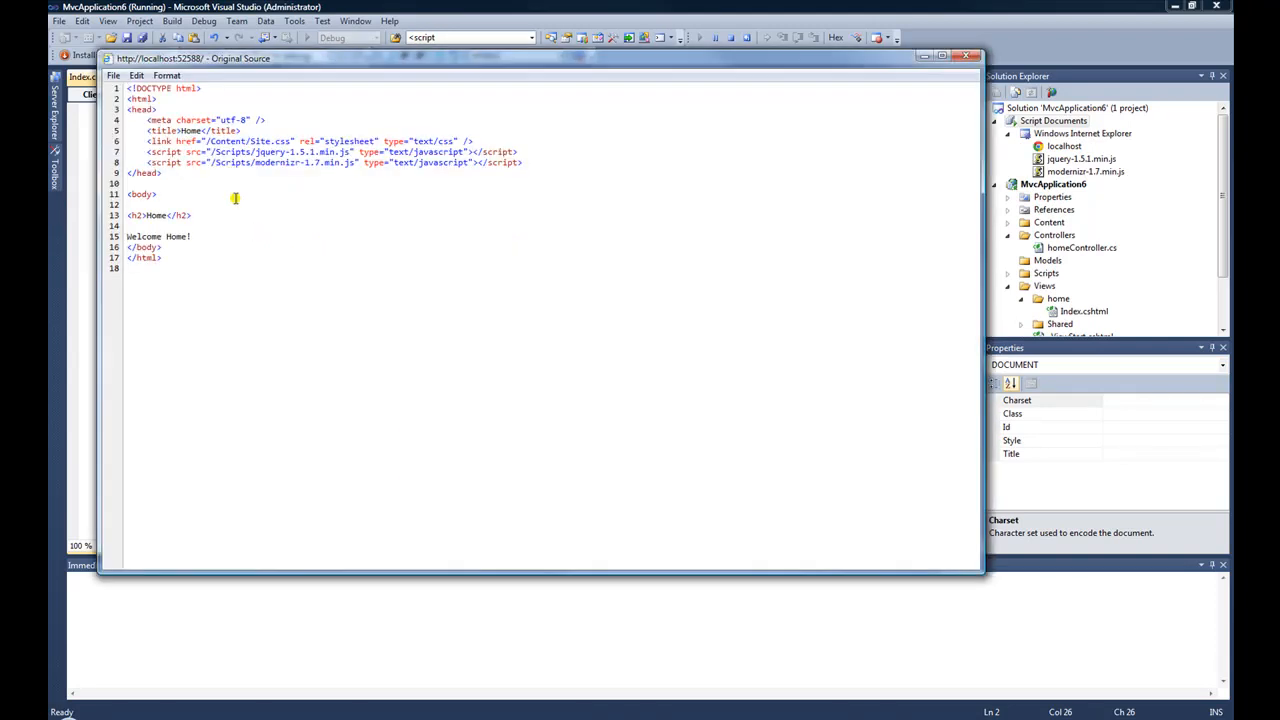
{"action": "mouse_move", "coordinate": [228, 233]}
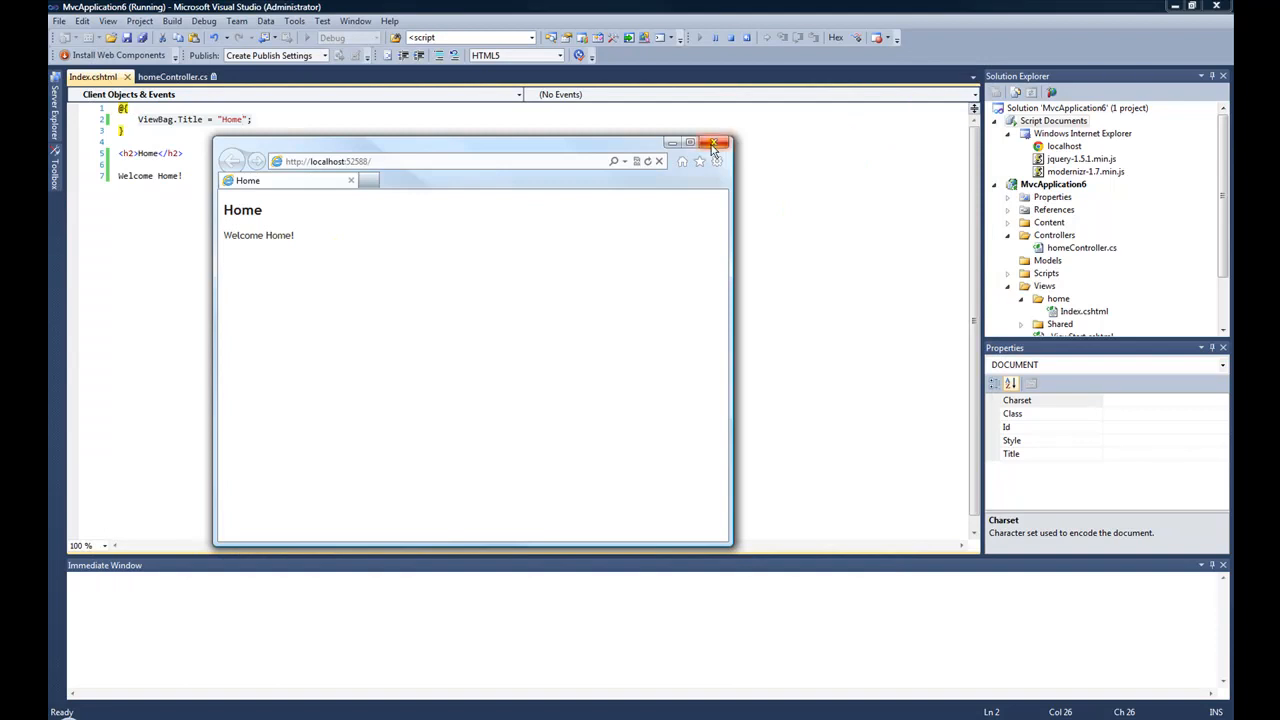
{"action": "left_click", "coordinate": [715, 143]}
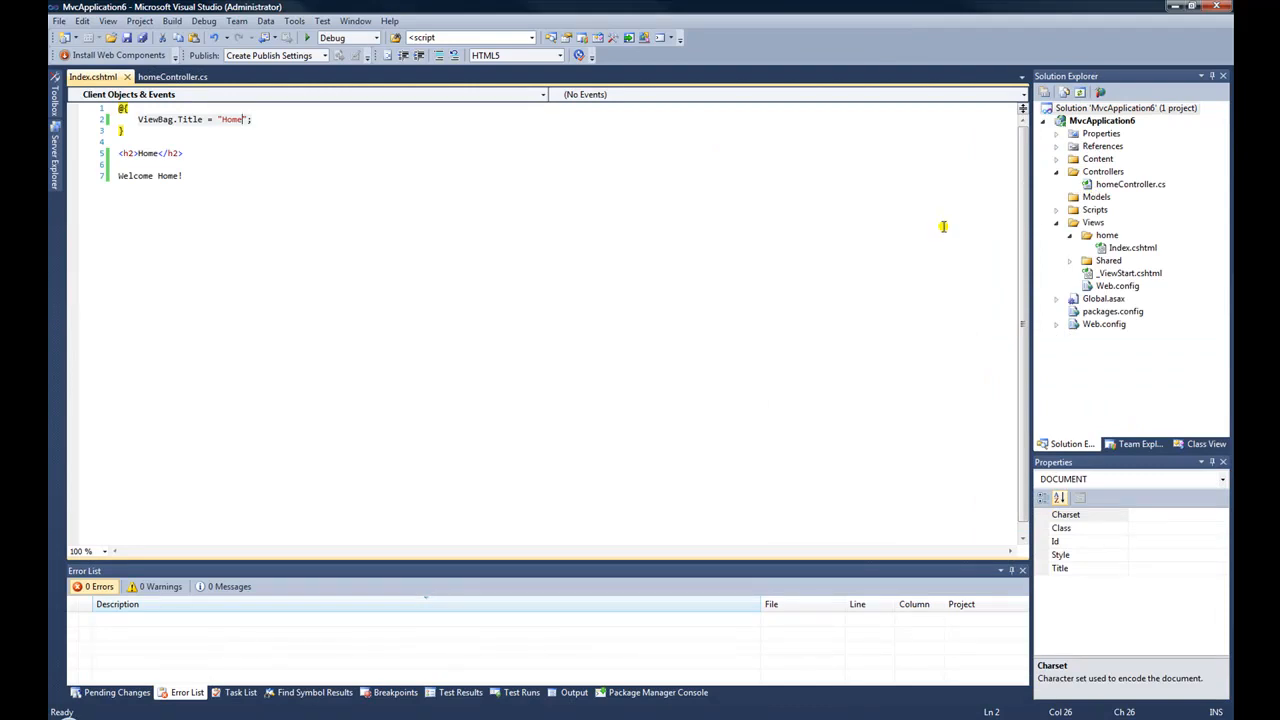
{"action": "mouse_move", "coordinate": [1107, 250]}
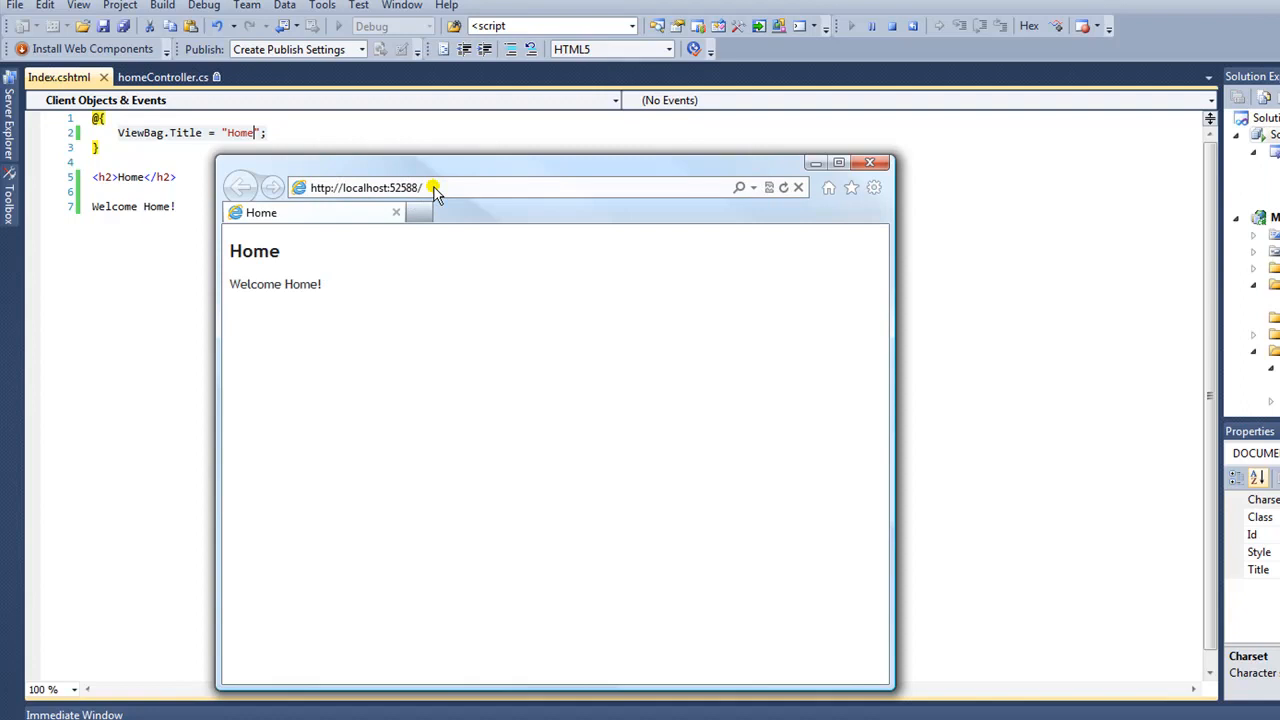
{"action": "mouse_move", "coordinate": [433, 190]}
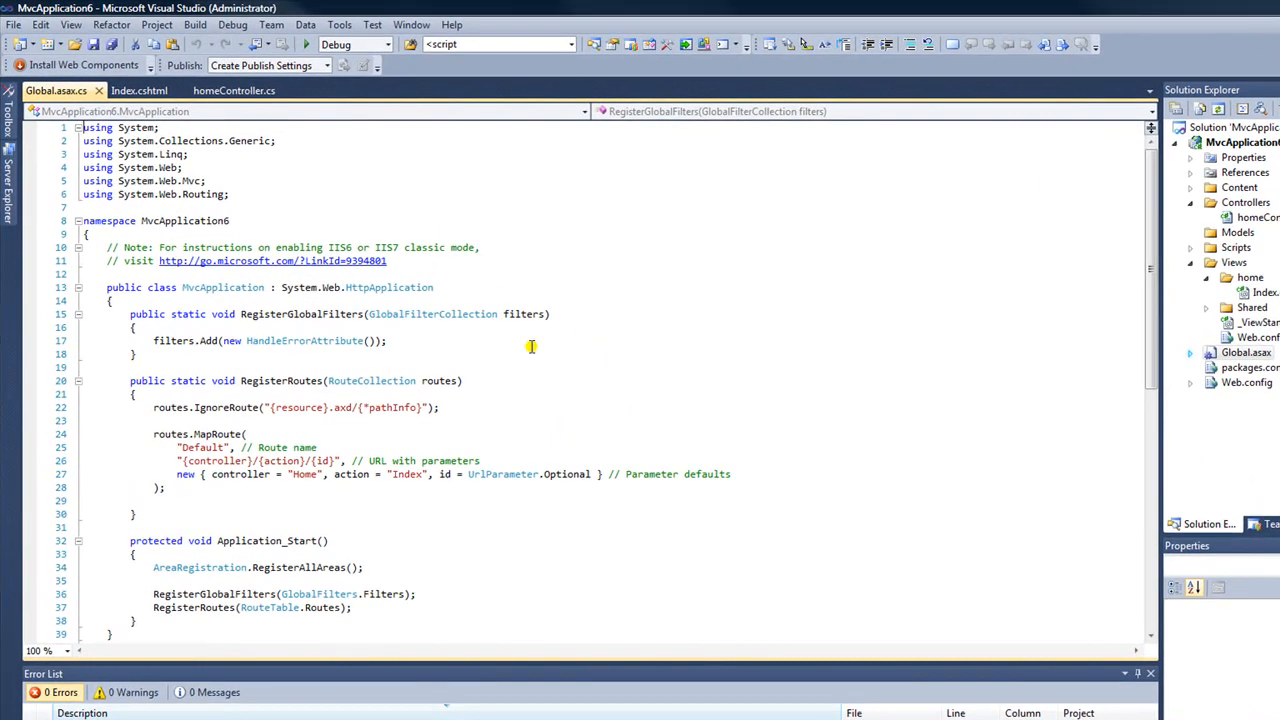
{"action": "mouse_move", "coordinate": [357, 395]}
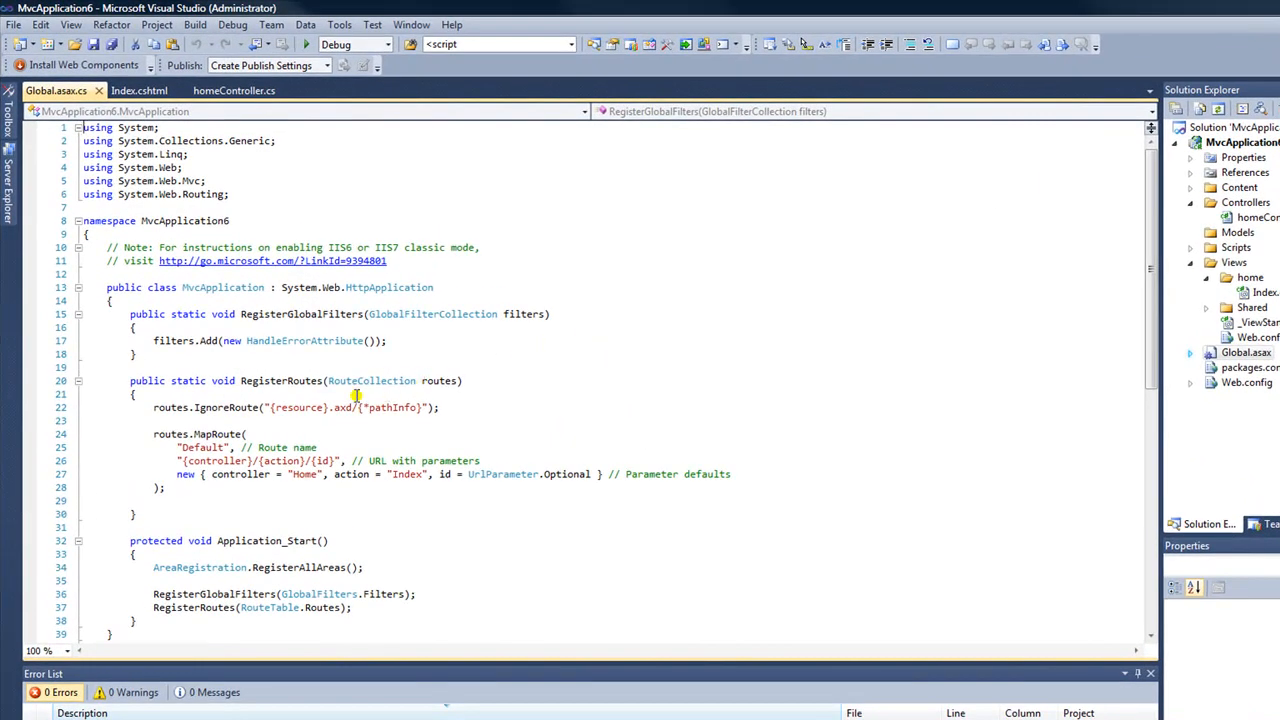
Step: Review the Default route's URL pattern and Index default, then close Global.asax.cs
{"action": "scroll", "scroll_direction": "down", "scroll_amount": 3}
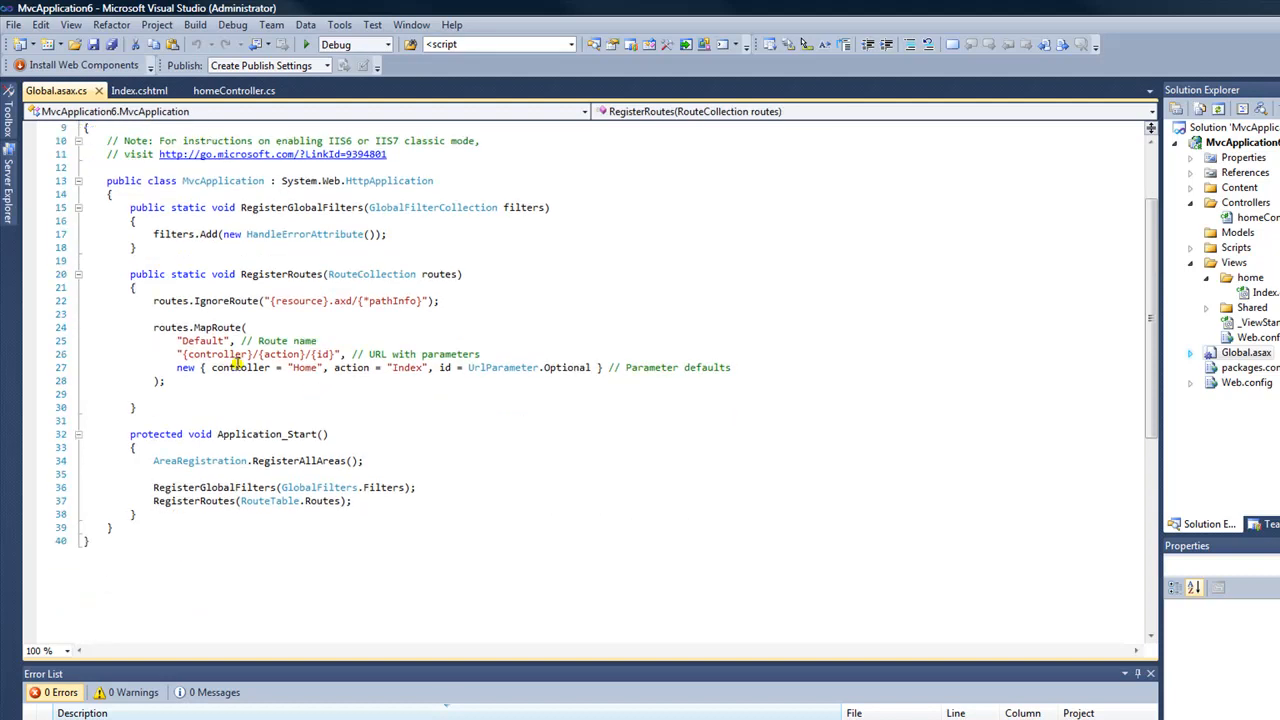
{"action": "double_click", "coordinate": [217, 327]}
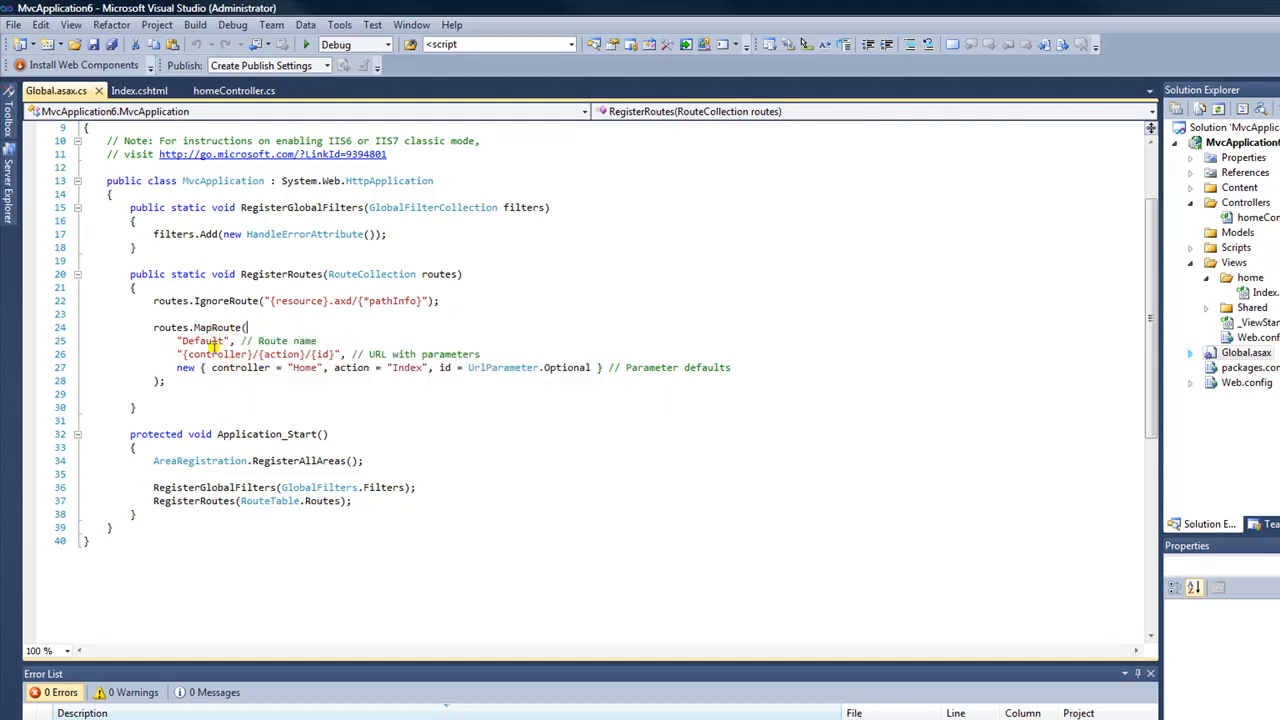
{"action": "double_click", "coordinate": [202, 340]}
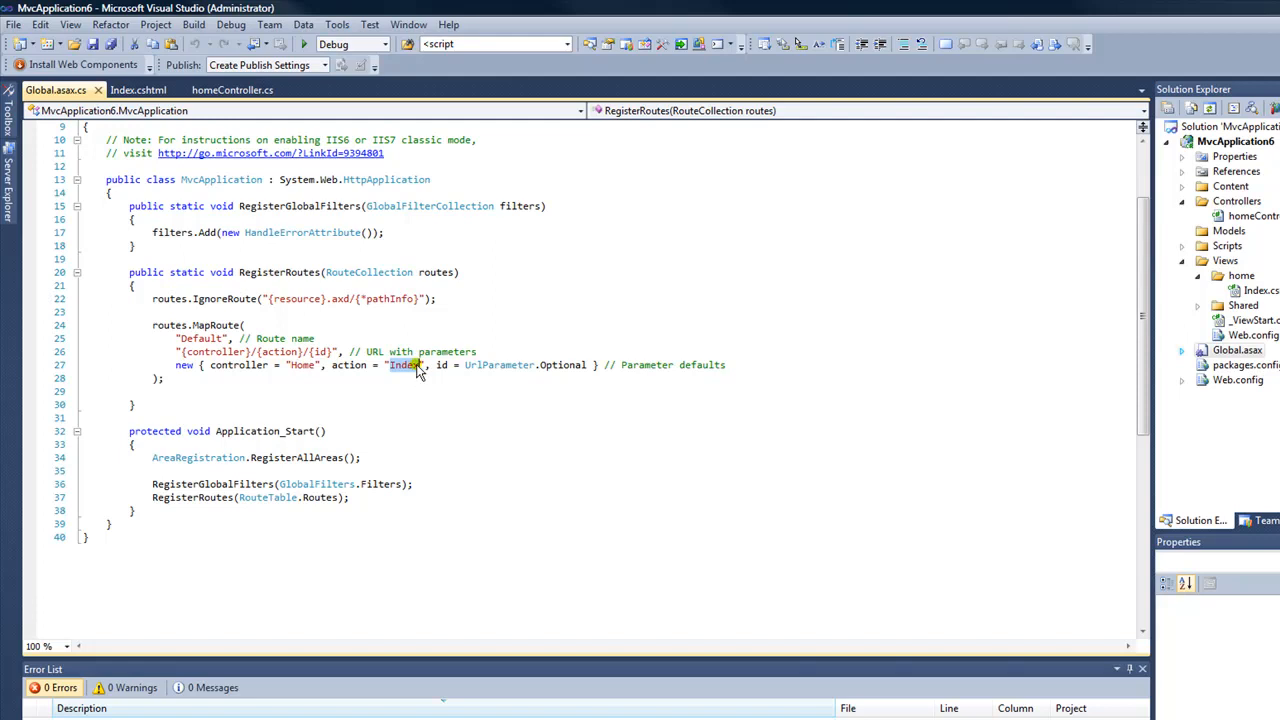
{"action": "left_click", "coordinate": [53, 89]}
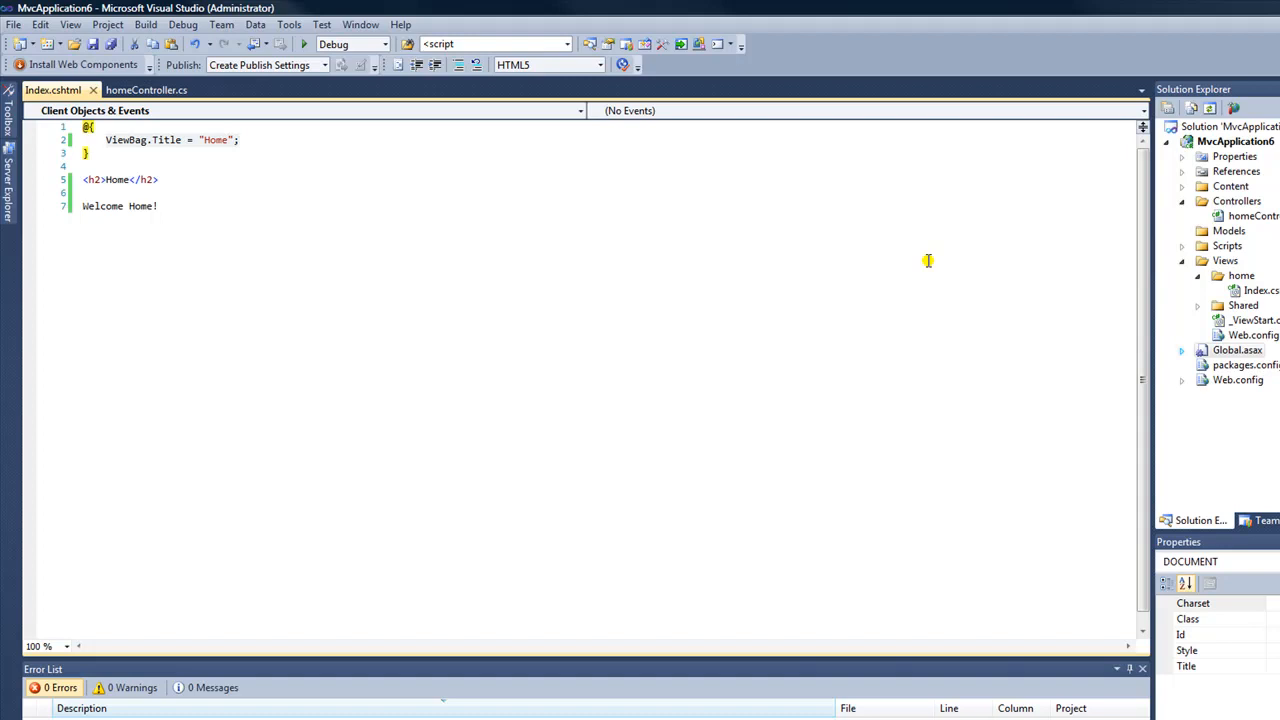
Step: Add an empty loginController to the Controllers folder
{"action": "left_click", "coordinate": [1238, 201]}
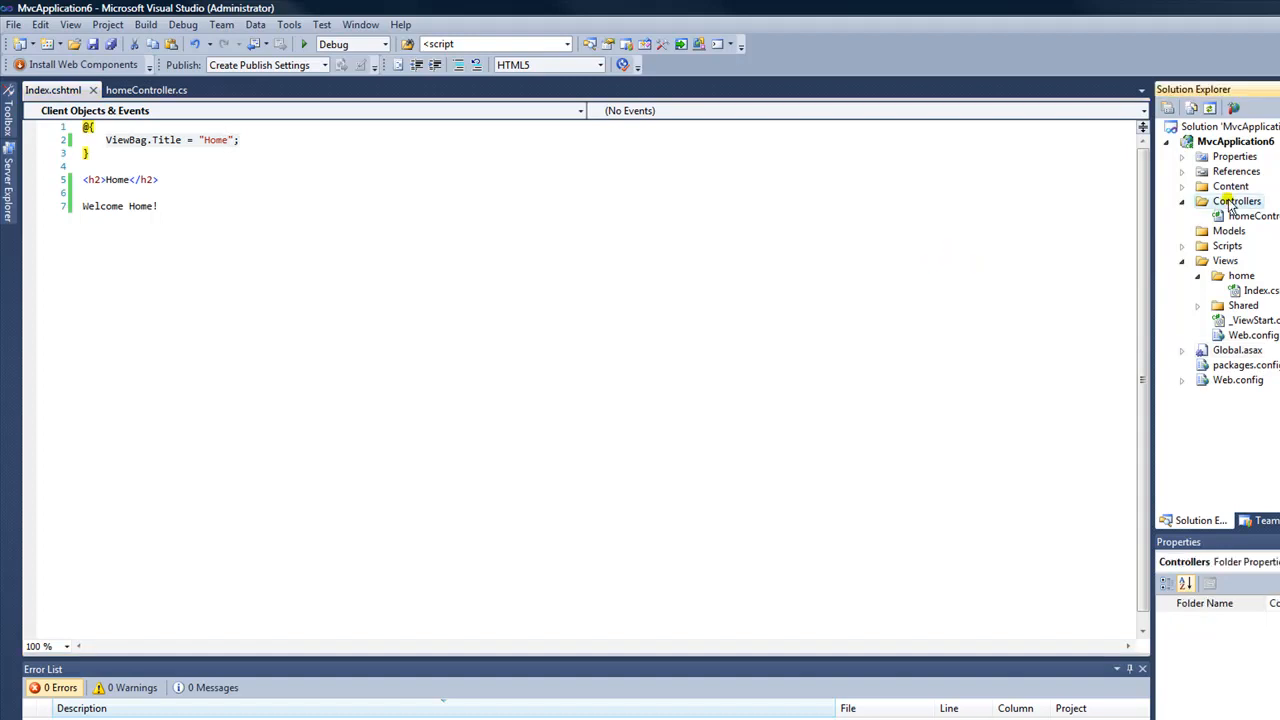
{"action": "right_click", "coordinate": [1238, 201]}
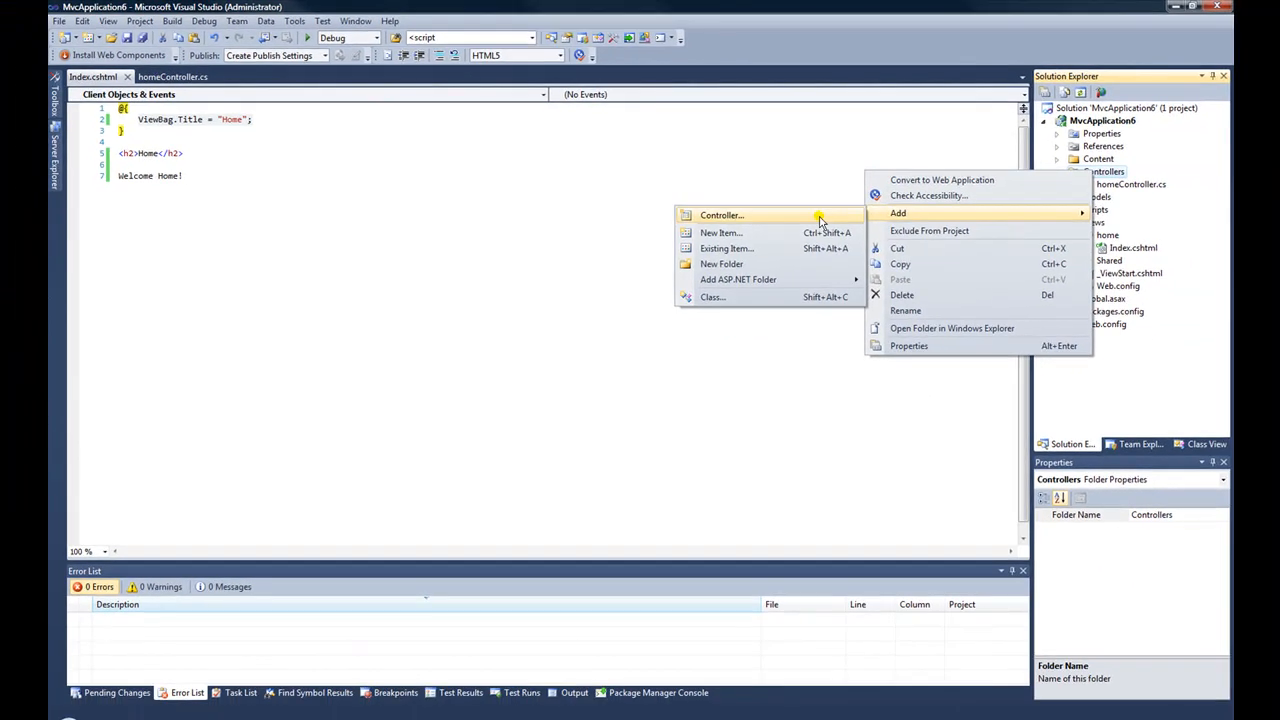
{"action": "left_click", "coordinate": [722, 215]}
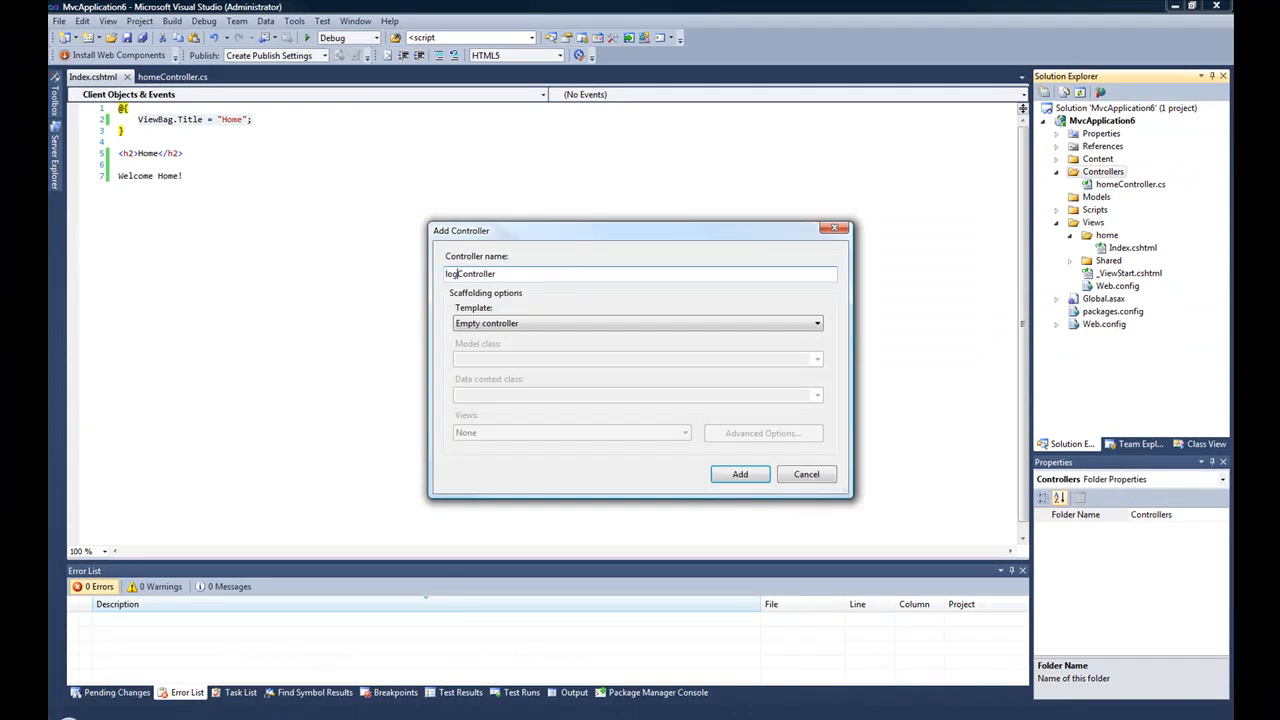
{"action": "left_click", "coordinate": [740, 474]}
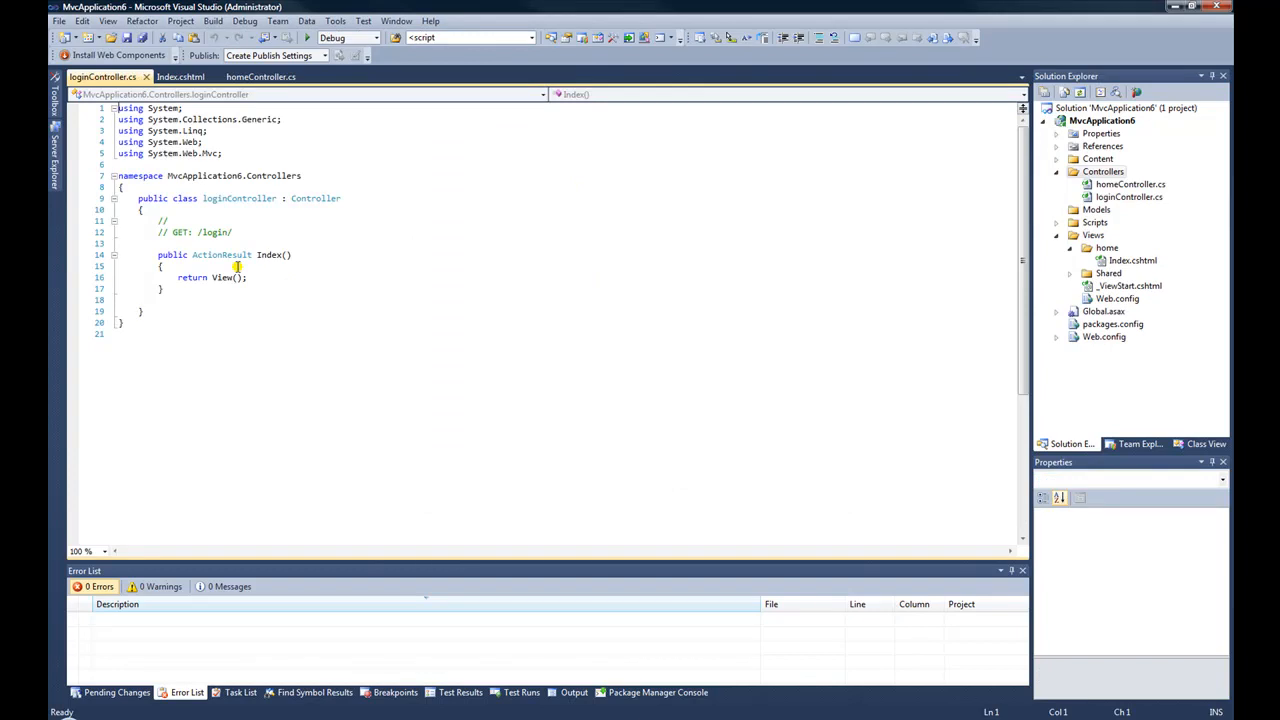
{"action": "mouse_move", "coordinate": [222, 254]}
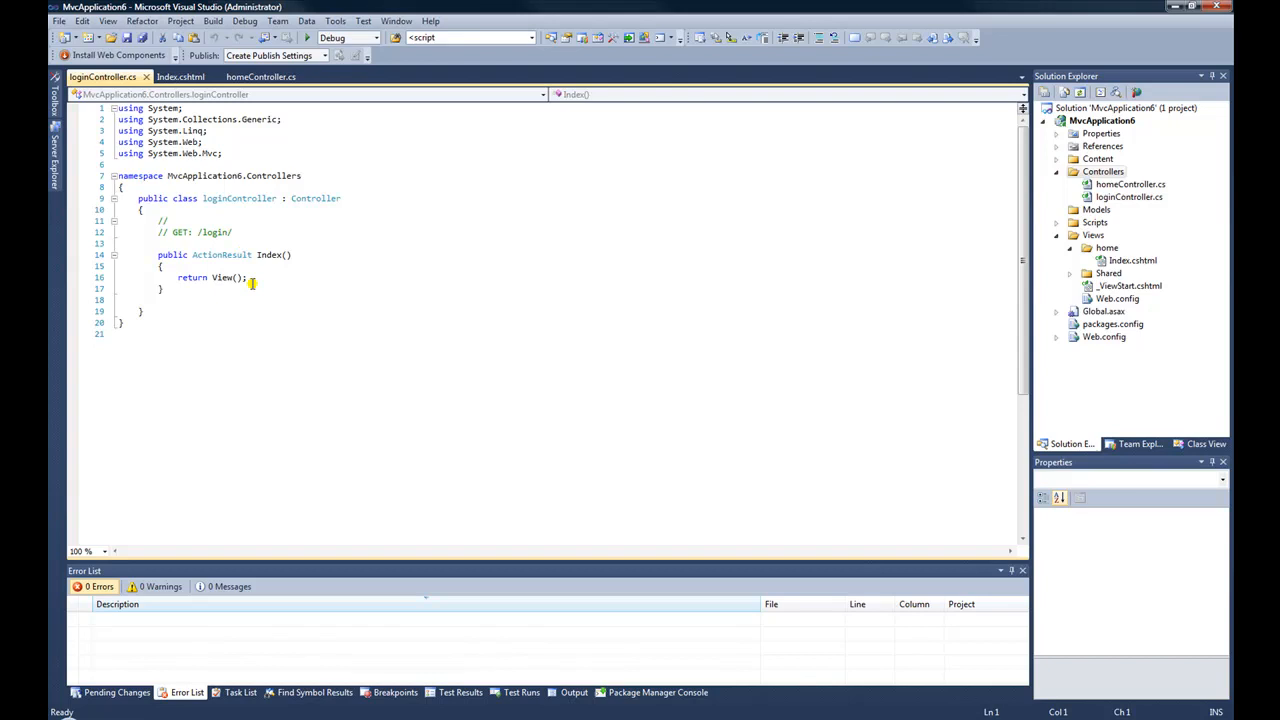
Step: Begin a [HttpPost] public ActionResult Index action below the first Index
{"action": "key", "text": "enter"}
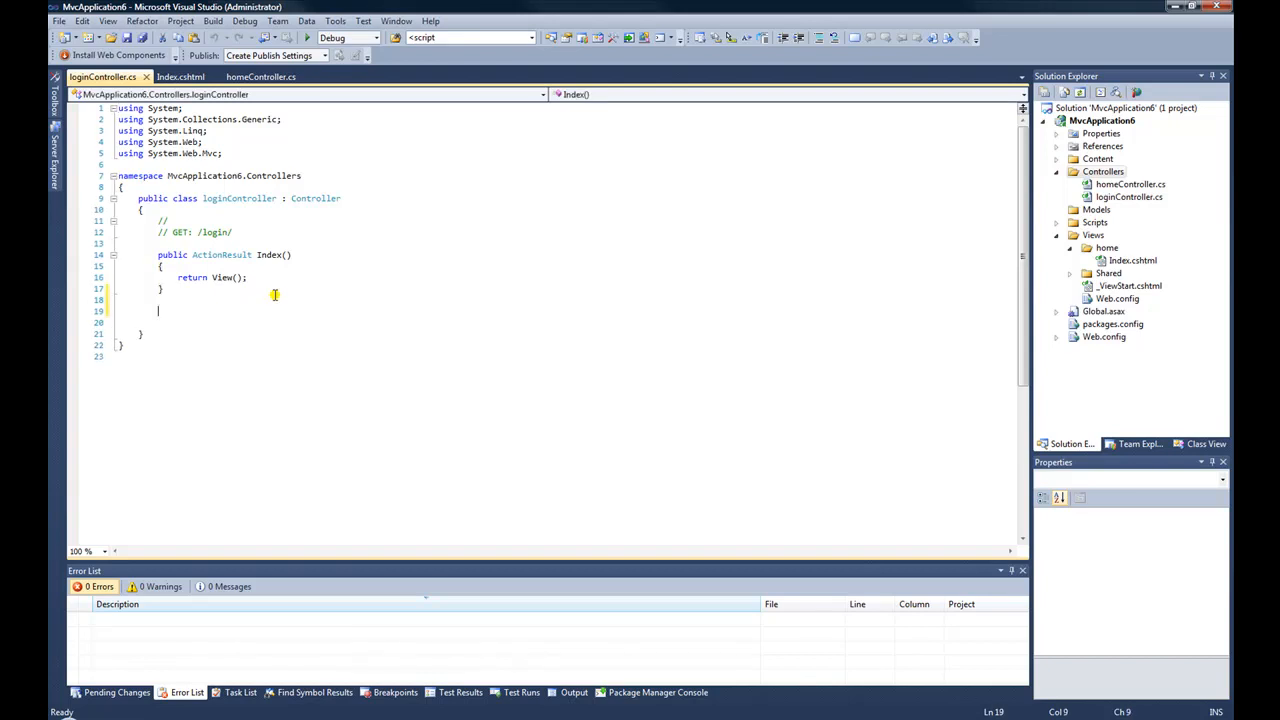
{"action": "type", "text": "["}
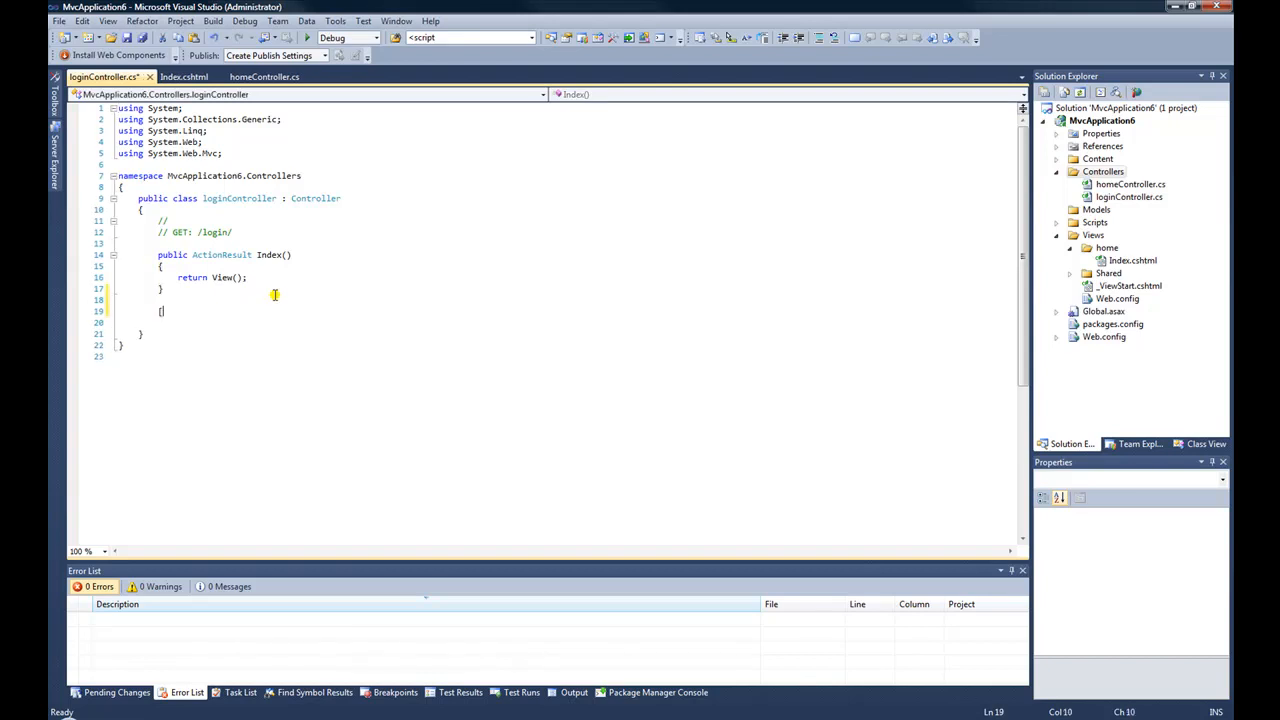
{"action": "type", "text": "Http"}
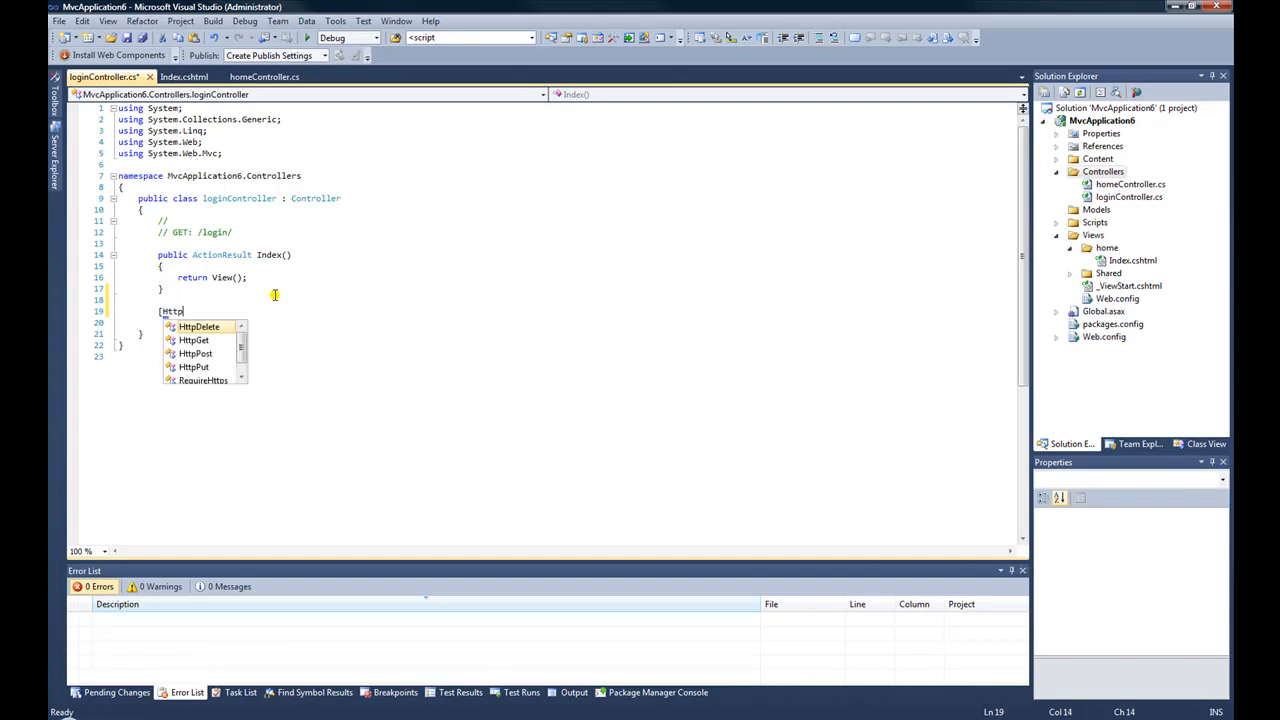
{"action": "type", "text": "Post"}
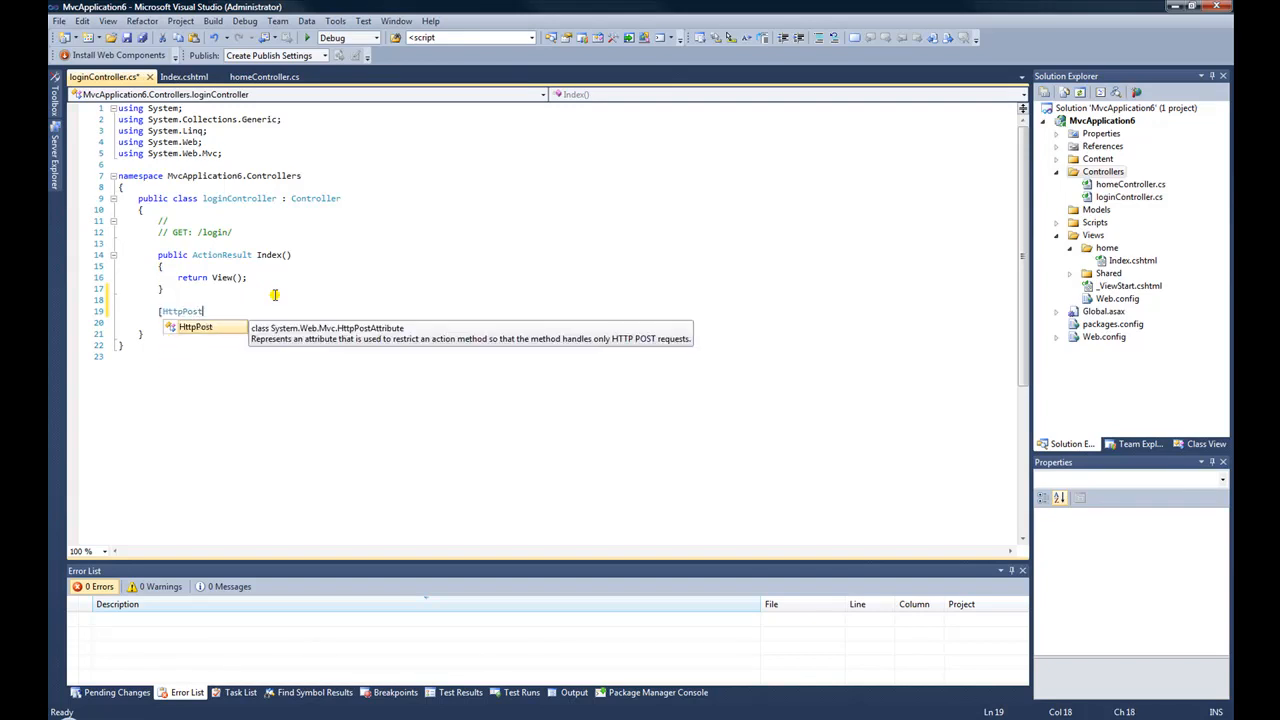
{"action": "type", "text": "poub"}
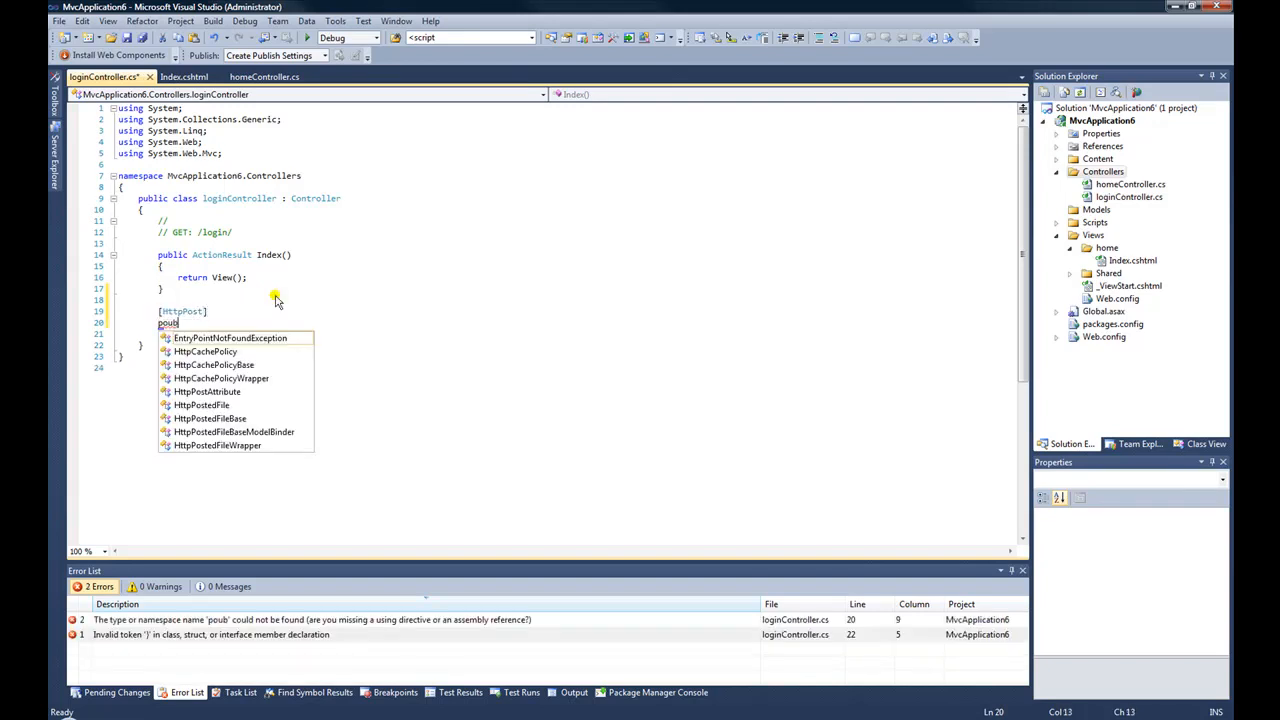
{"action": "type", "text": "public ActionResult"}
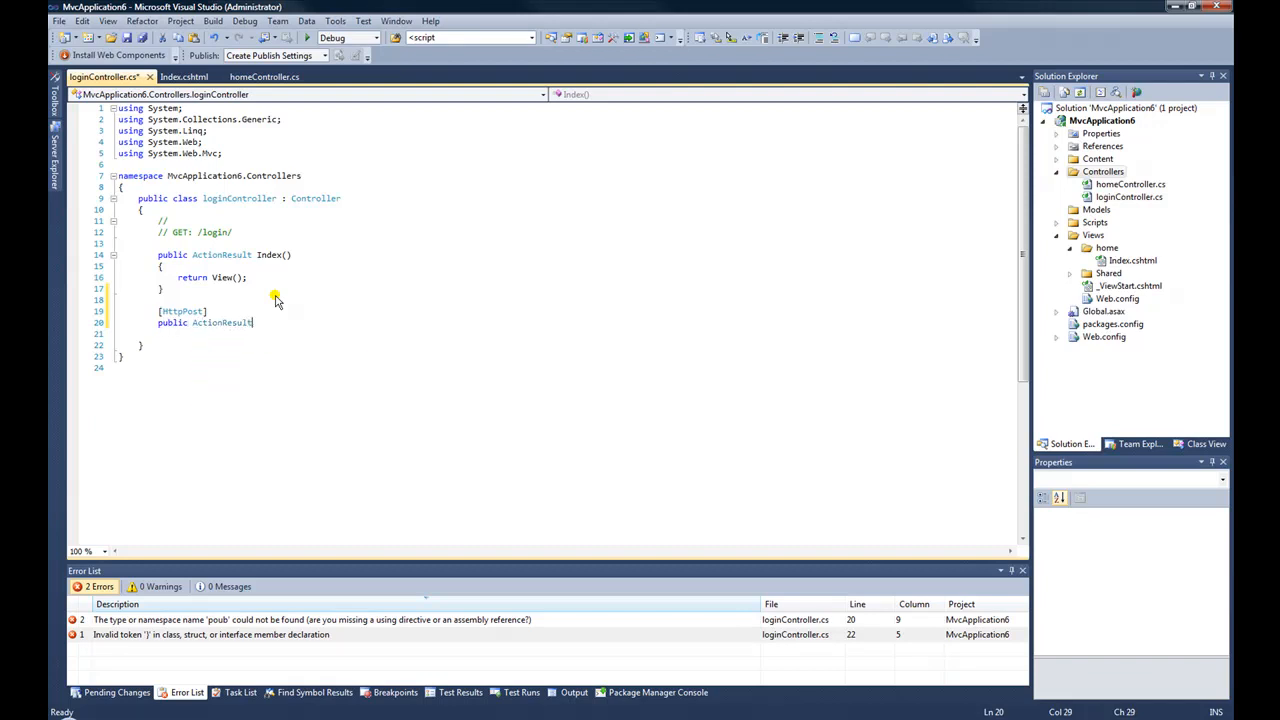
{"action": "type", "text": "Index("}
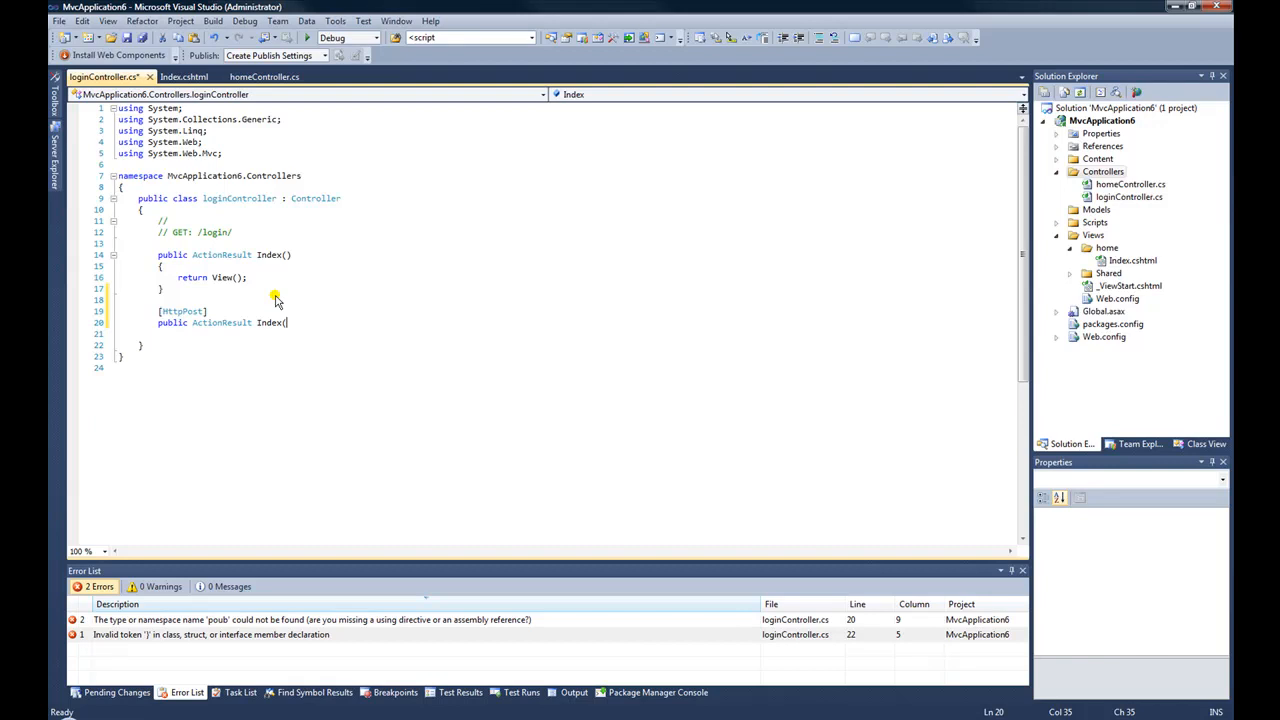
Step: Give it a LoginModel model parameter returning View(), and check fixes for LoginModel
{"action": "type", "text": "Sig"}
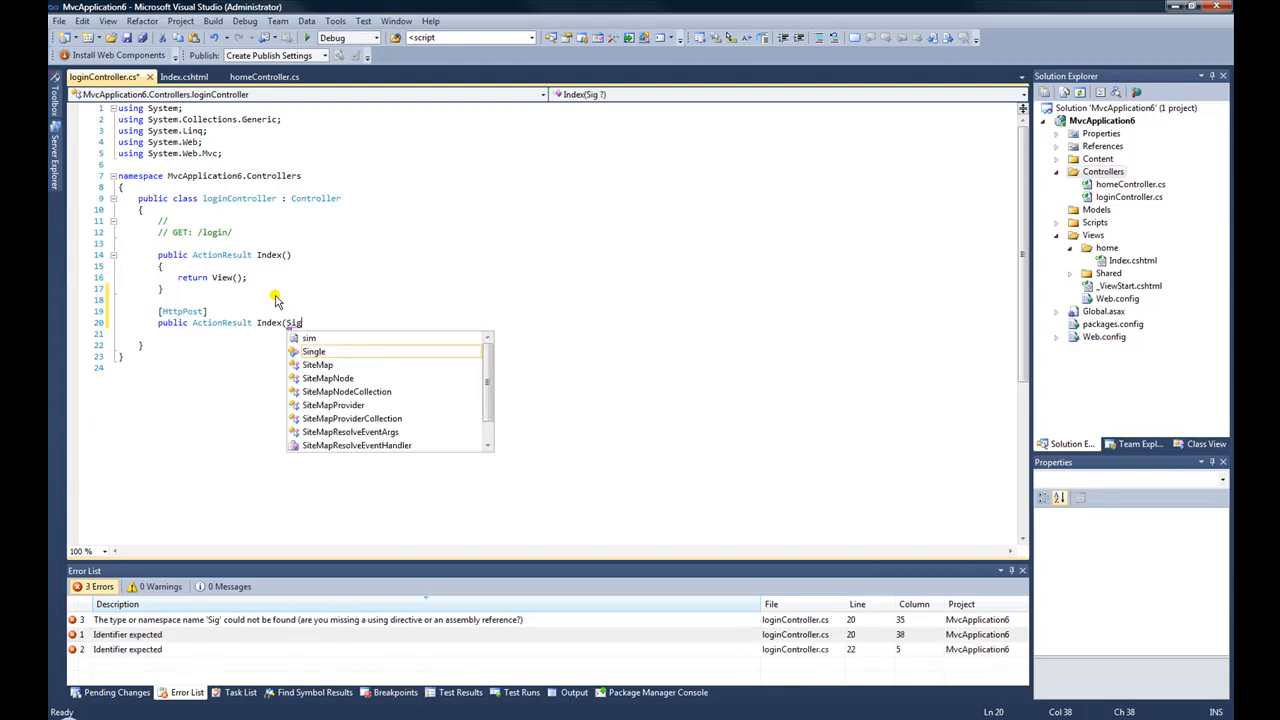
{"action": "type", "text": "LoginModel s"}
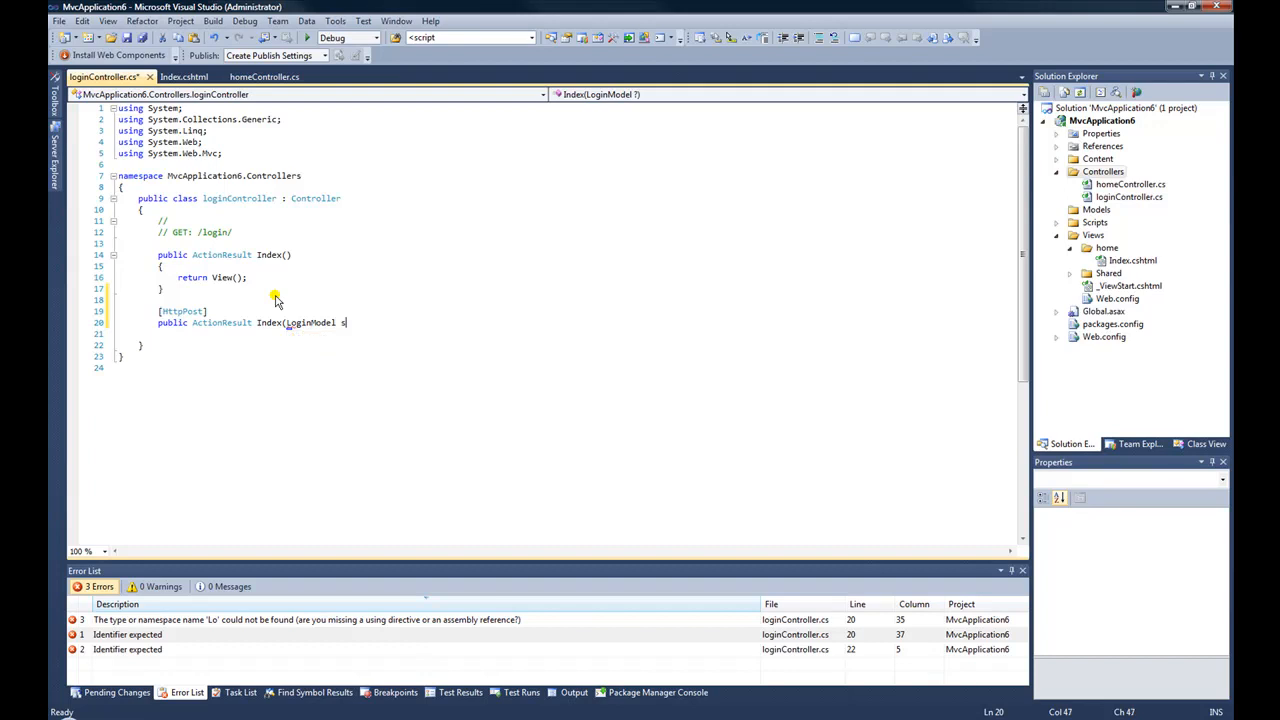
{"action": "type", "text": "odel"}
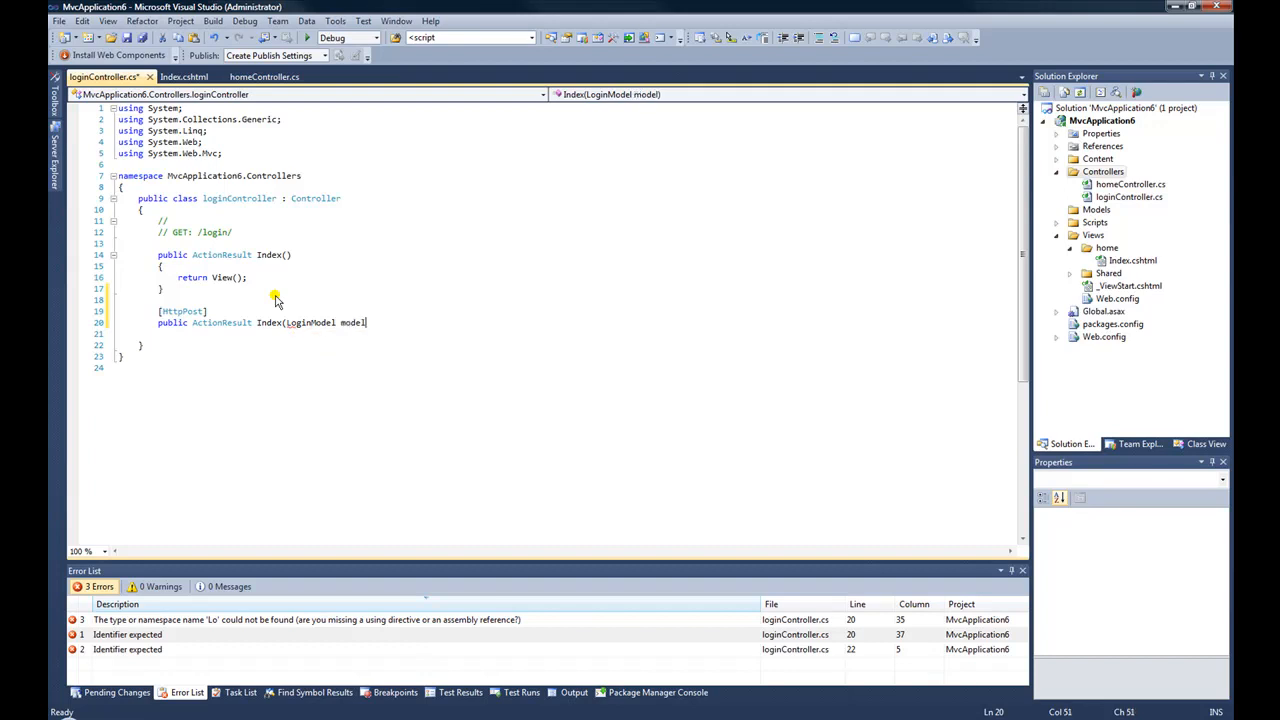
{"action": "type", "text": "{"}
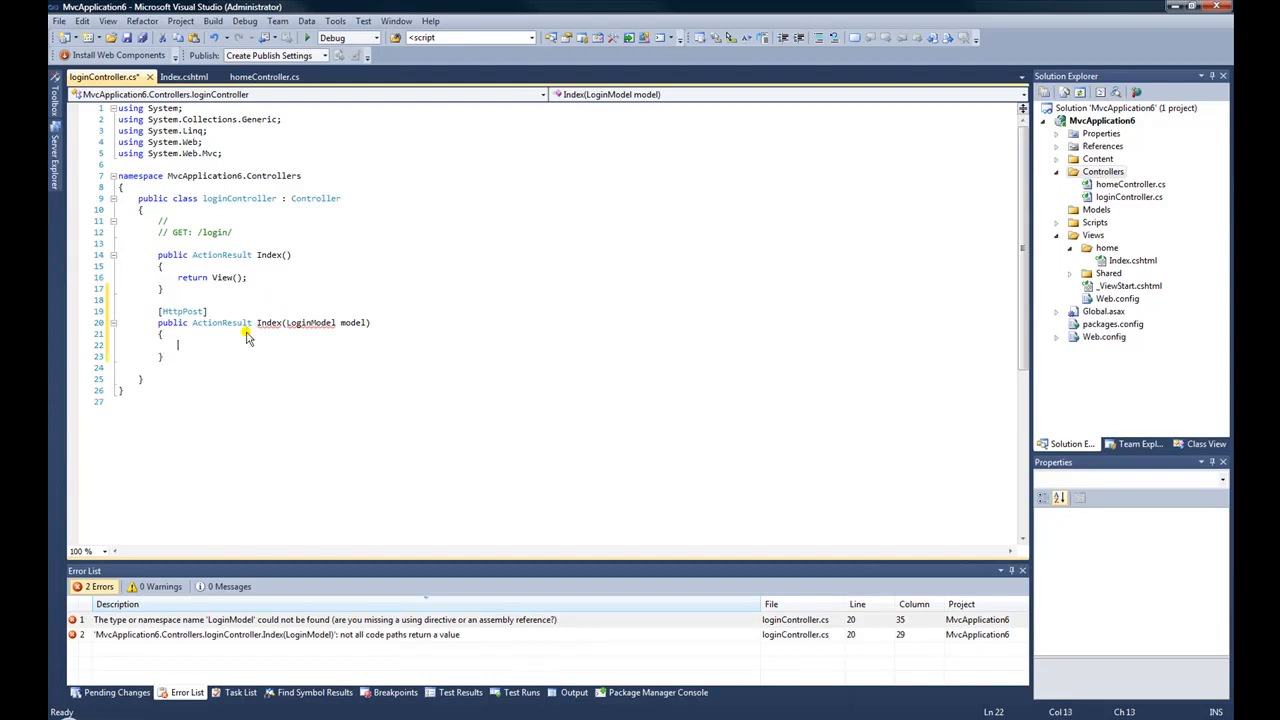
{"action": "type", "text": "return View();"}
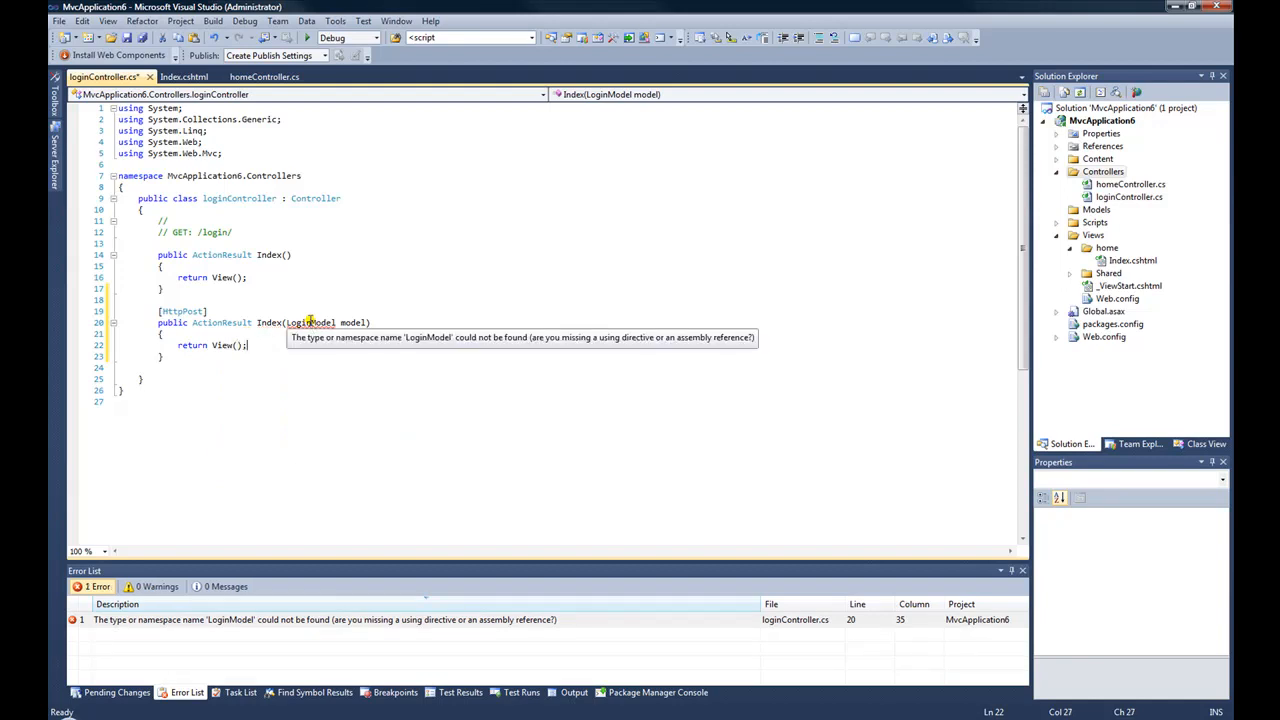
{"action": "right_click", "coordinate": [310, 322]}
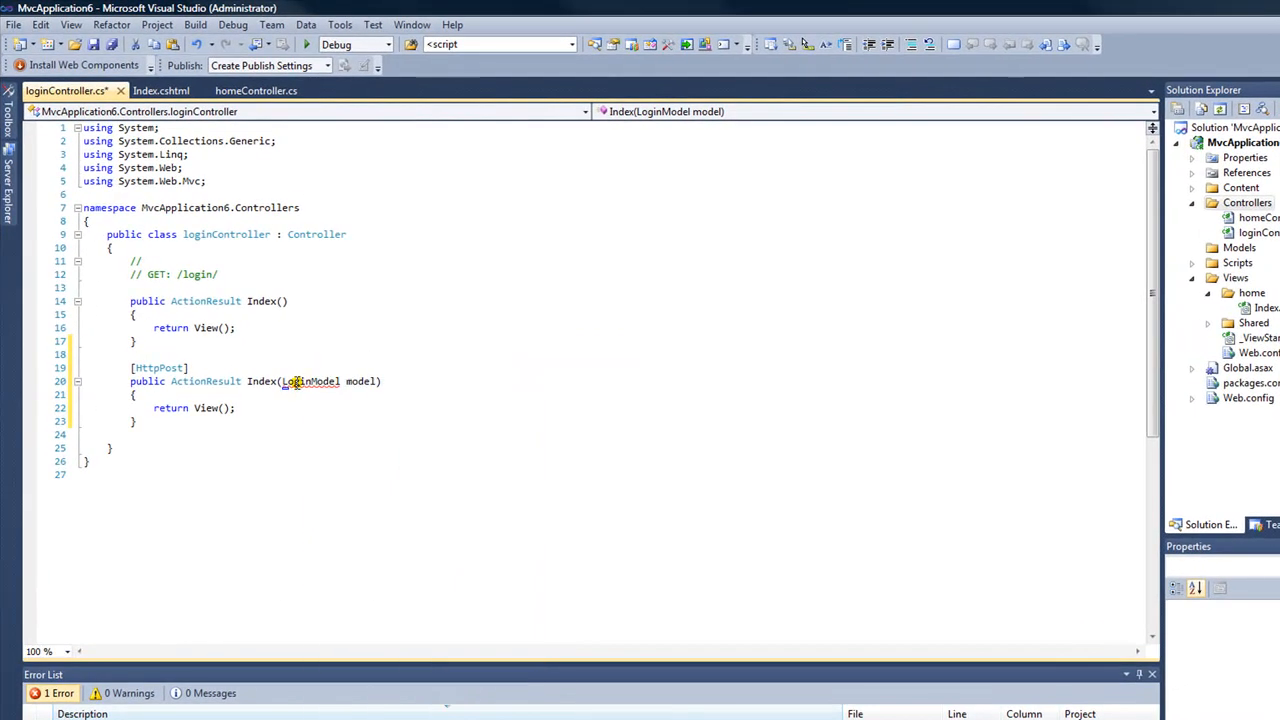
Step: Generate the missing LoginModel class from the smart tag and move LoginModel.cs into Models
{"action": "left_click", "coordinate": [293, 395]}
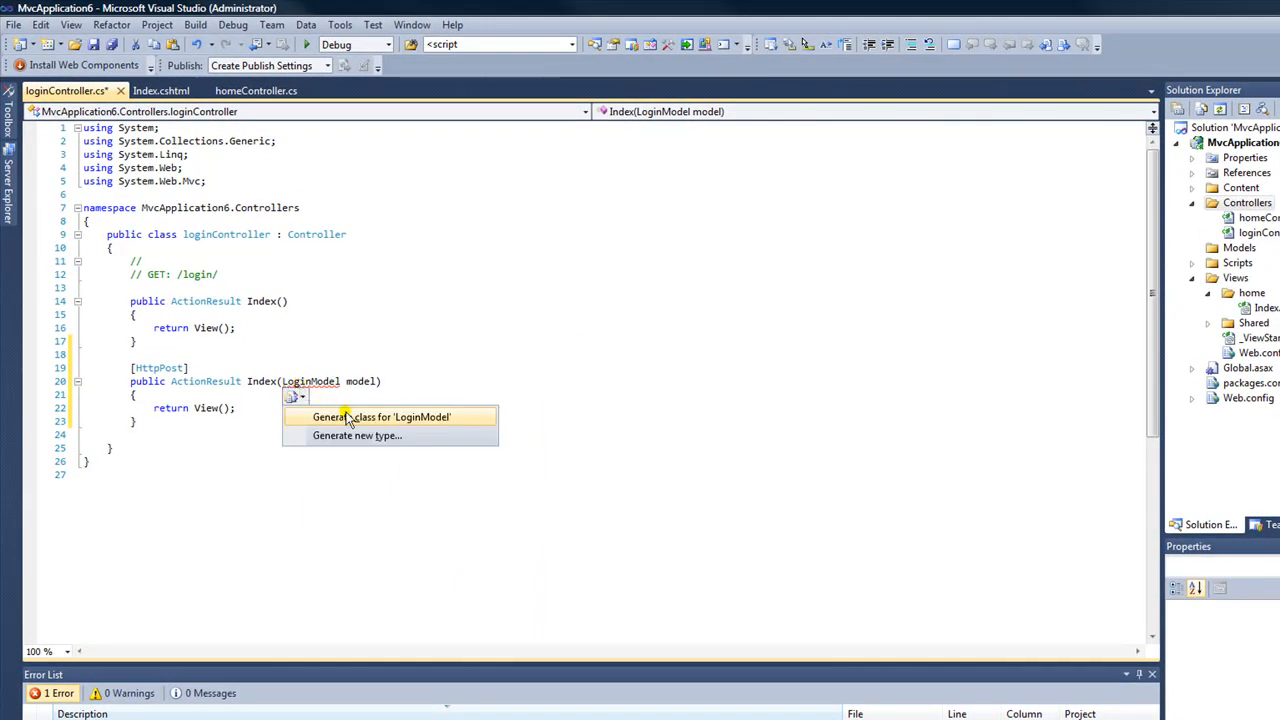
{"action": "left_click", "coordinate": [381, 417]}
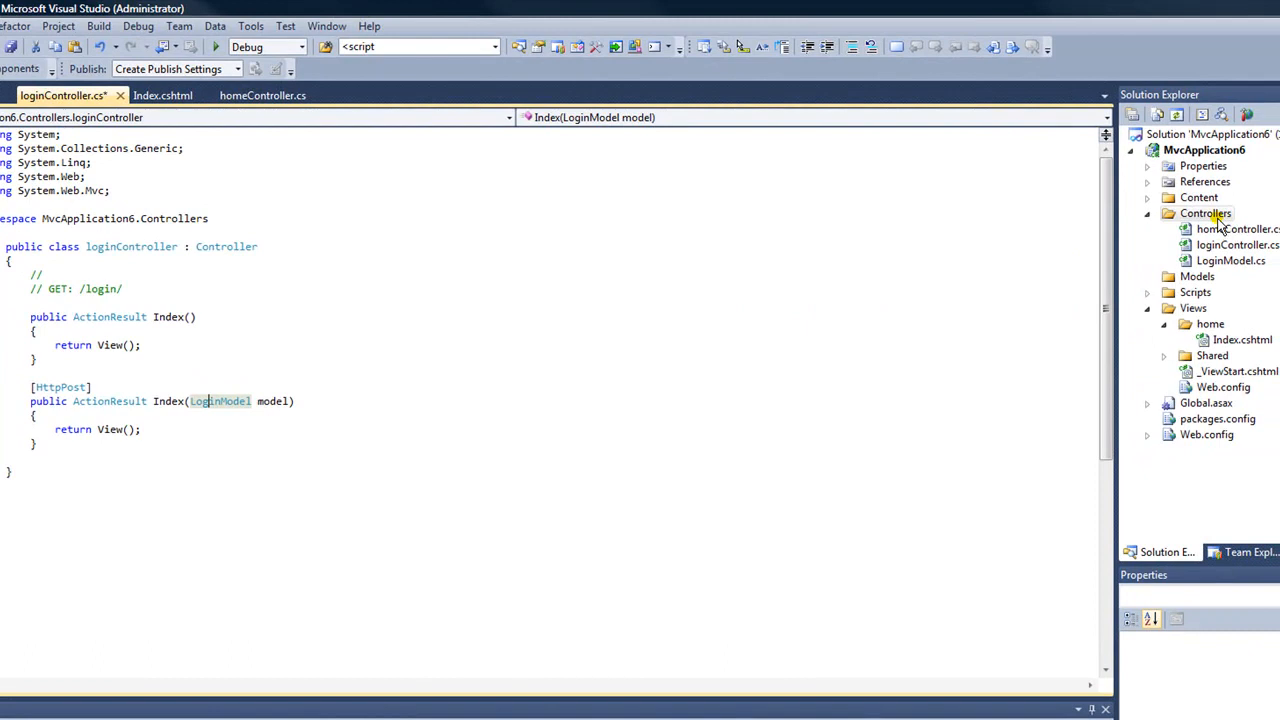
{"action": "mouse_move", "coordinate": [1225, 262]}
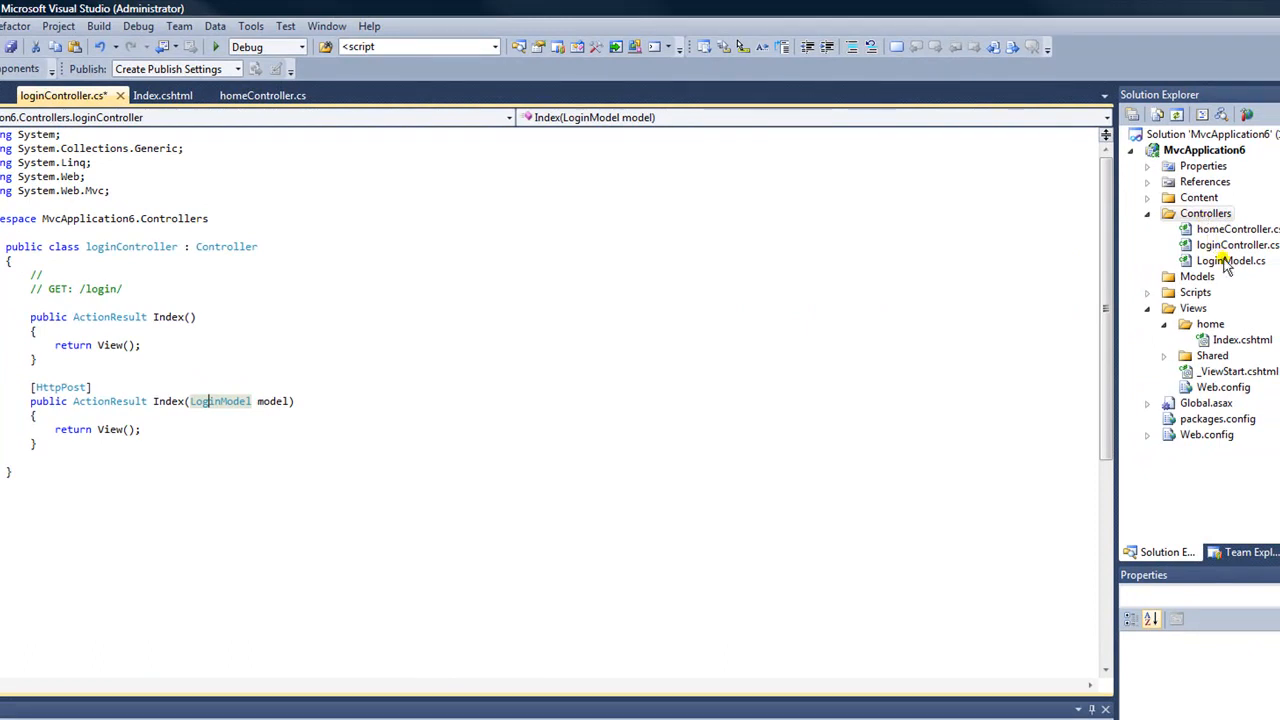
{"action": "left_click", "coordinate": [1230, 260]}
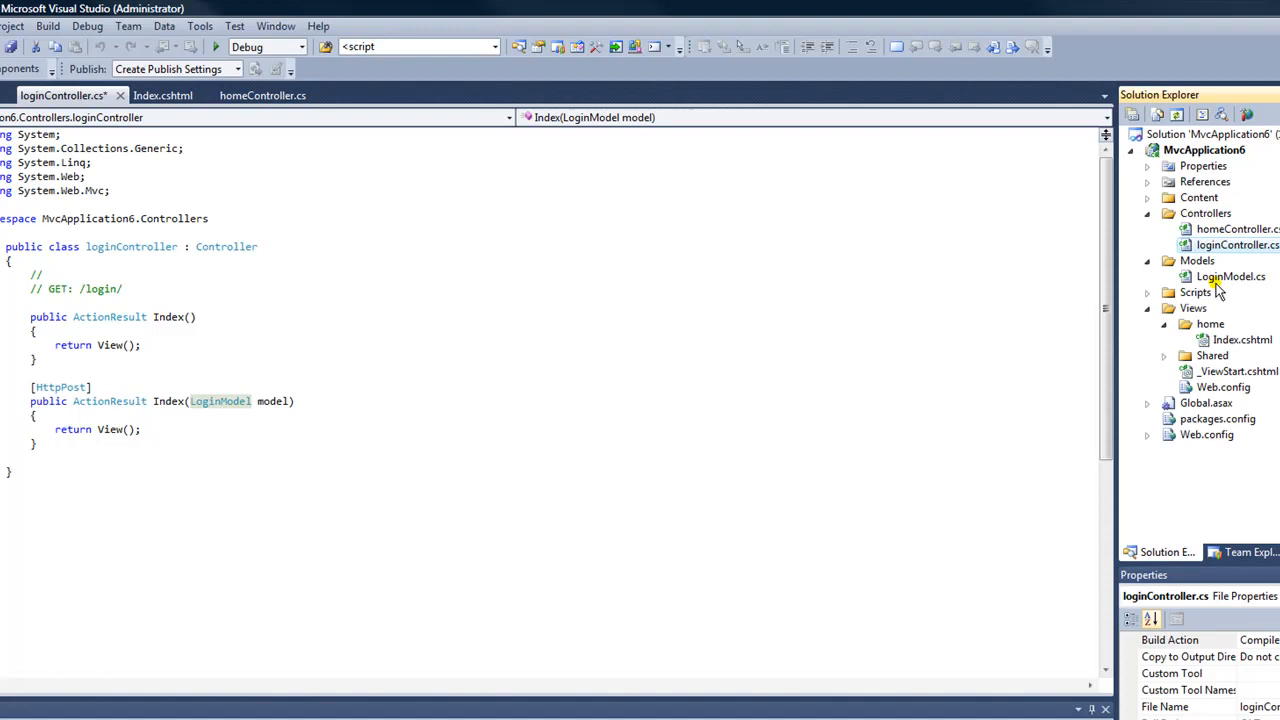
{"action": "mouse_move", "coordinate": [1216, 291]}
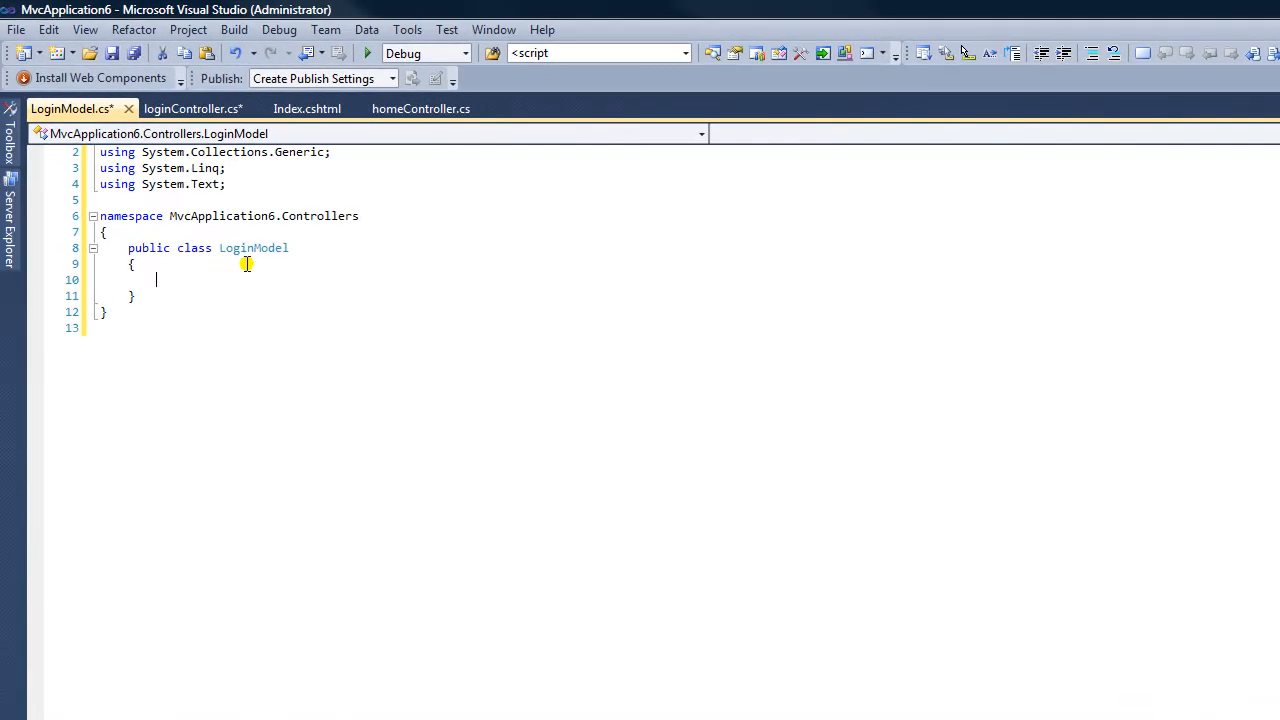
Step: Insert string Username and Password properties into LoginModel with the prop snippet
{"action": "type", "text": "prop"}
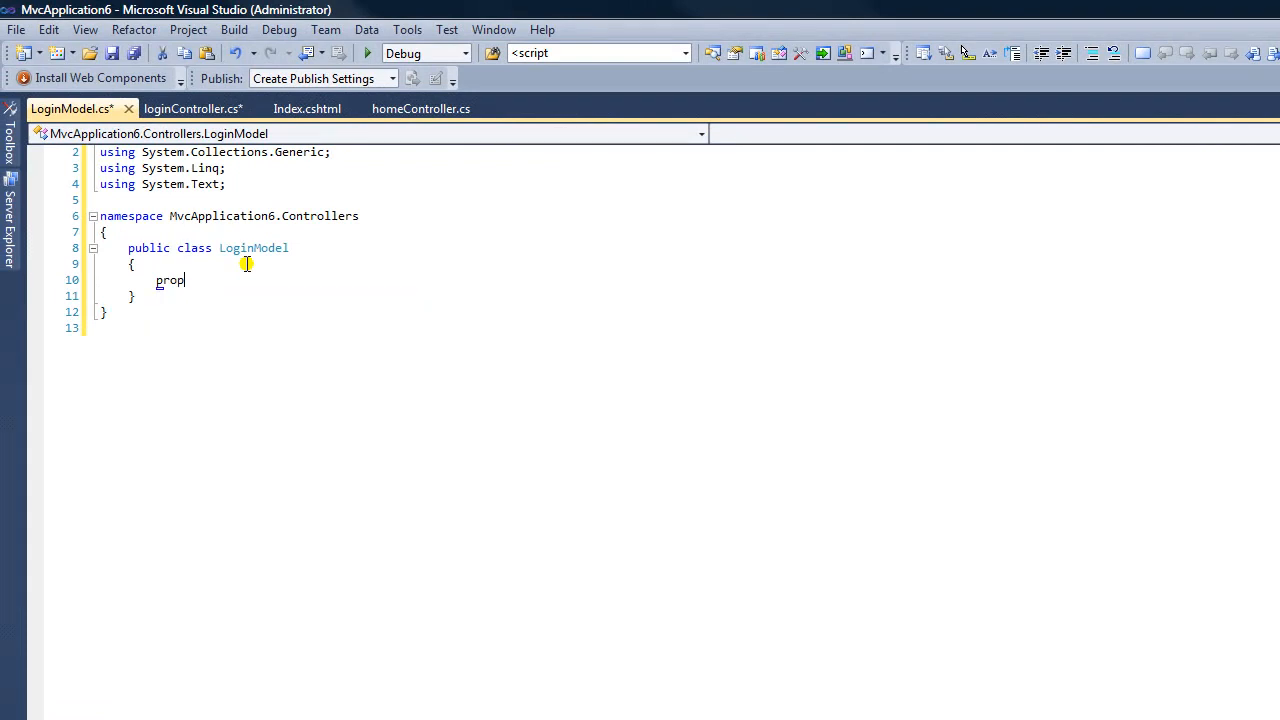
{"action": "key", "text": "Tab"}
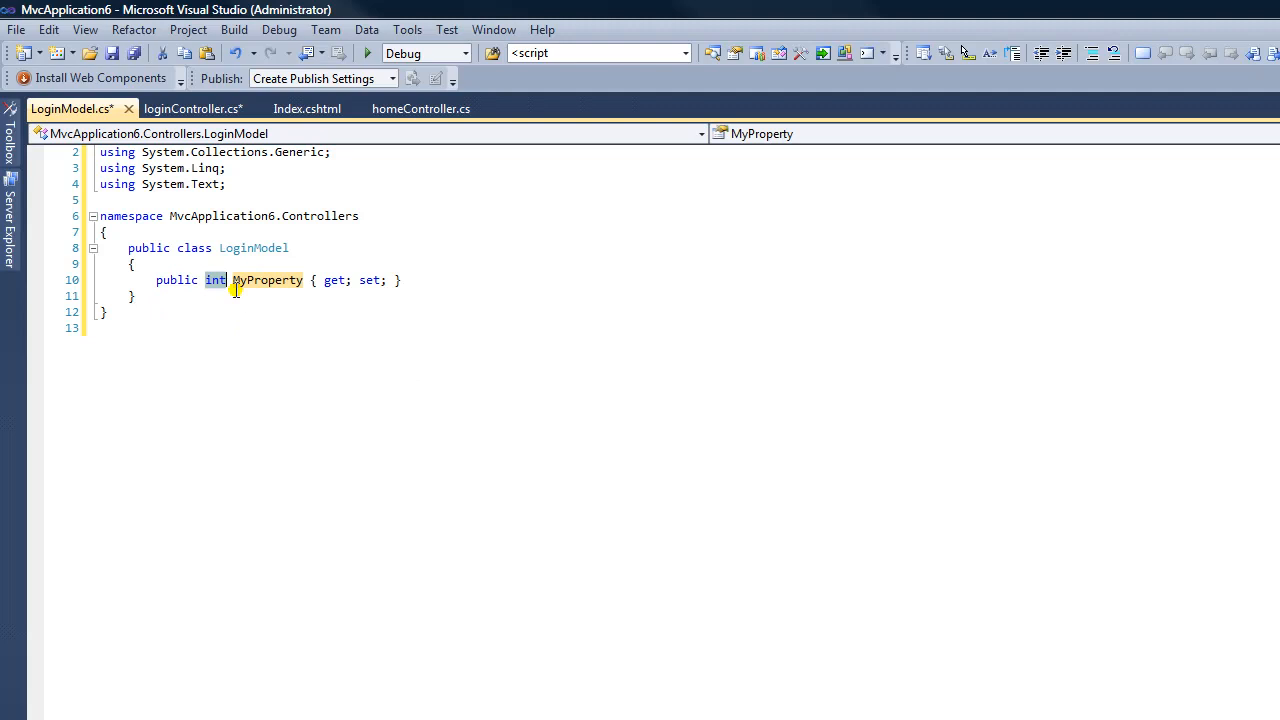
{"action": "type", "text": "string"}
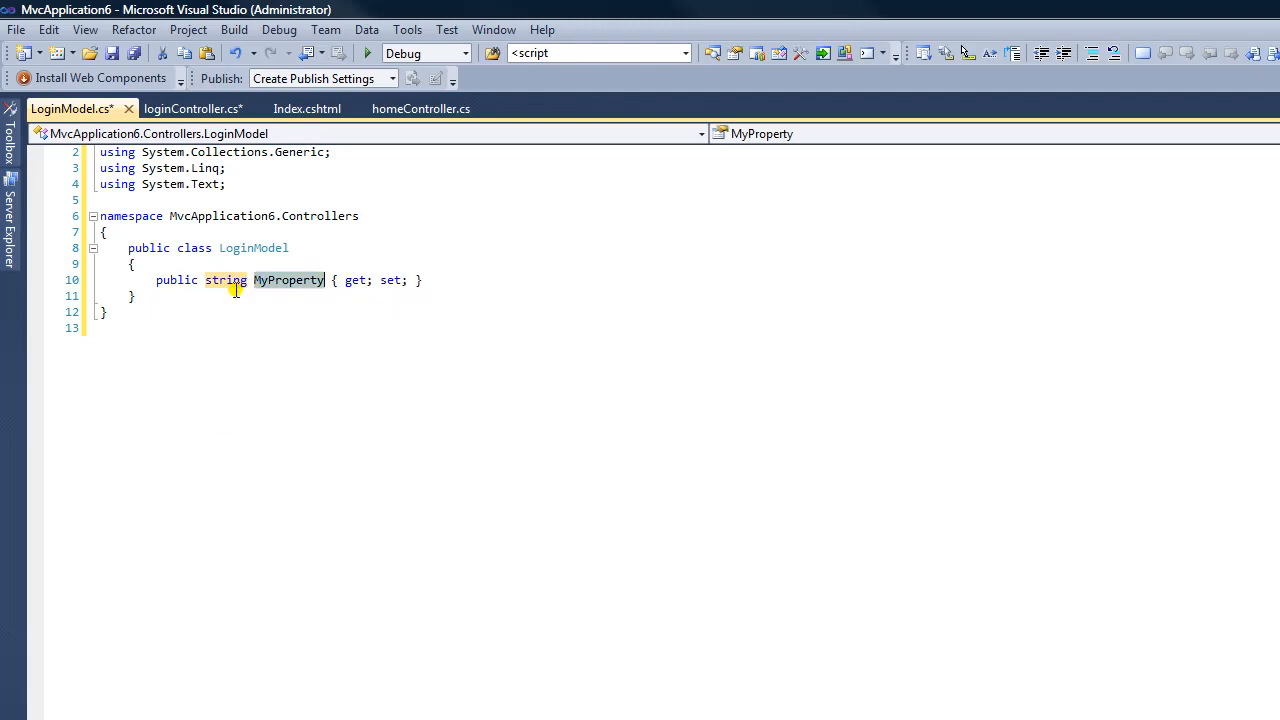
{"action": "type", "text": "Username"}
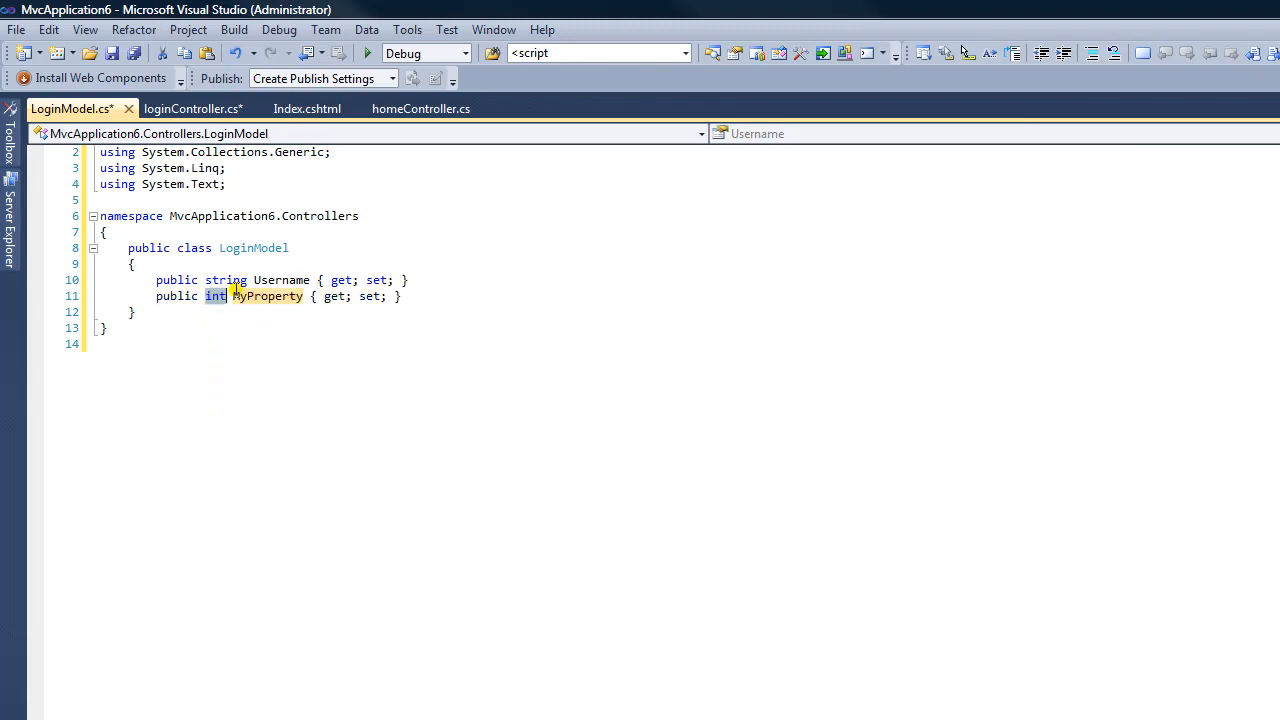
{"action": "type", "text": "string"}
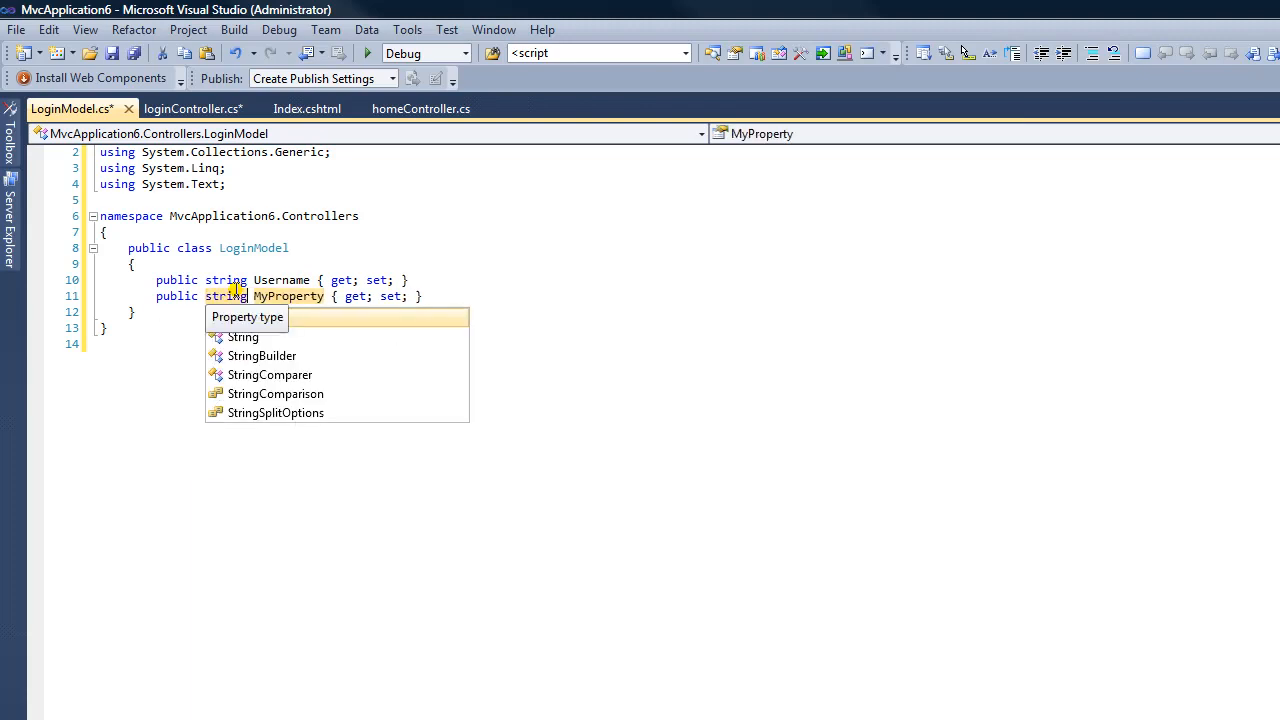
{"action": "type", "text": "Password"}
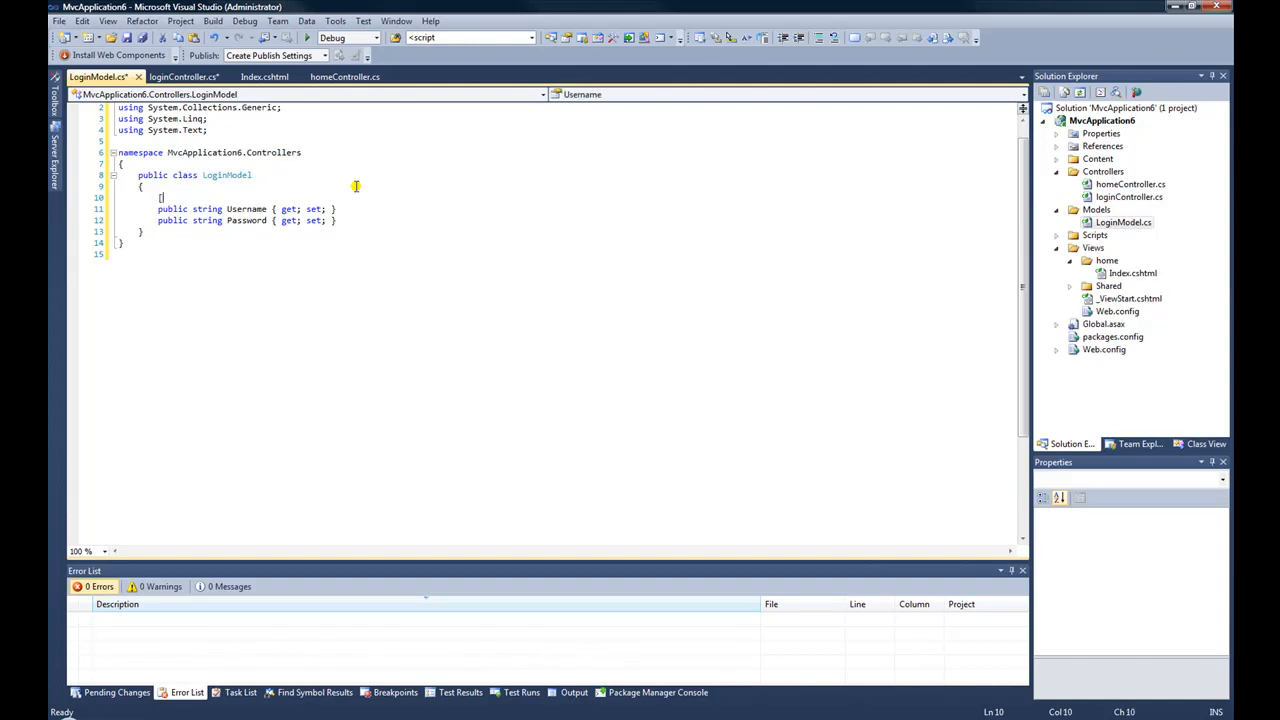
Step: Add [Required] attributes above Username and Password, then open Web.config
{"action": "type", "text": "[Requir"}
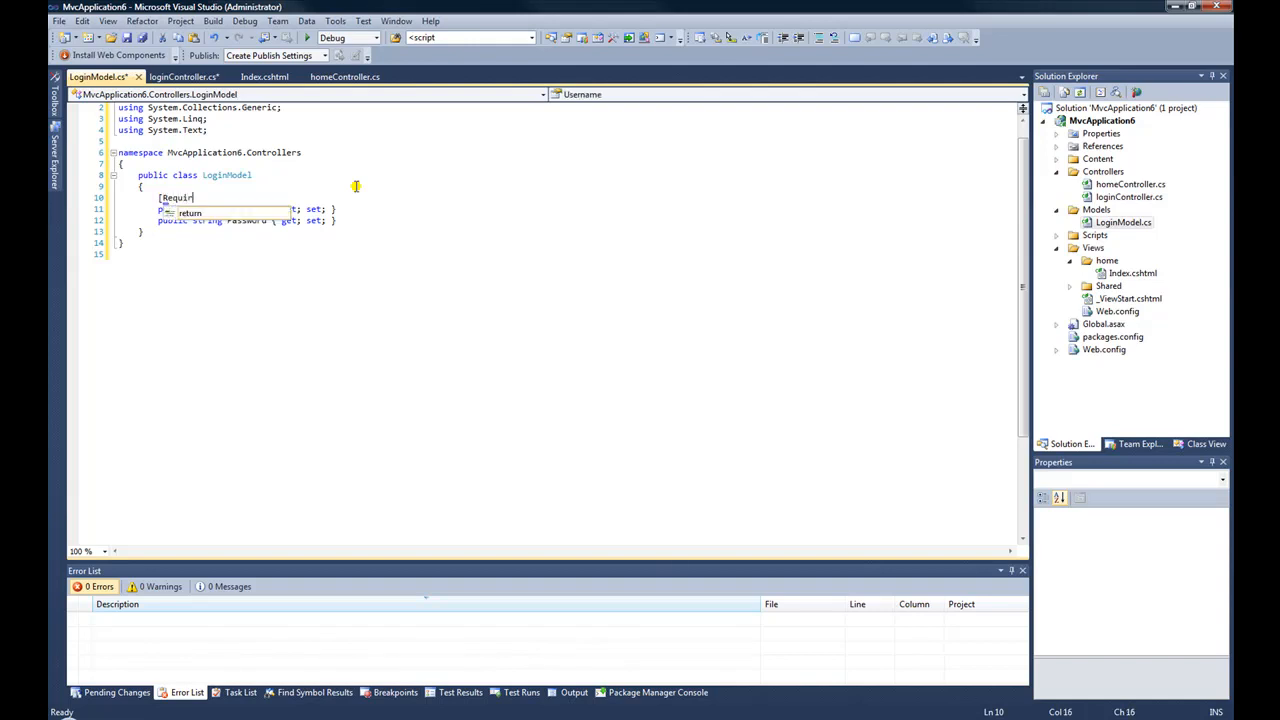
{"action": "type", "text": "ed"}
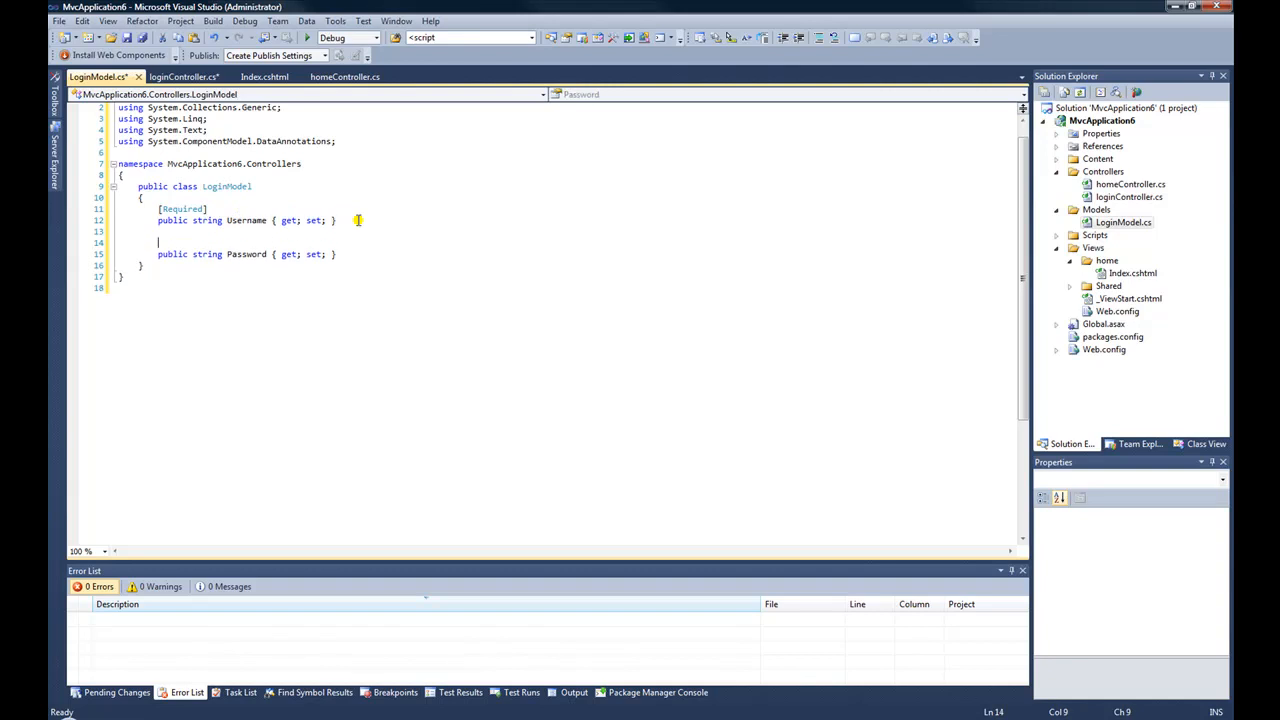
{"action": "type", "text": "[Required"}
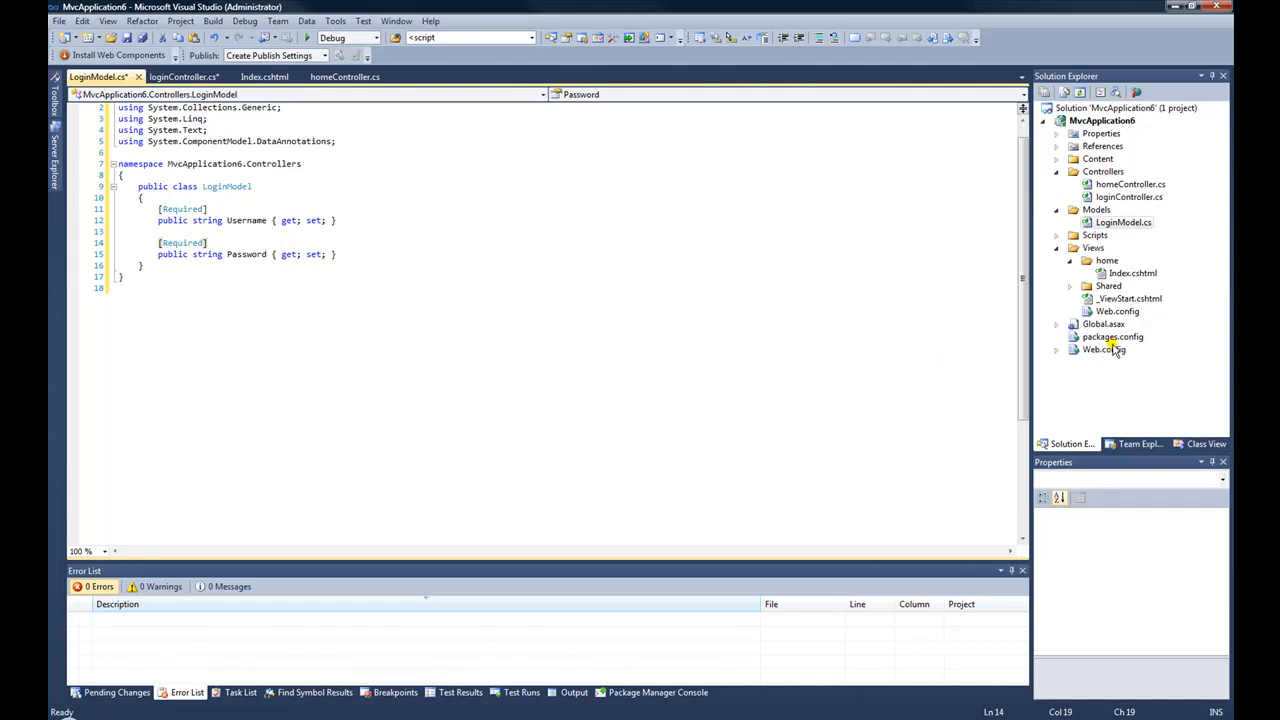
{"action": "double_click", "coordinate": [1104, 349]}
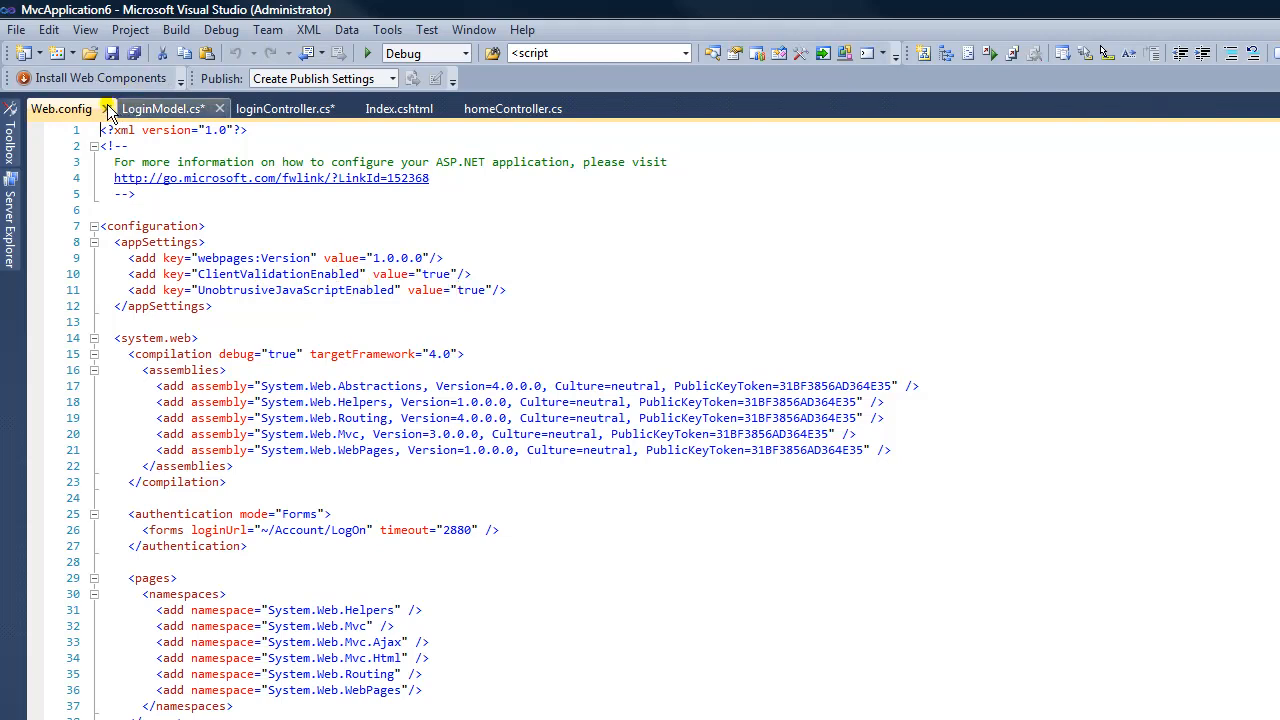
Step: Close the Web.config tab to return to LoginModel.cs
{"action": "left_click", "coordinate": [108, 108]}
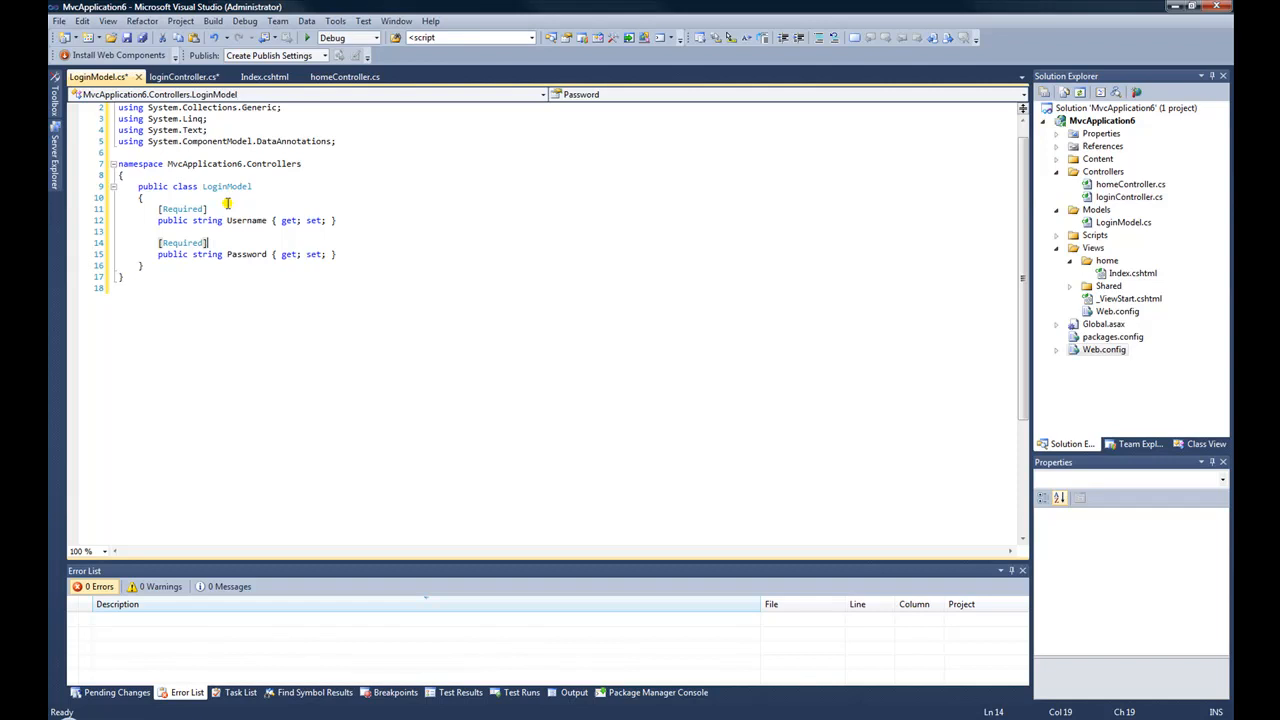
{"action": "mouse_move", "coordinate": [182, 208]}
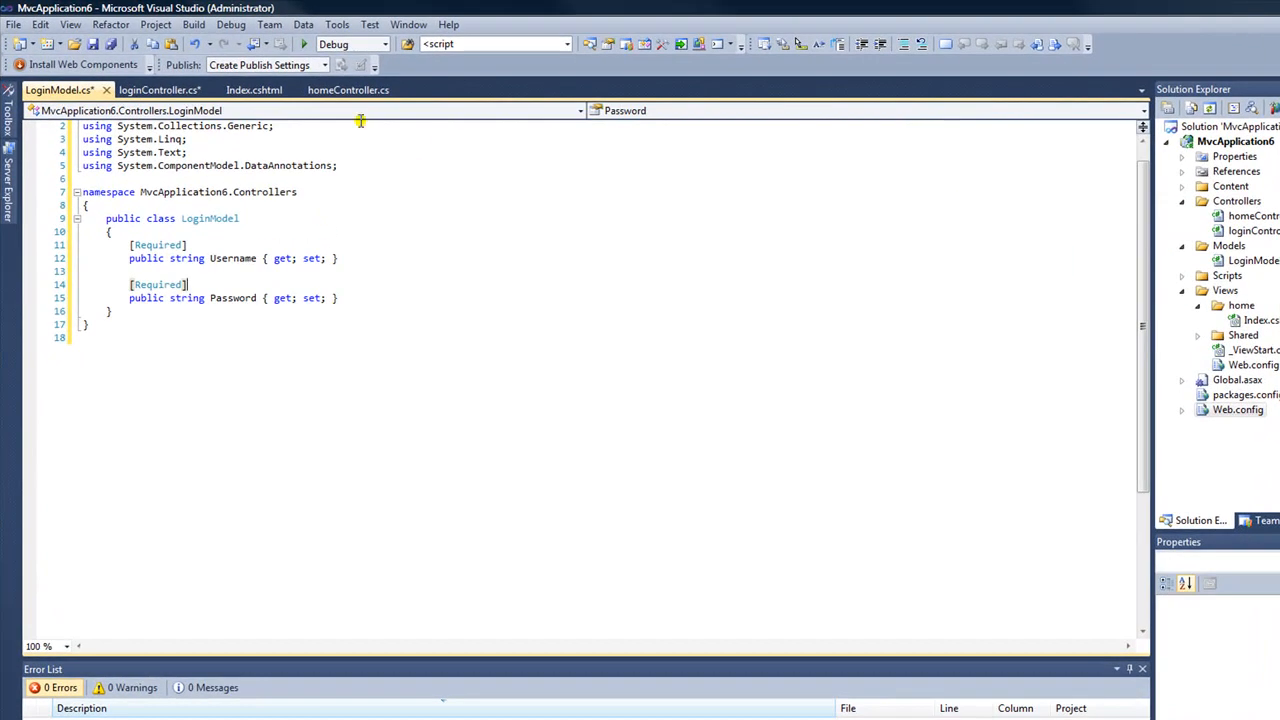
Step: Switch to loginController.cs and review the plain and [HttpPost] Index actions
{"action": "left_click", "coordinate": [158, 90]}
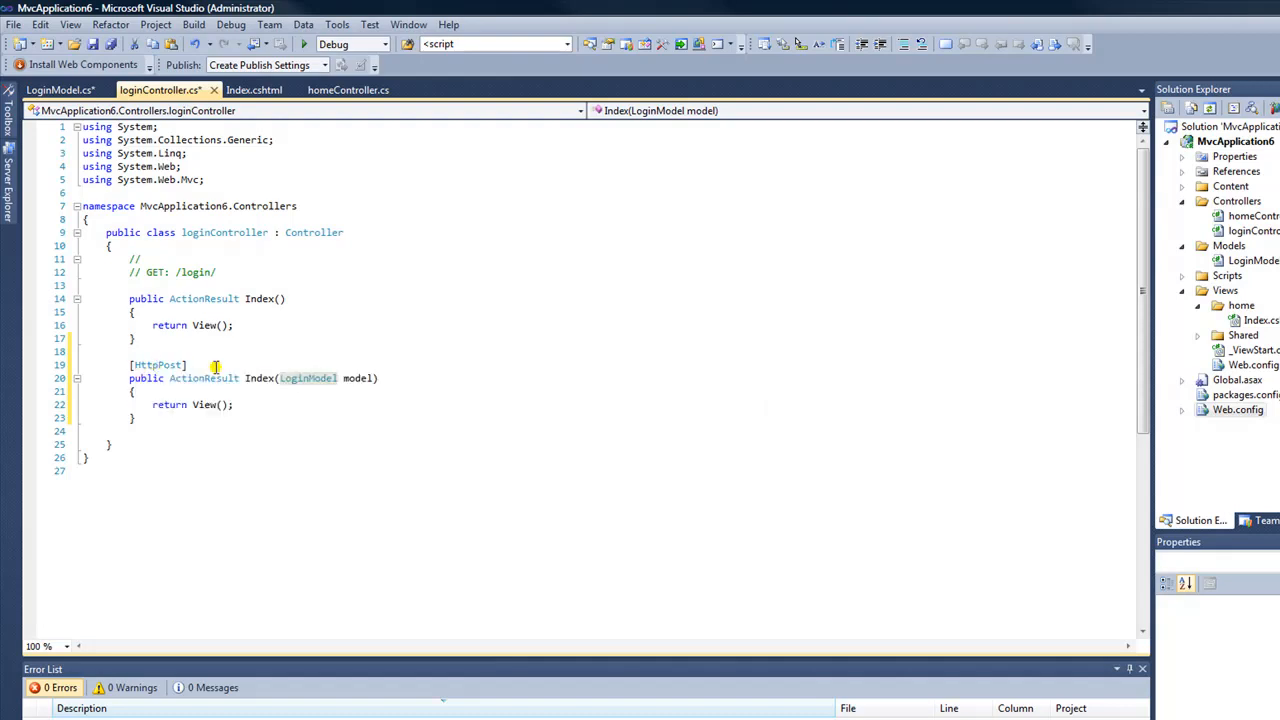
{"action": "mouse_move", "coordinate": [158, 365]}
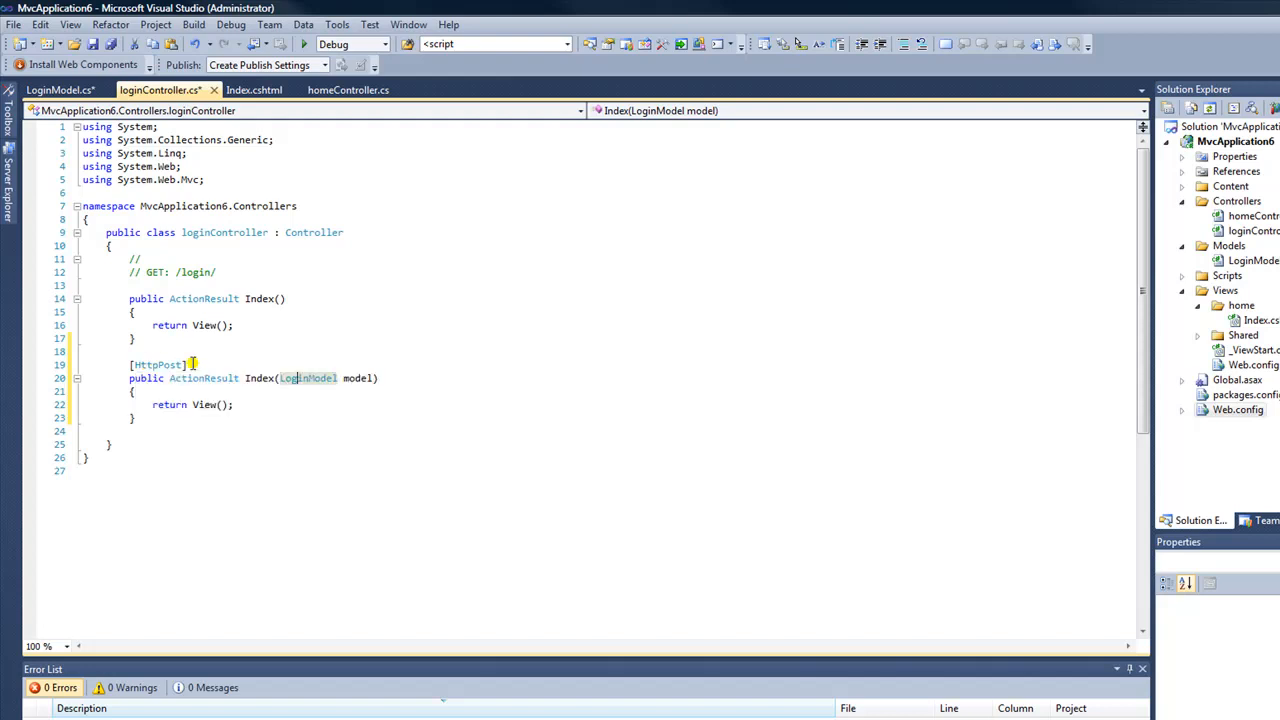
{"action": "mouse_move", "coordinate": [204, 298]}
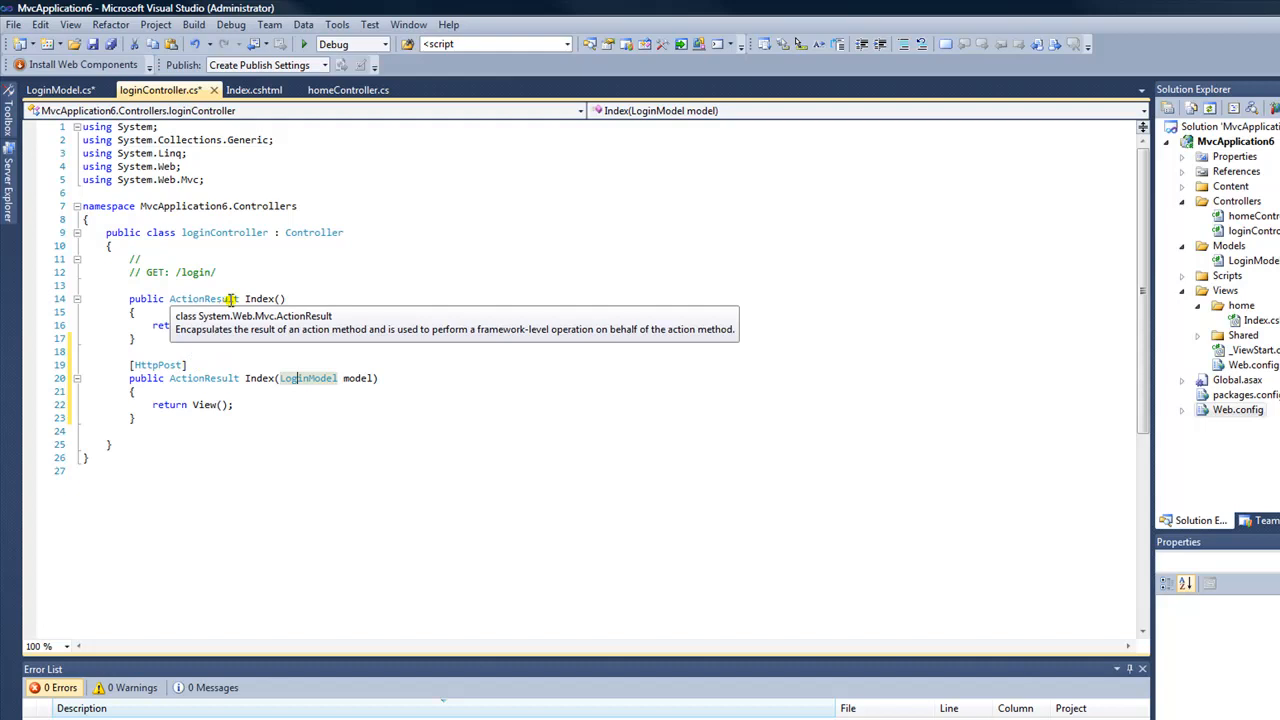
{"action": "mouse_move", "coordinate": [158, 110]}
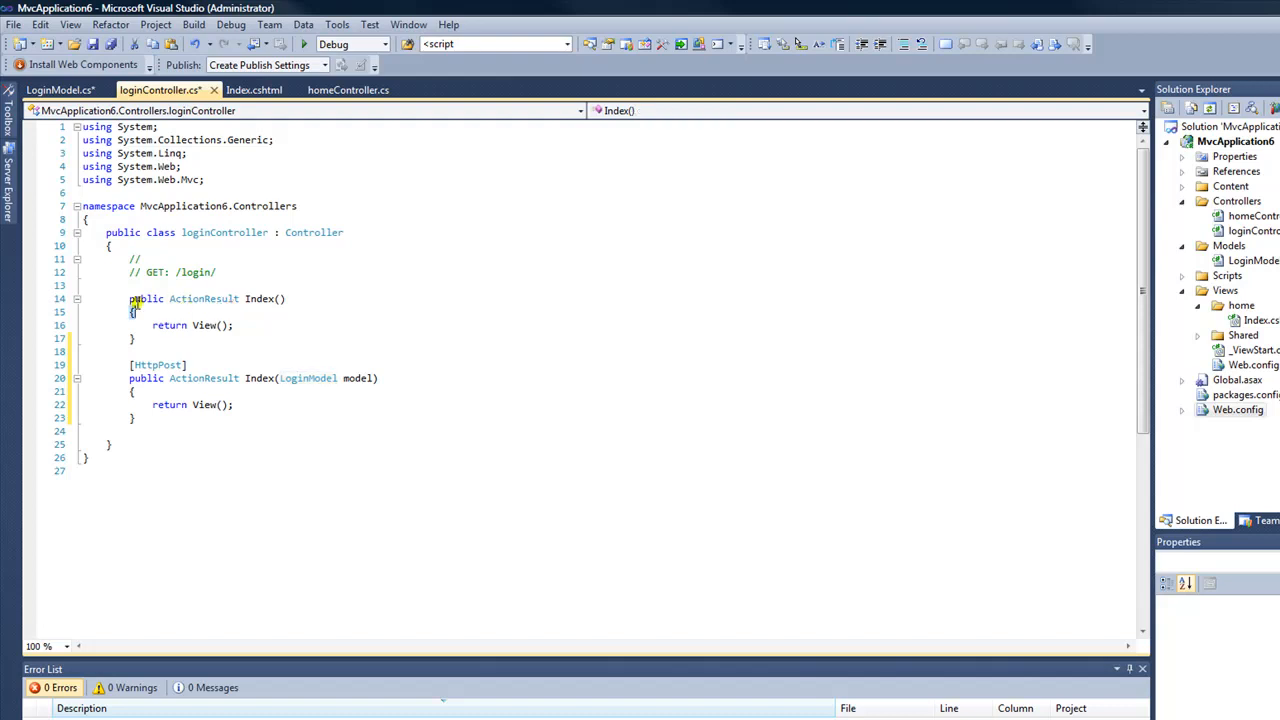
{"action": "left_click_drag", "start_coordinate": [128, 298], "coordinate": [135, 338]}
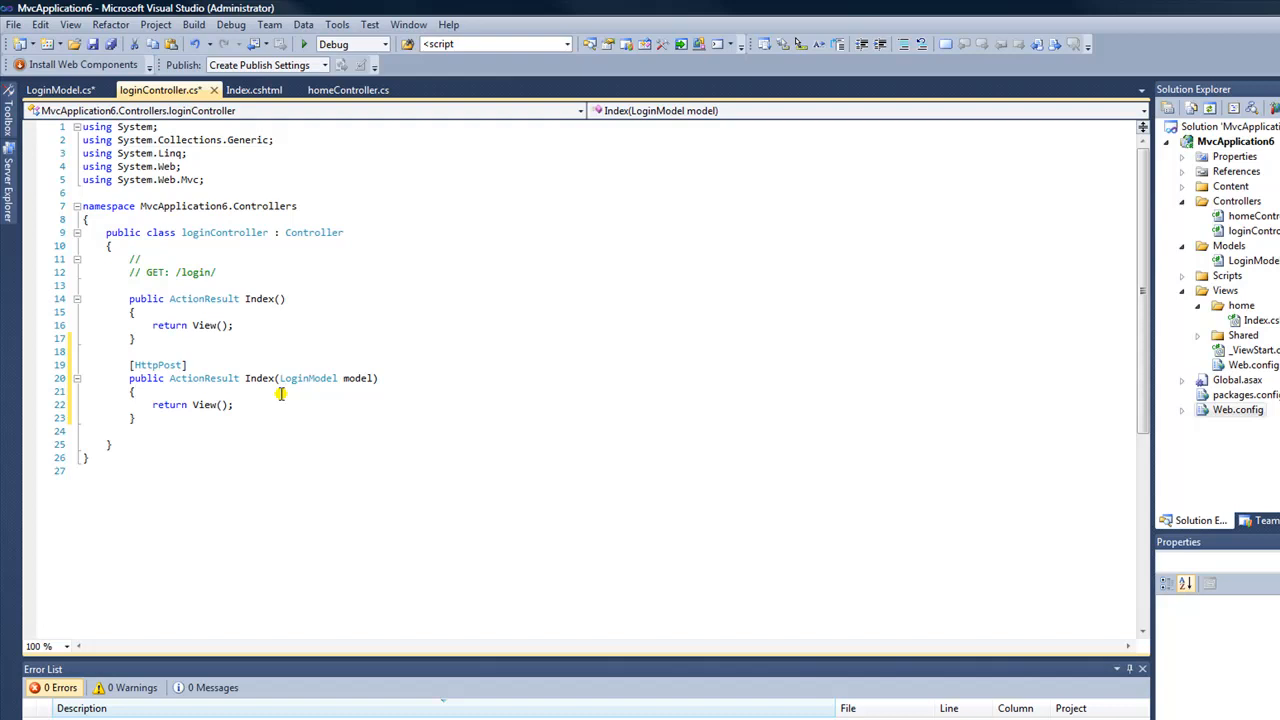
Step: Add a strongly-typed Index view using LoginModel as the model class
{"action": "right_click", "coordinate": [281, 393]}
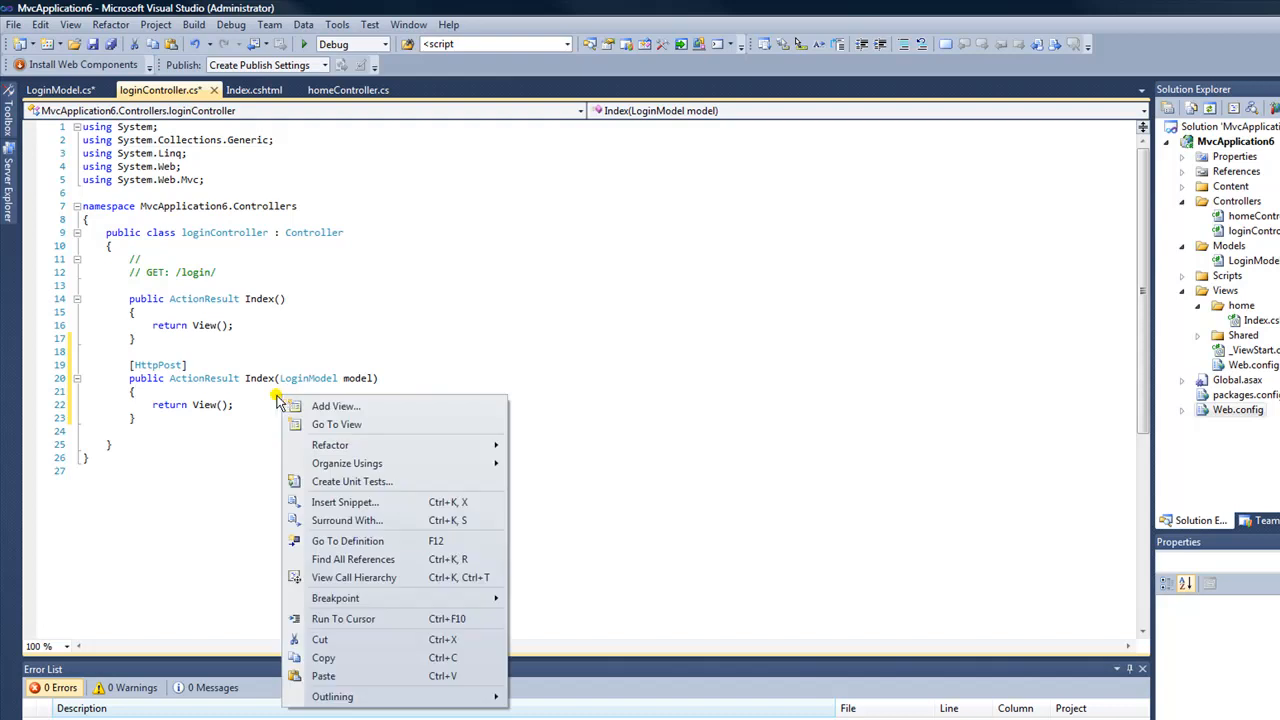
{"action": "mouse_move", "coordinate": [258, 397]}
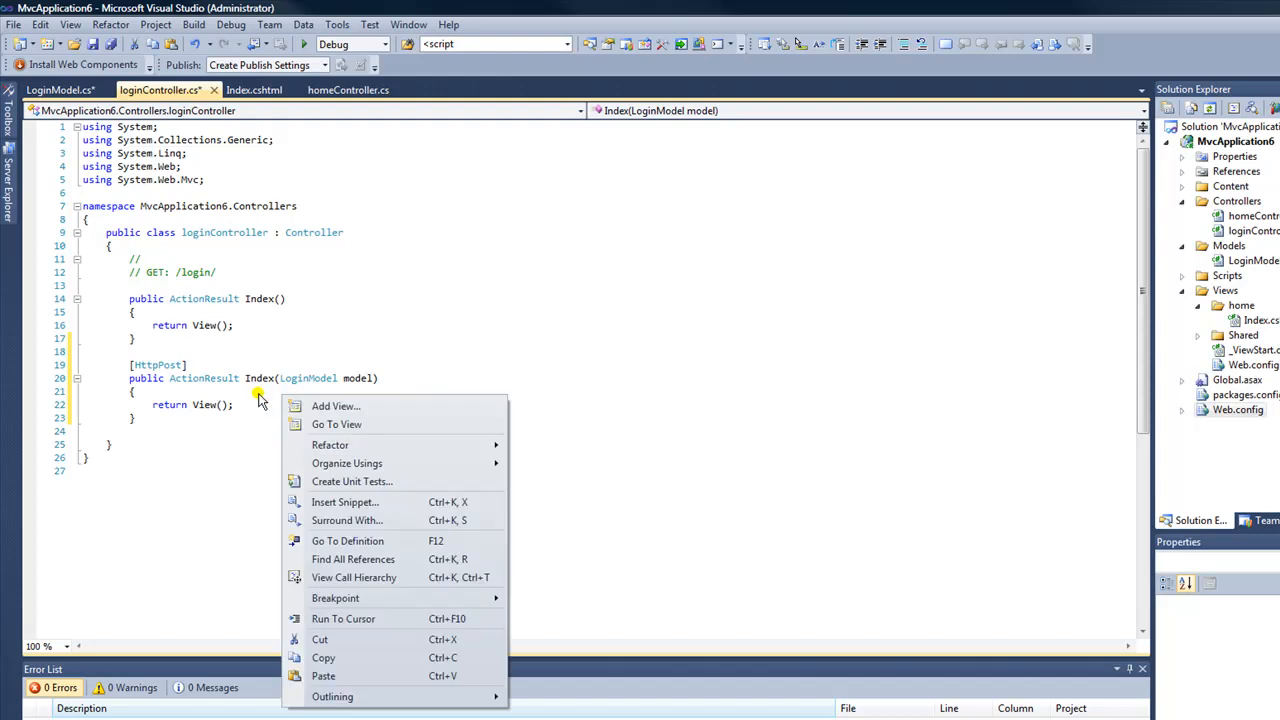
{"action": "left_click", "coordinate": [335, 406]}
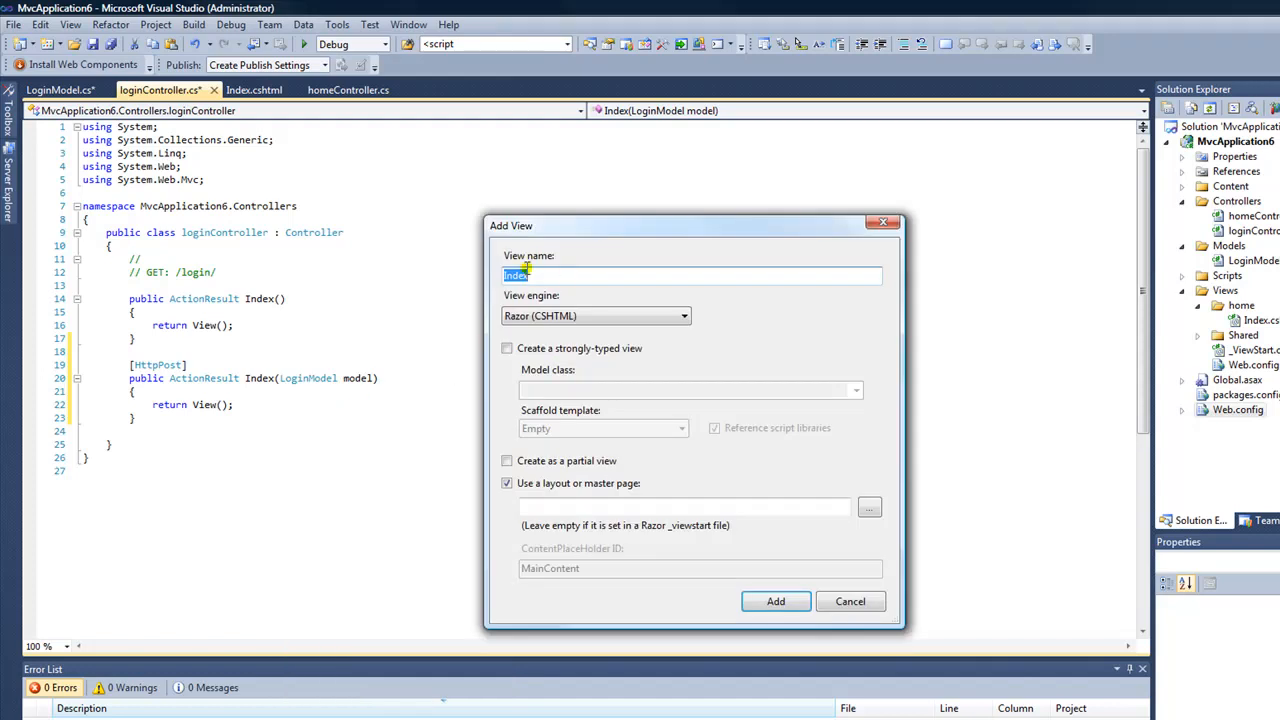
{"action": "left_click", "coordinate": [507, 348]}
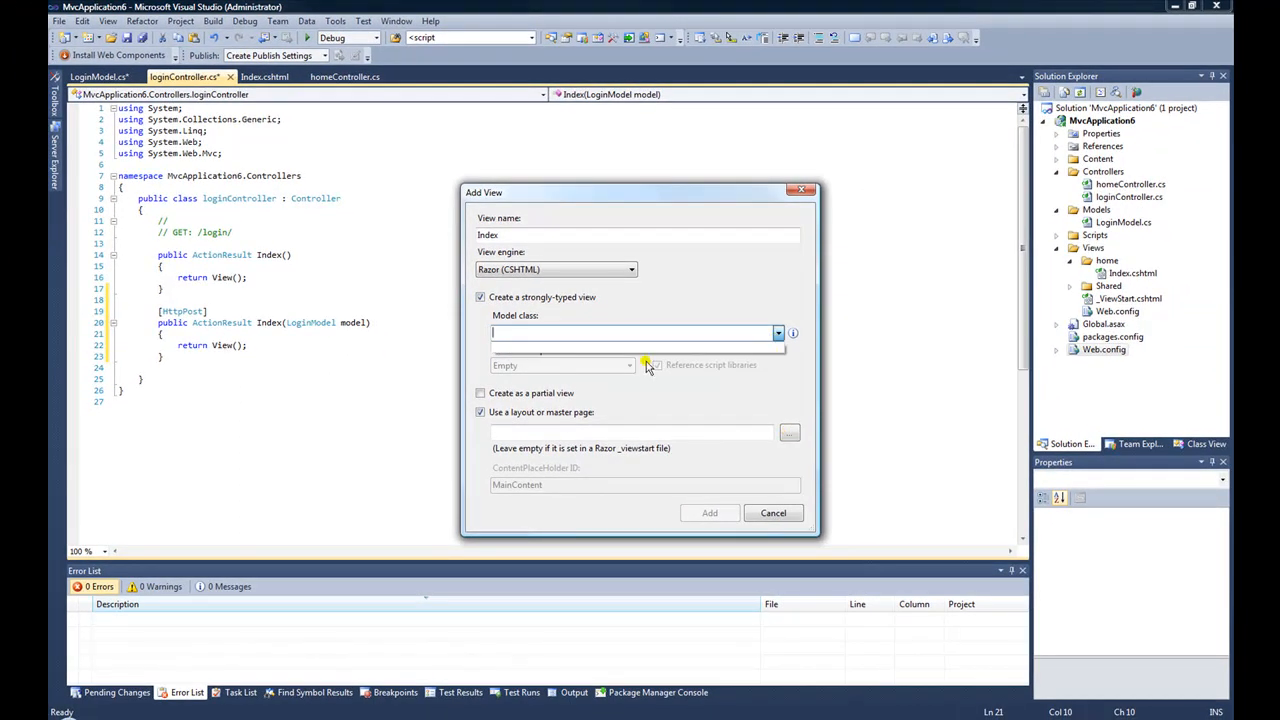
{"action": "left_click", "coordinate": [773, 513]}
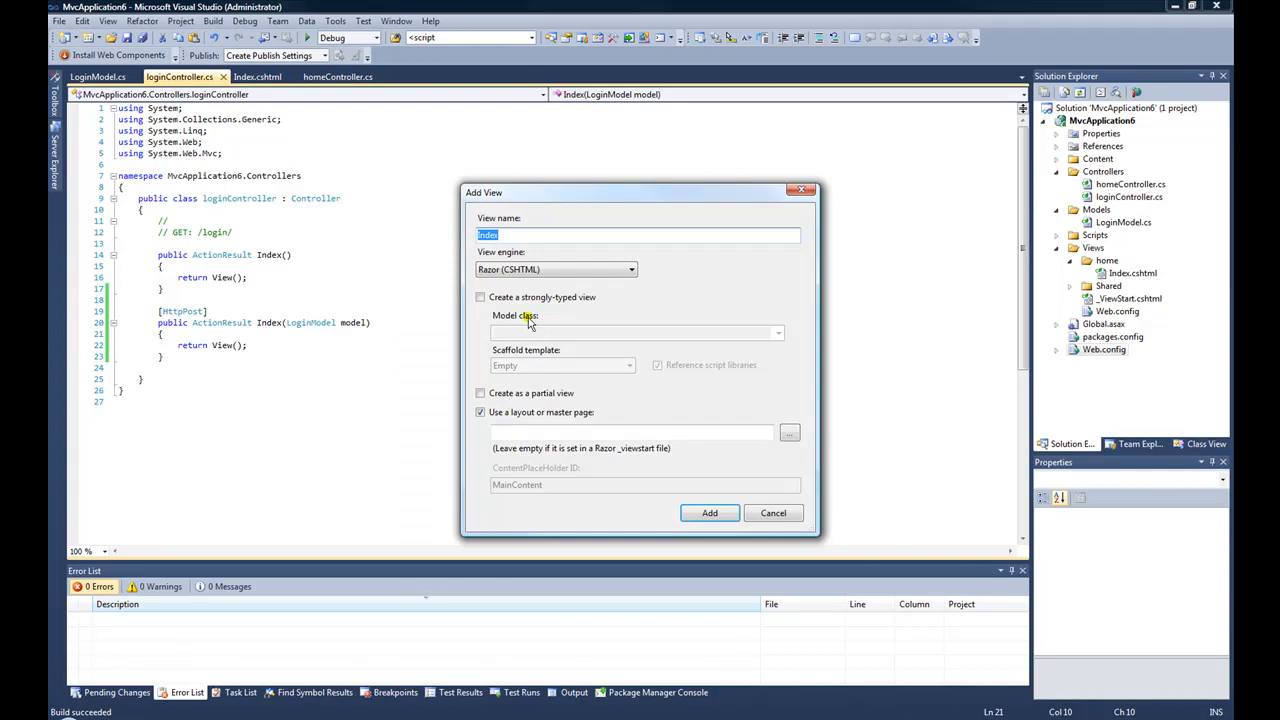
{"action": "left_click", "coordinate": [480, 297]}
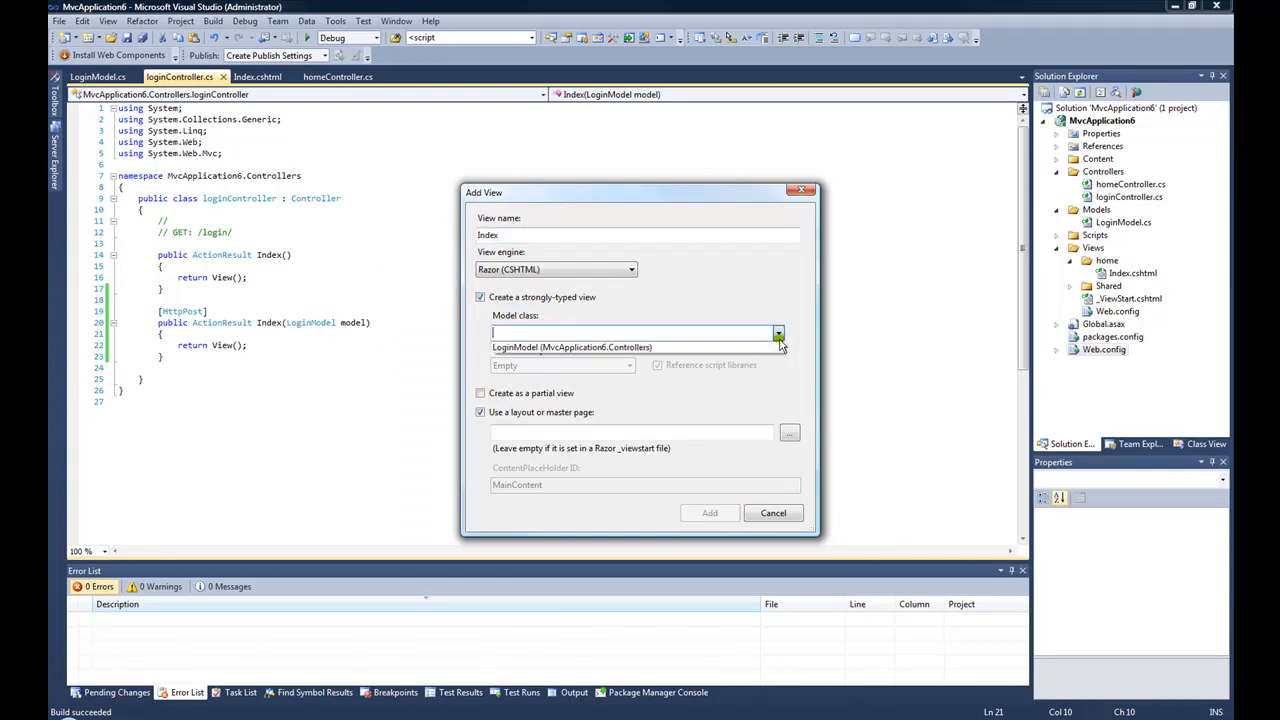
{"action": "left_click", "coordinate": [572, 347]}
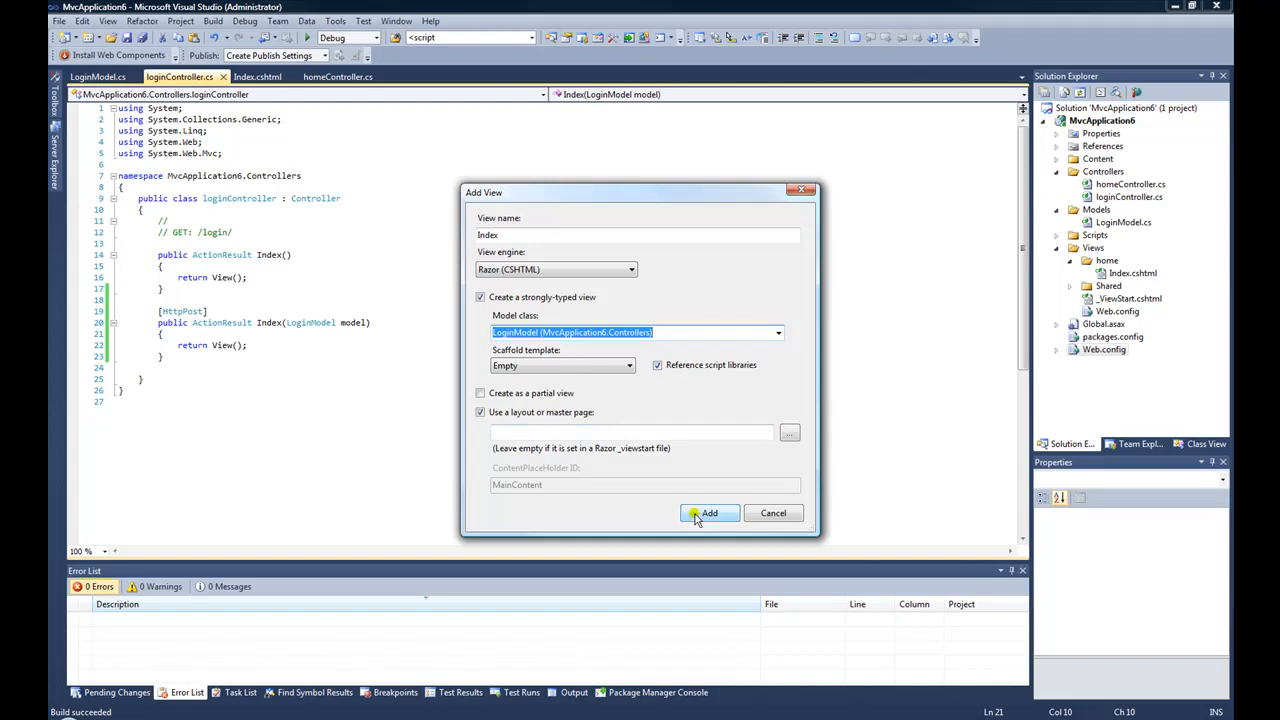
{"action": "left_click", "coordinate": [709, 513]}
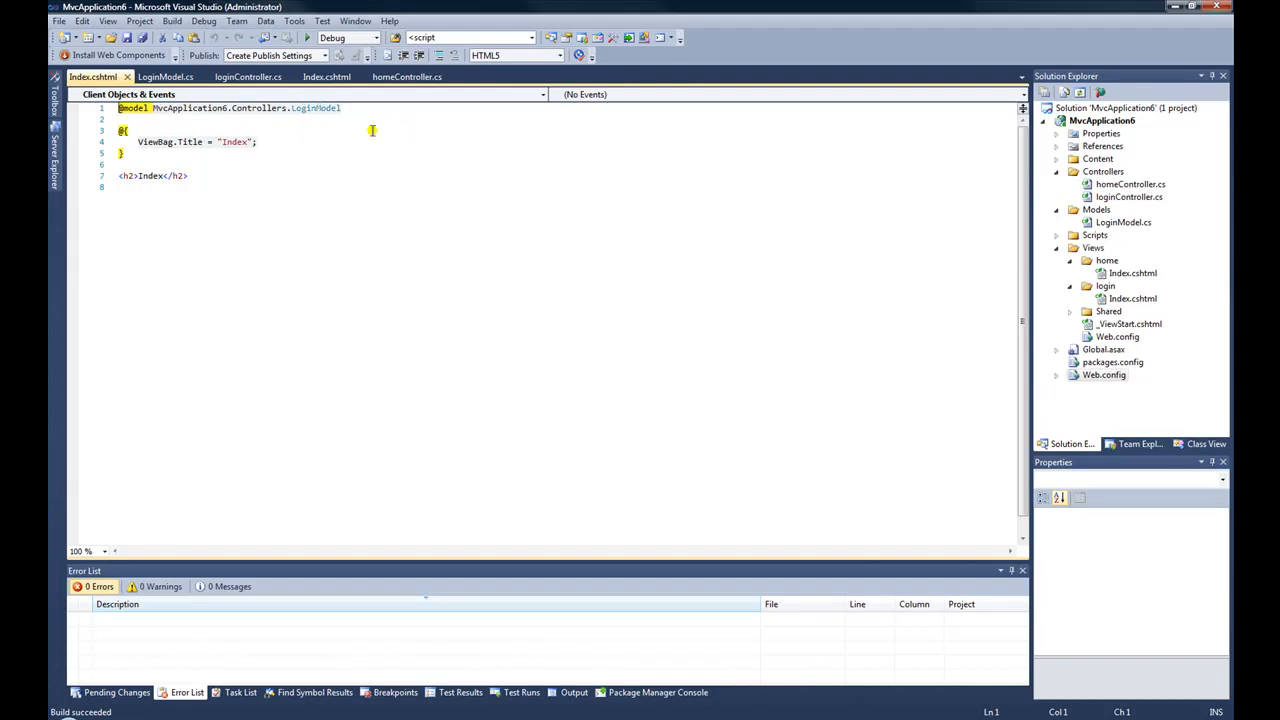
{"action": "left_click", "coordinate": [288, 142]}
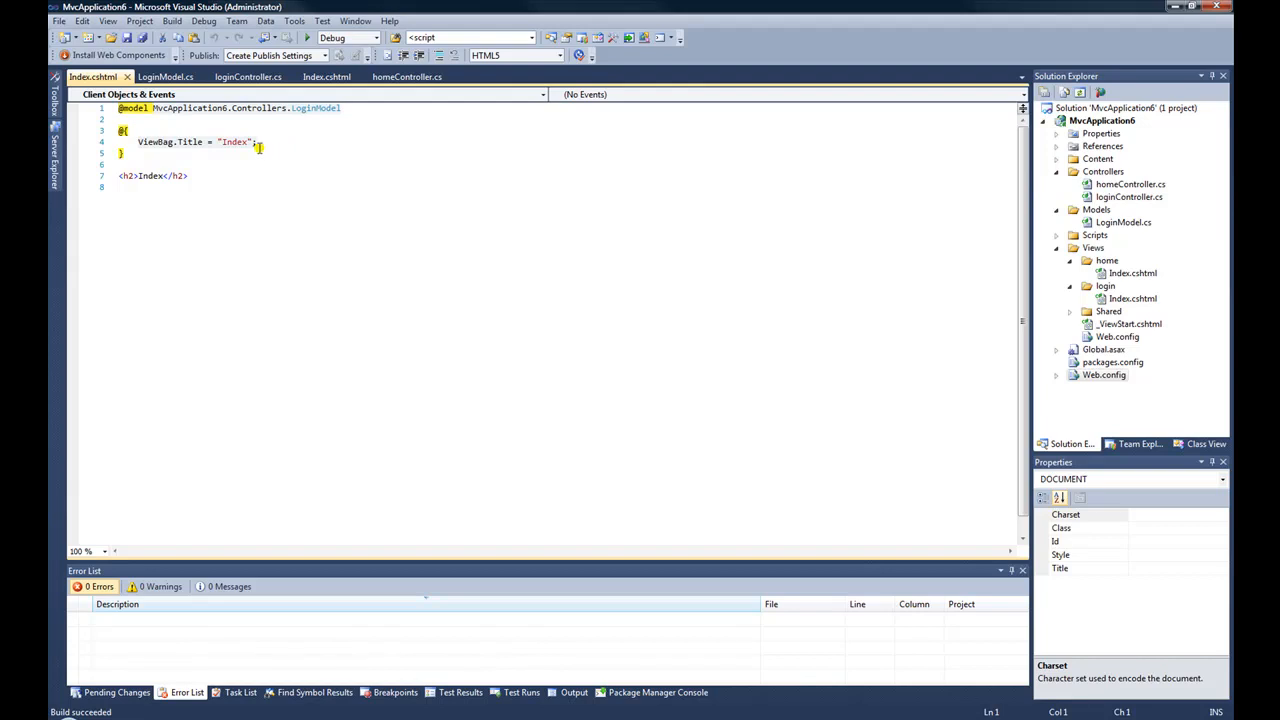
{"action": "double_click", "coordinate": [151, 175]}
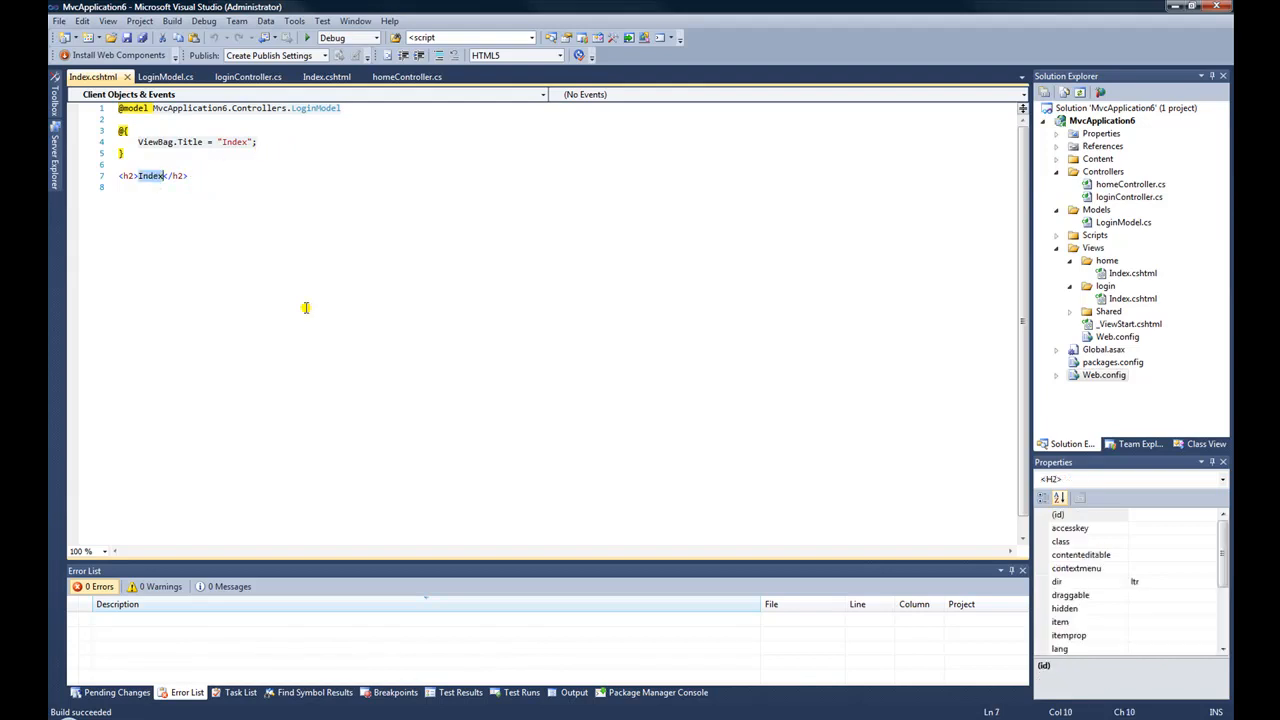
{"action": "type", "text": "Login"}
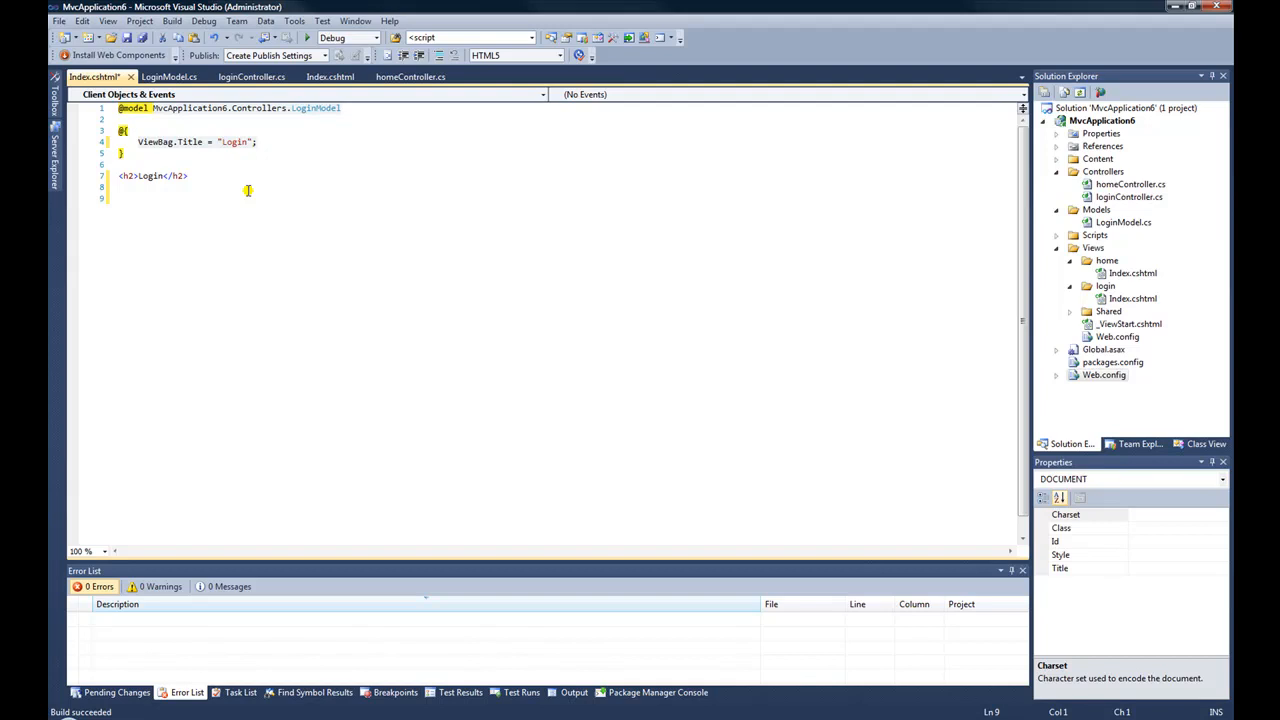
{"action": "type", "text": "@"}
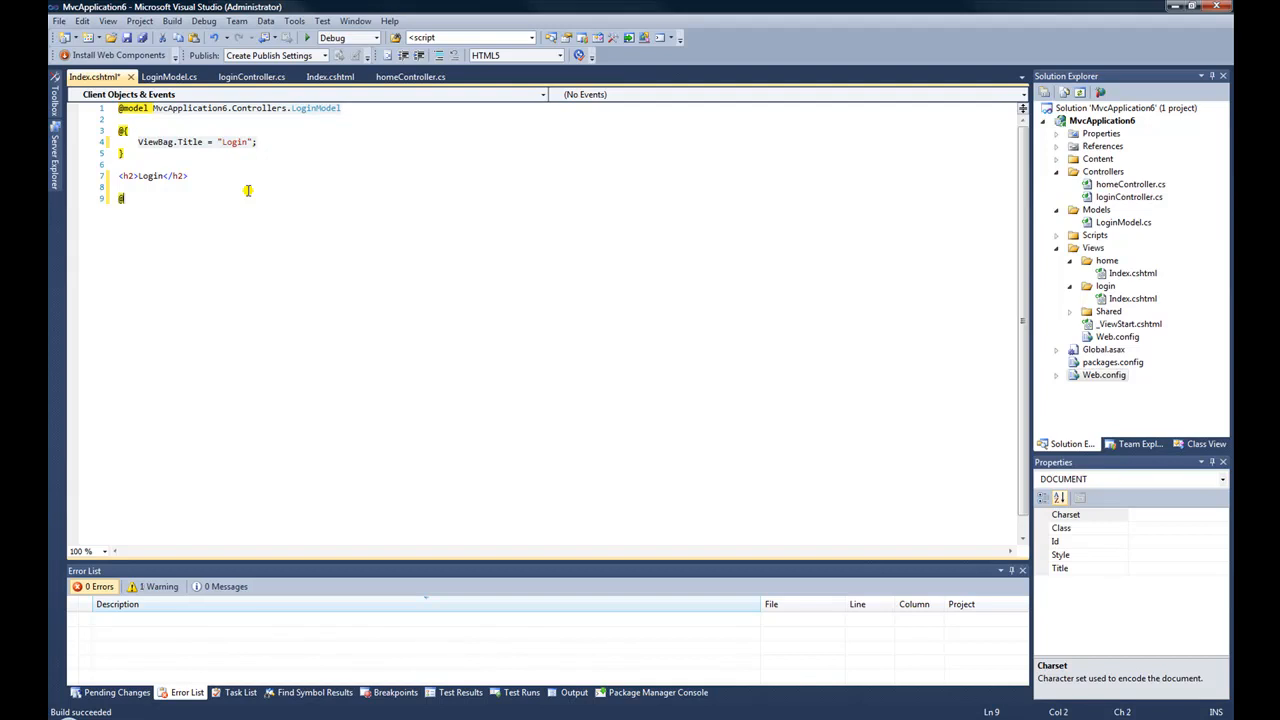
{"action": "type", "text": "using"}
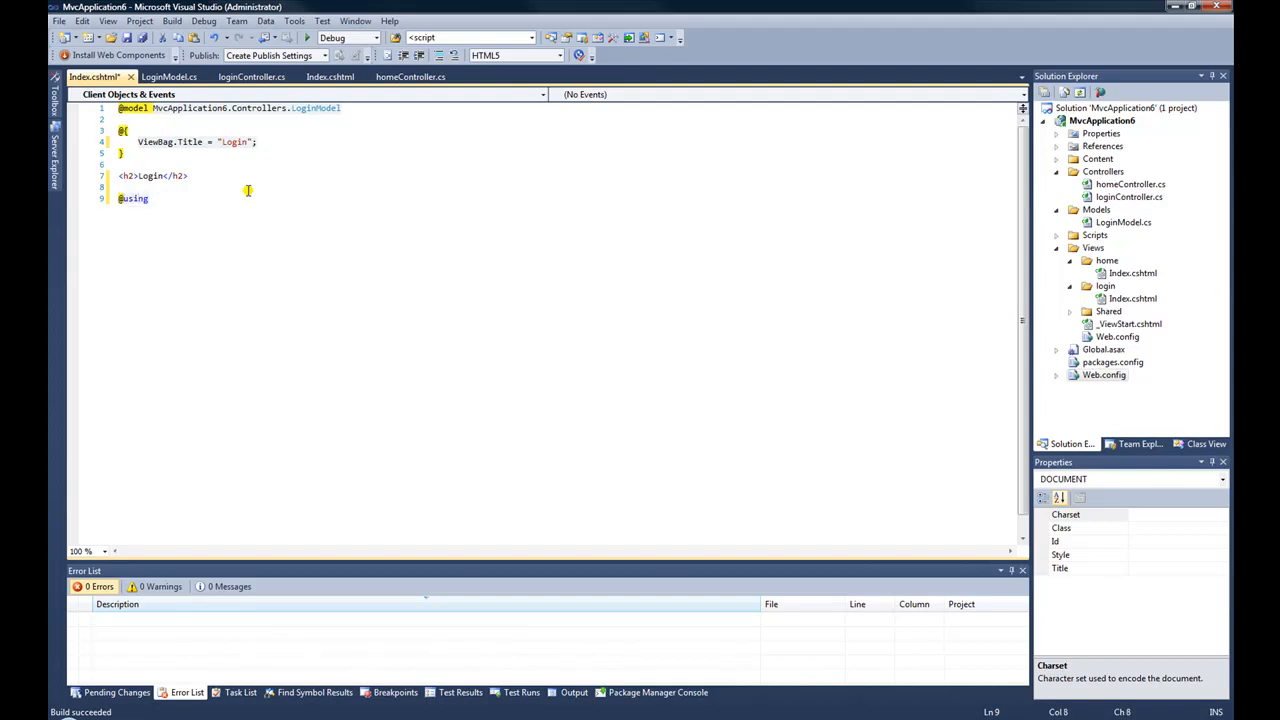
{"action": "type", "text": "(Html.BeginForm("}
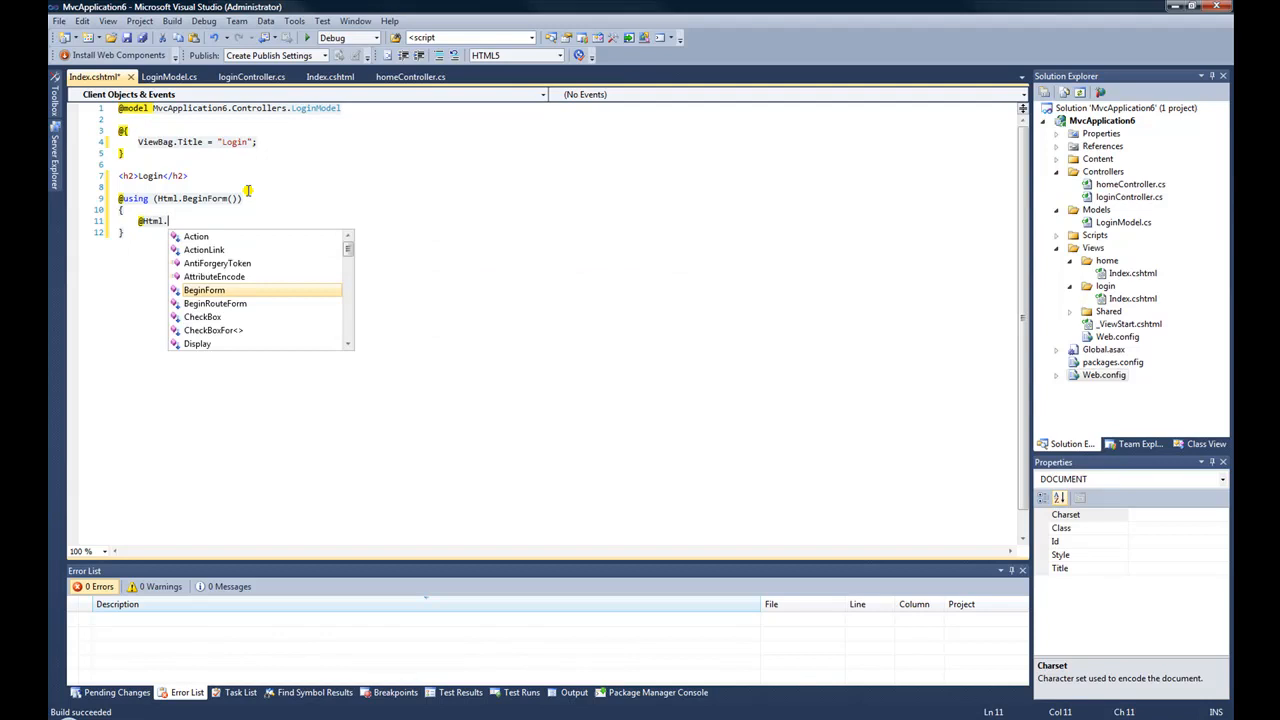
Step: Add a LabelFor and TextBoxFor bound to Username inside the form
{"action": "type", "text": "lab"}
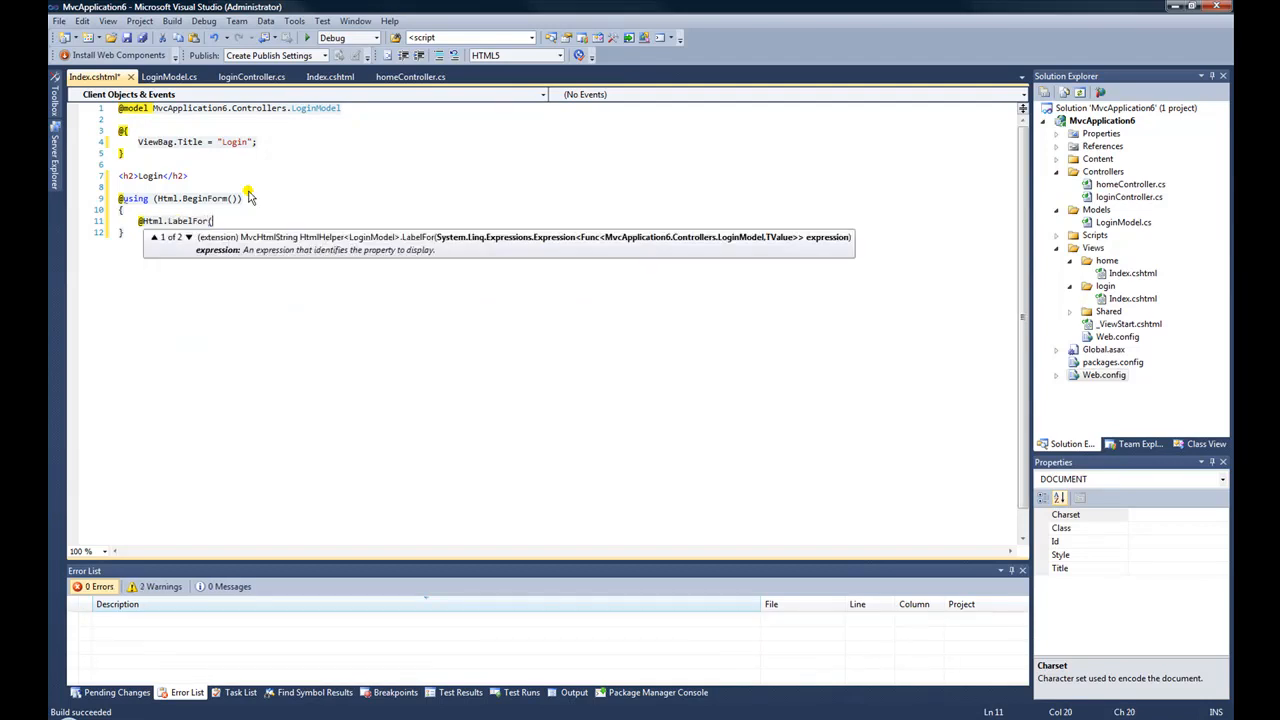
{"action": "type", "text": "m => m."}
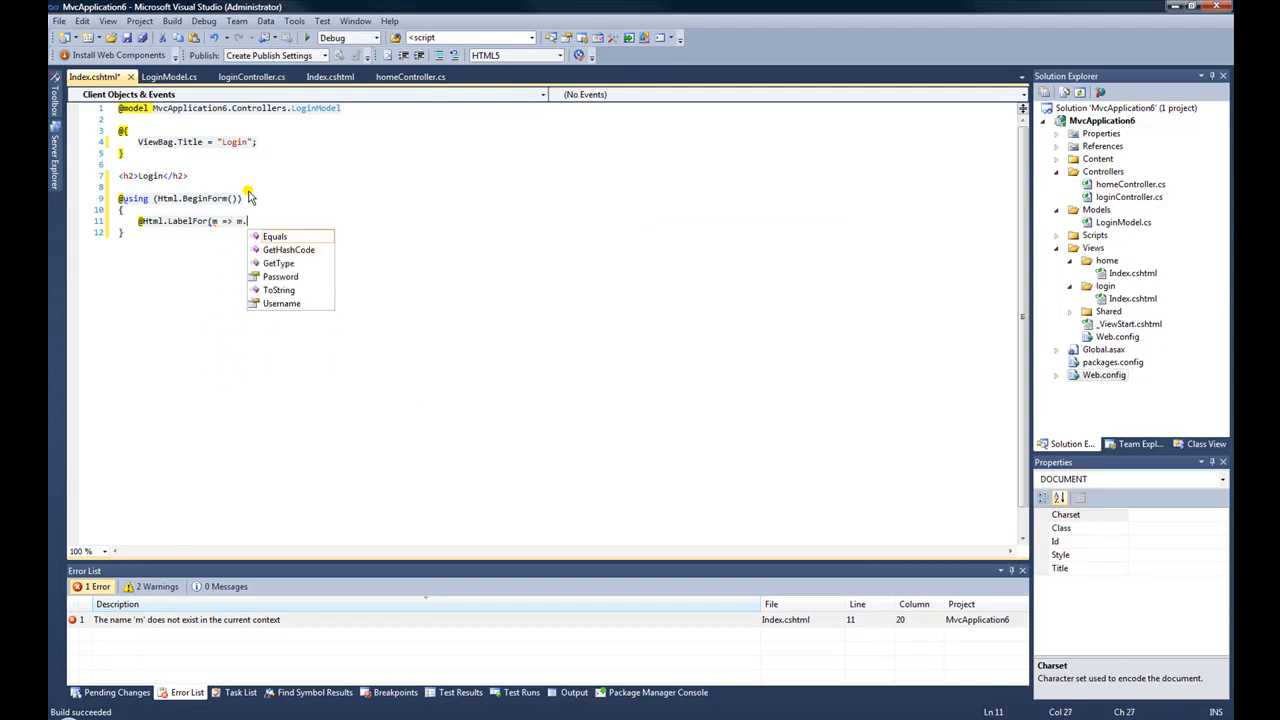
{"action": "type", "text": "Username"}
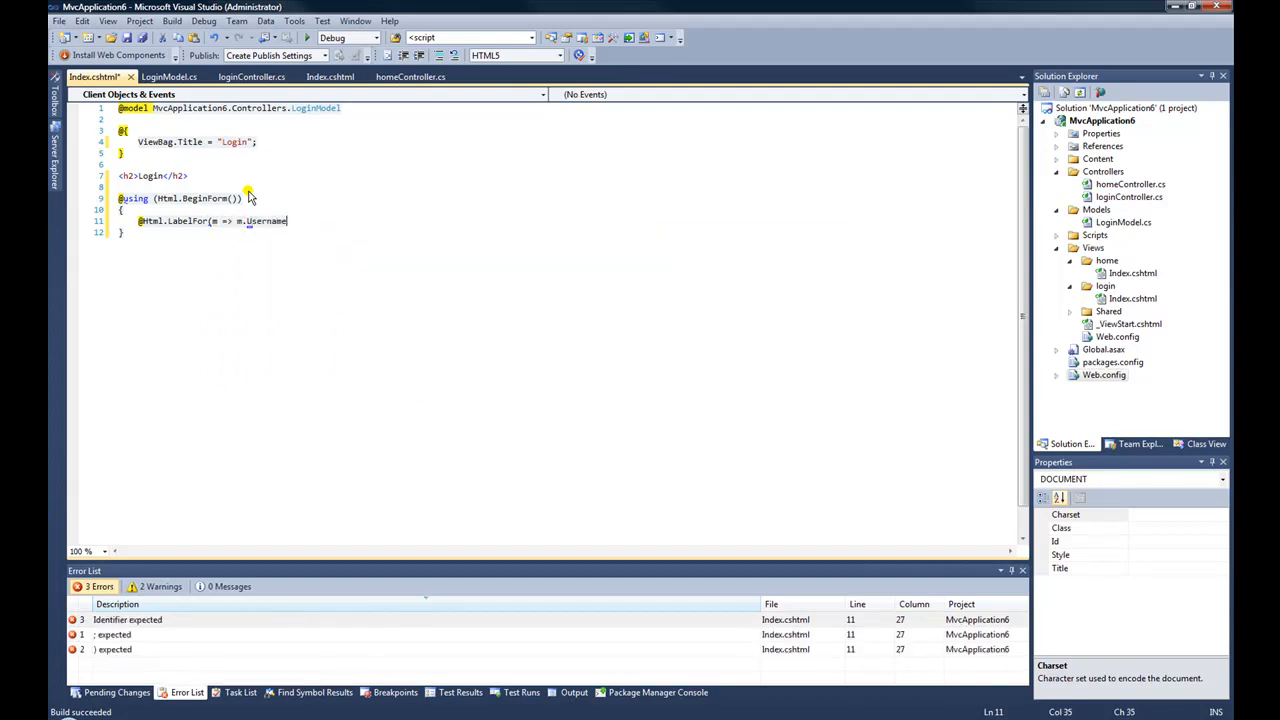
{"action": "type", "text": ")"}
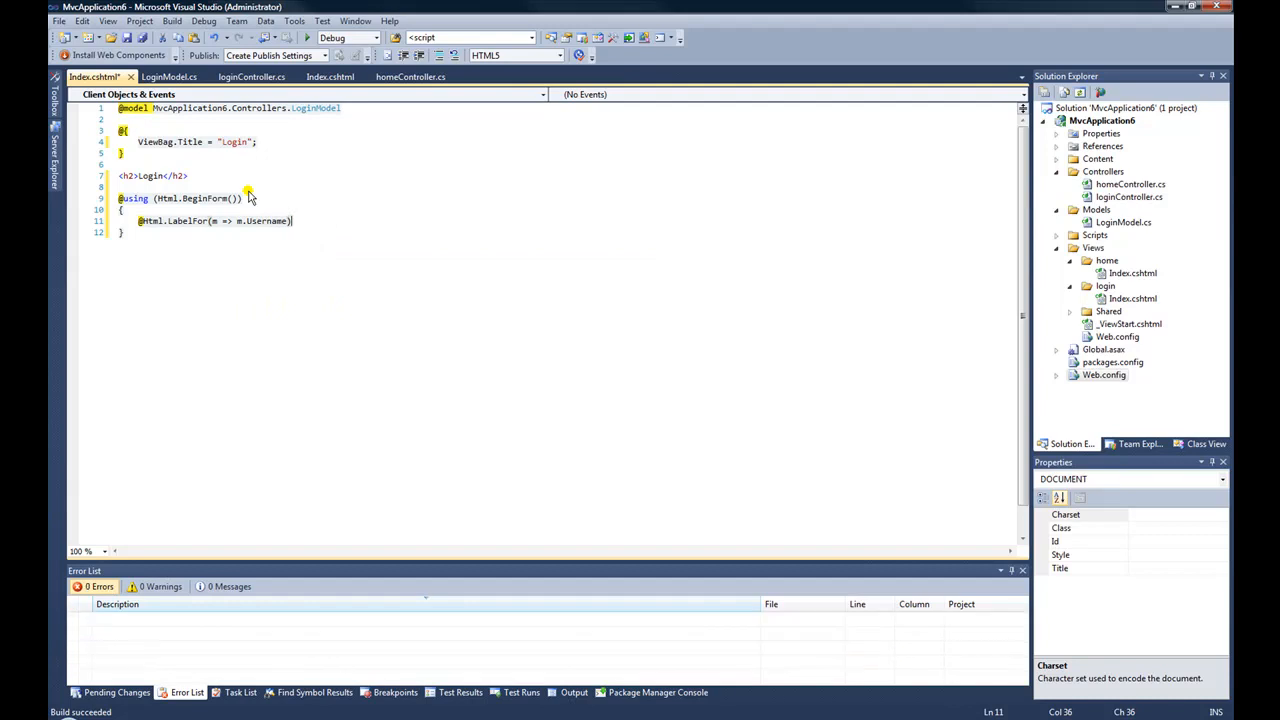
{"action": "type", "text": "@Html."}
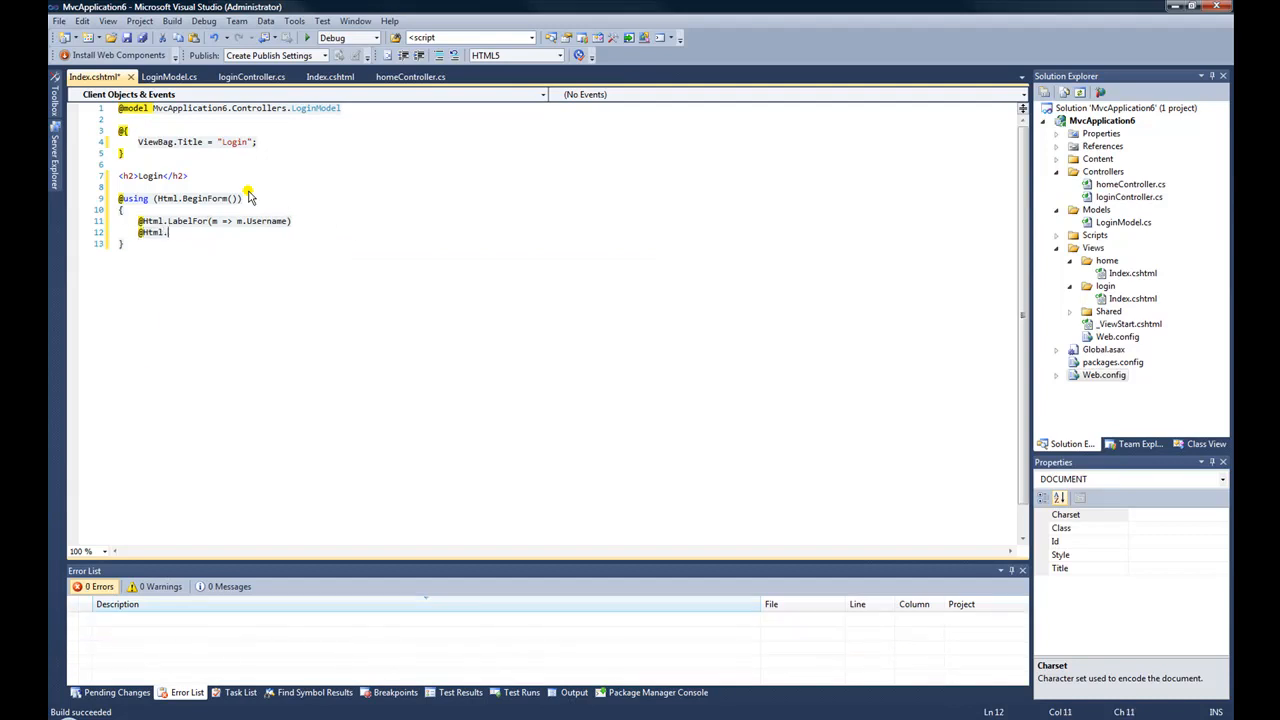
{"action": "type", "text": "Text"}
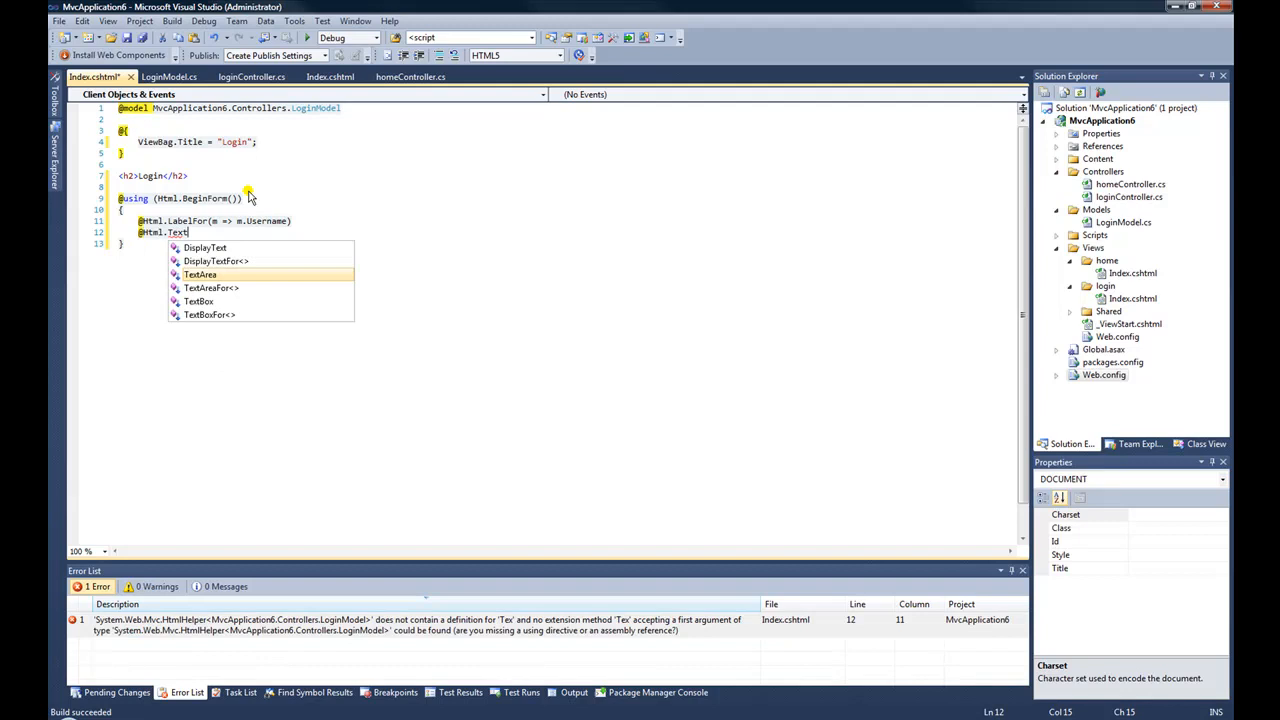
{"action": "type", "text": "BoxFor"}
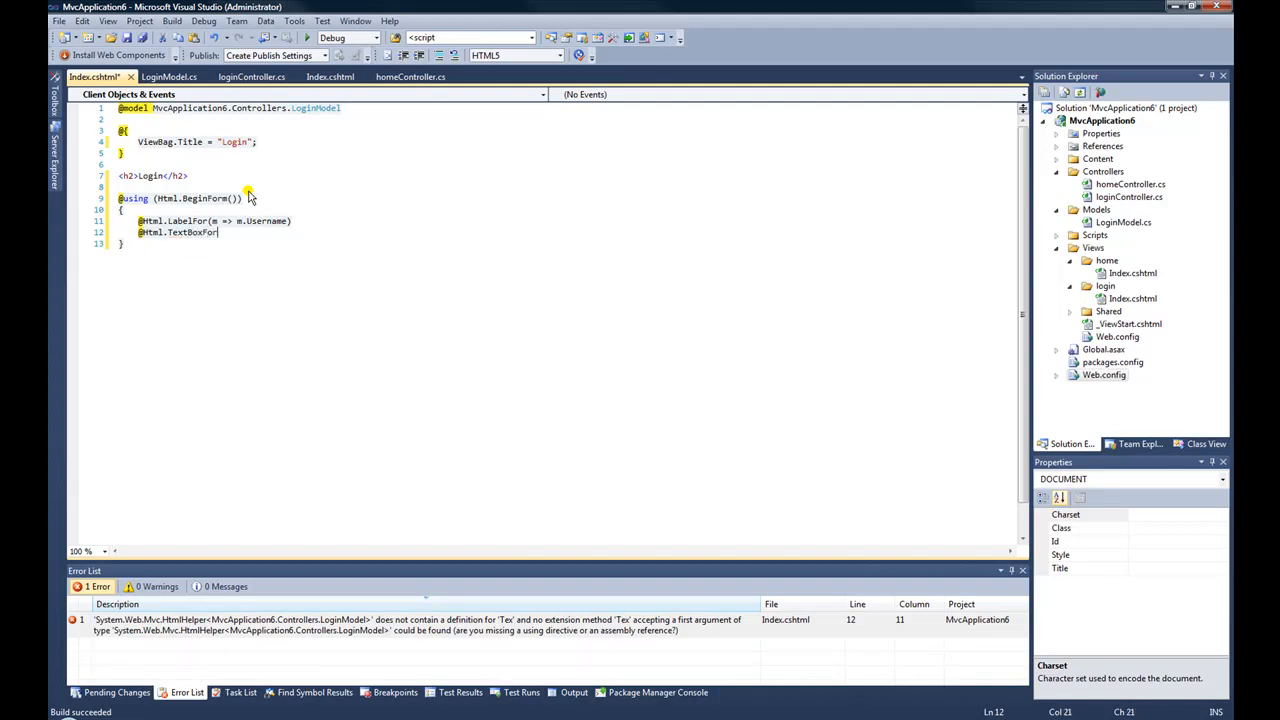
{"action": "type", "text": "(m => m.Username"}
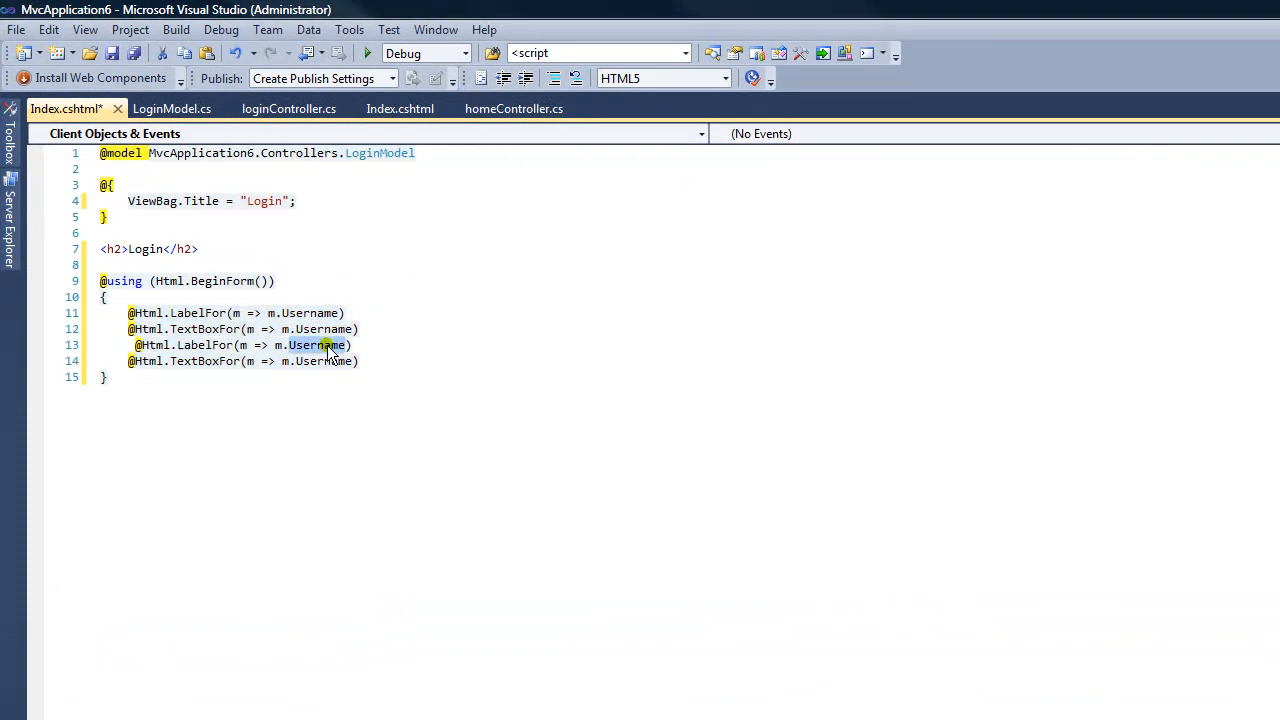
Step: Turn the copied Username lines into a Password label and PasswordFor box
{"action": "type", "text": "Password"}
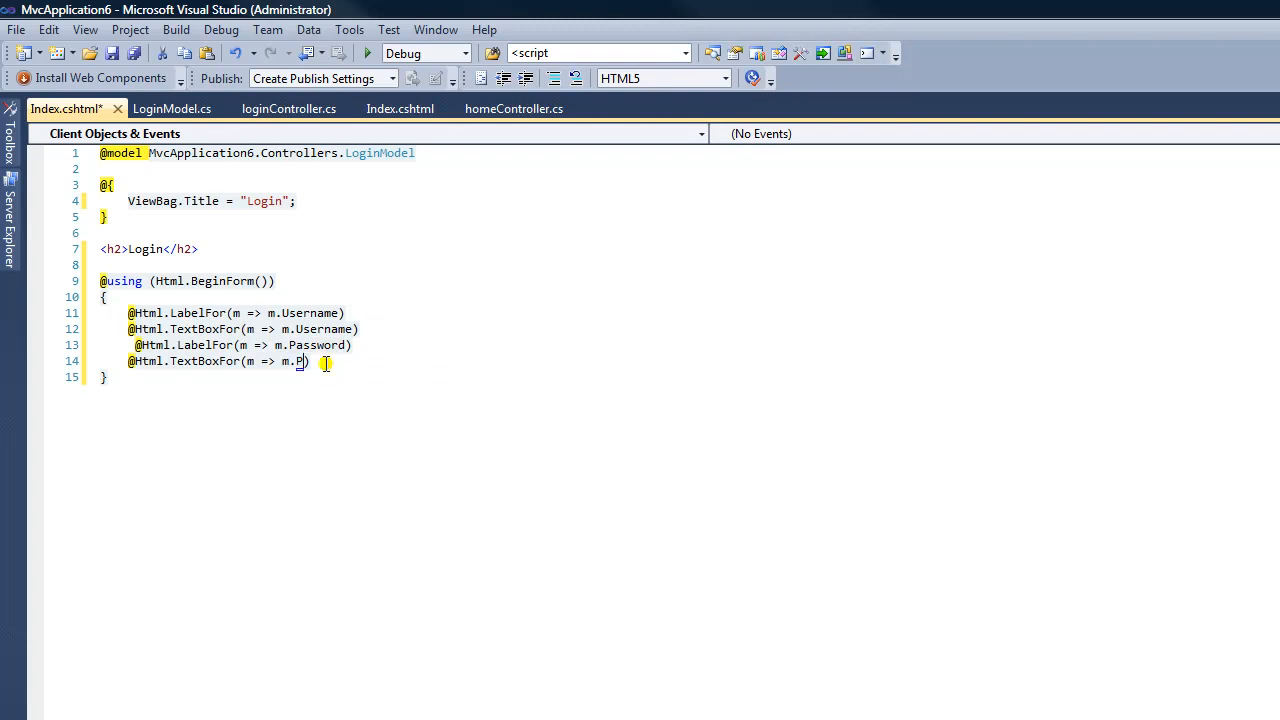
{"action": "type", "text": "assword"}
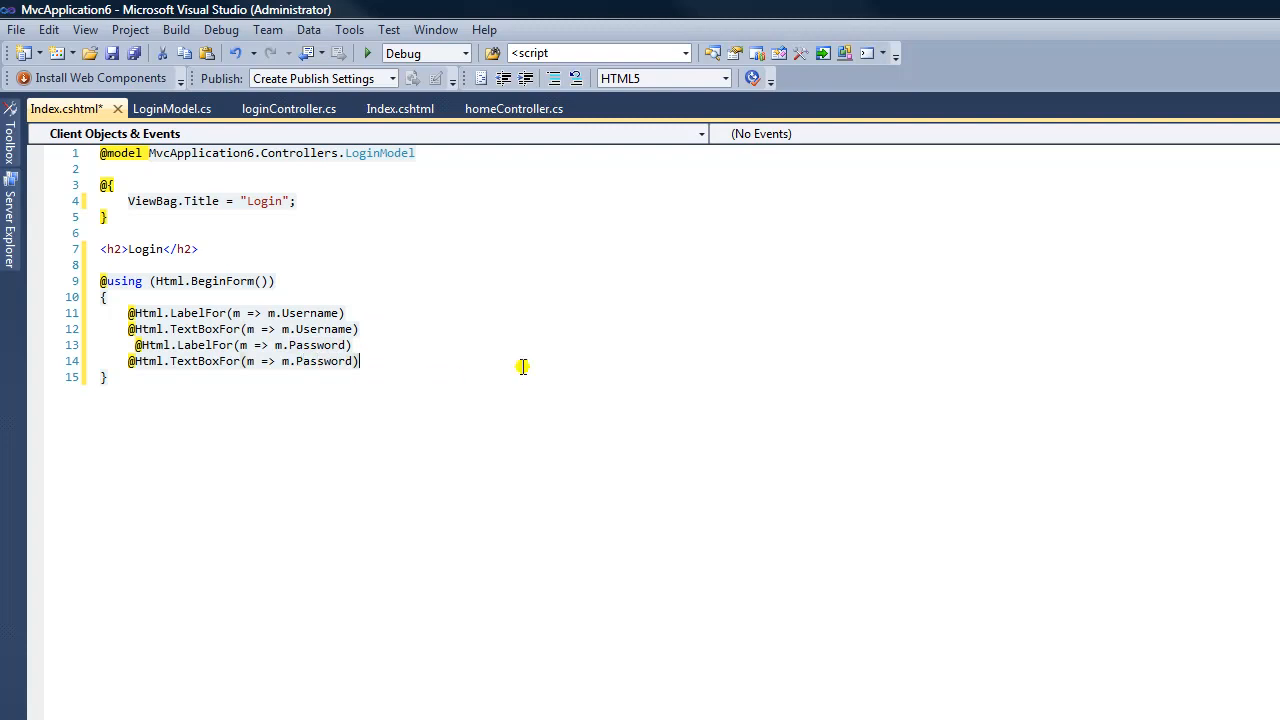
{"action": "double_click", "coordinate": [204, 361]}
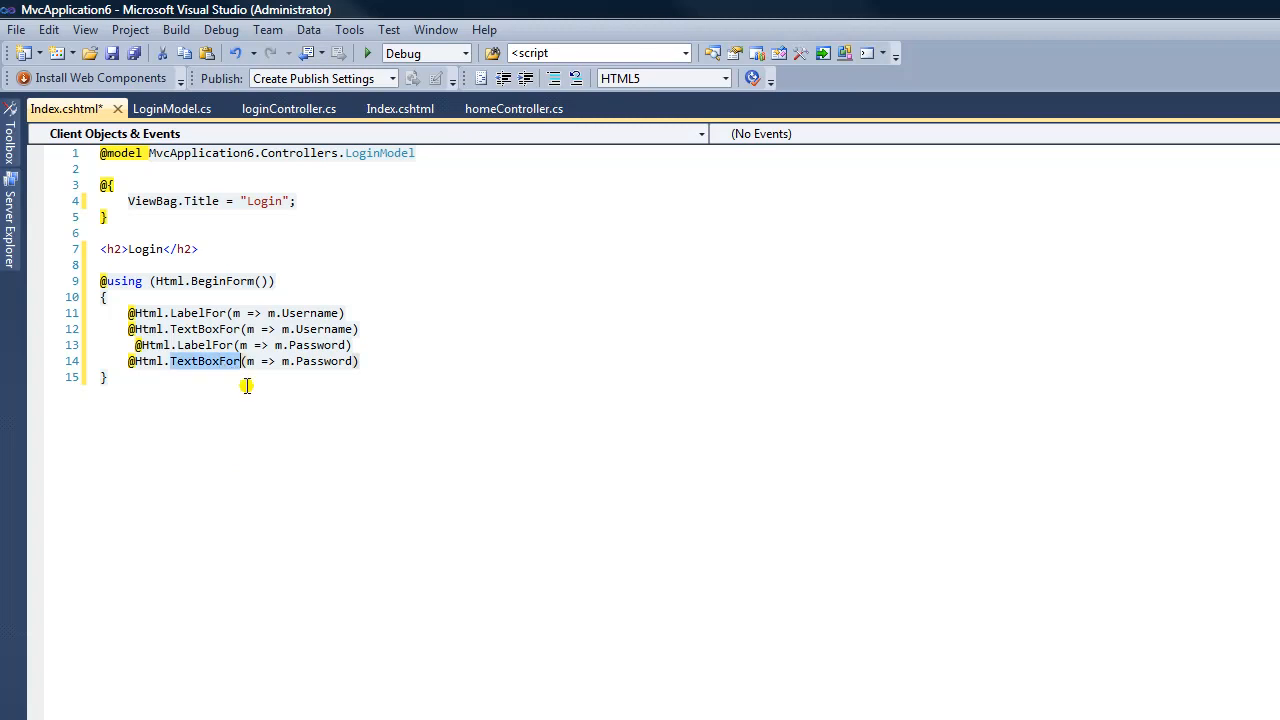
{"action": "type", "text": "Password"}
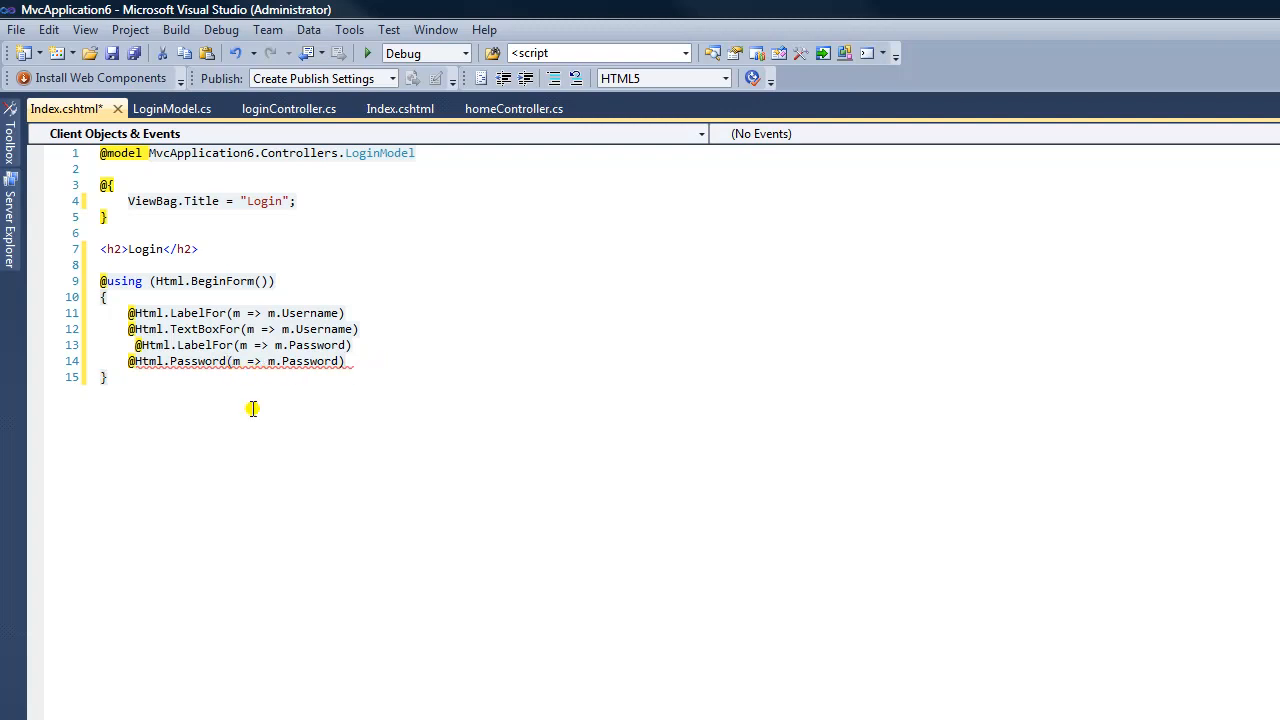
{"action": "type", "text": "For"}
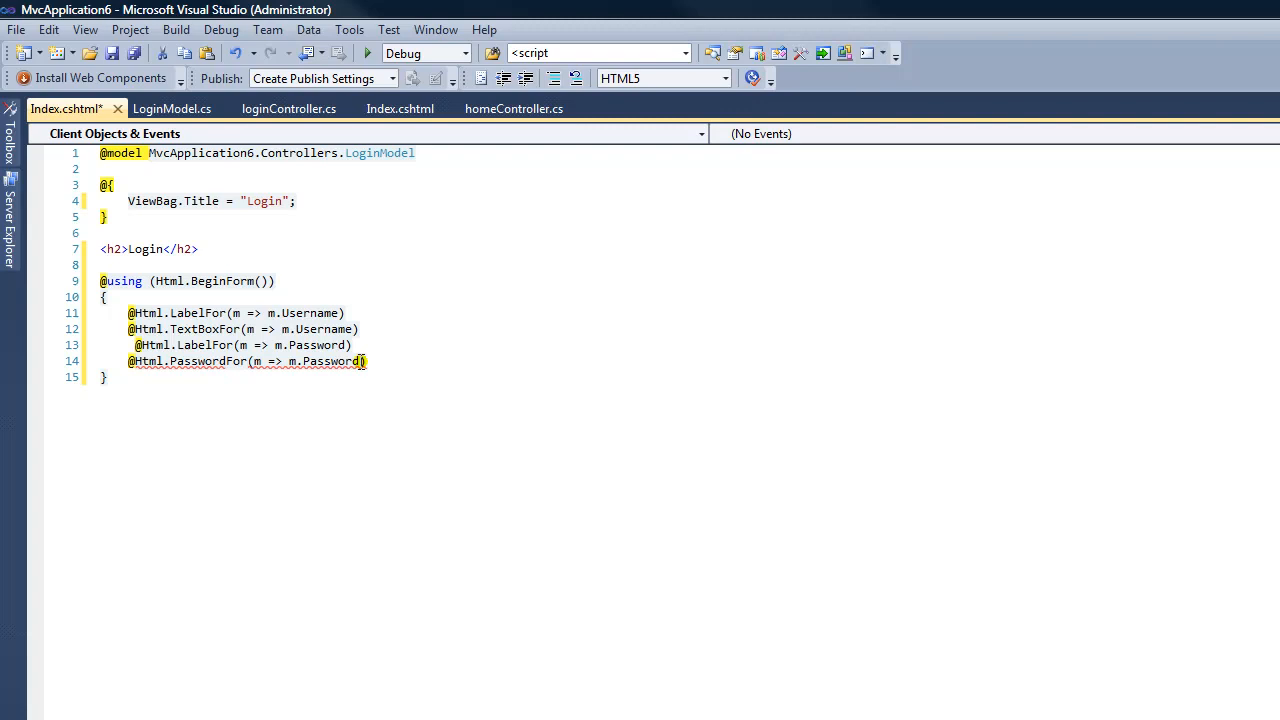
Step: Add an <input type="submit" /> line below the password box
{"action": "key", "text": "enter"}
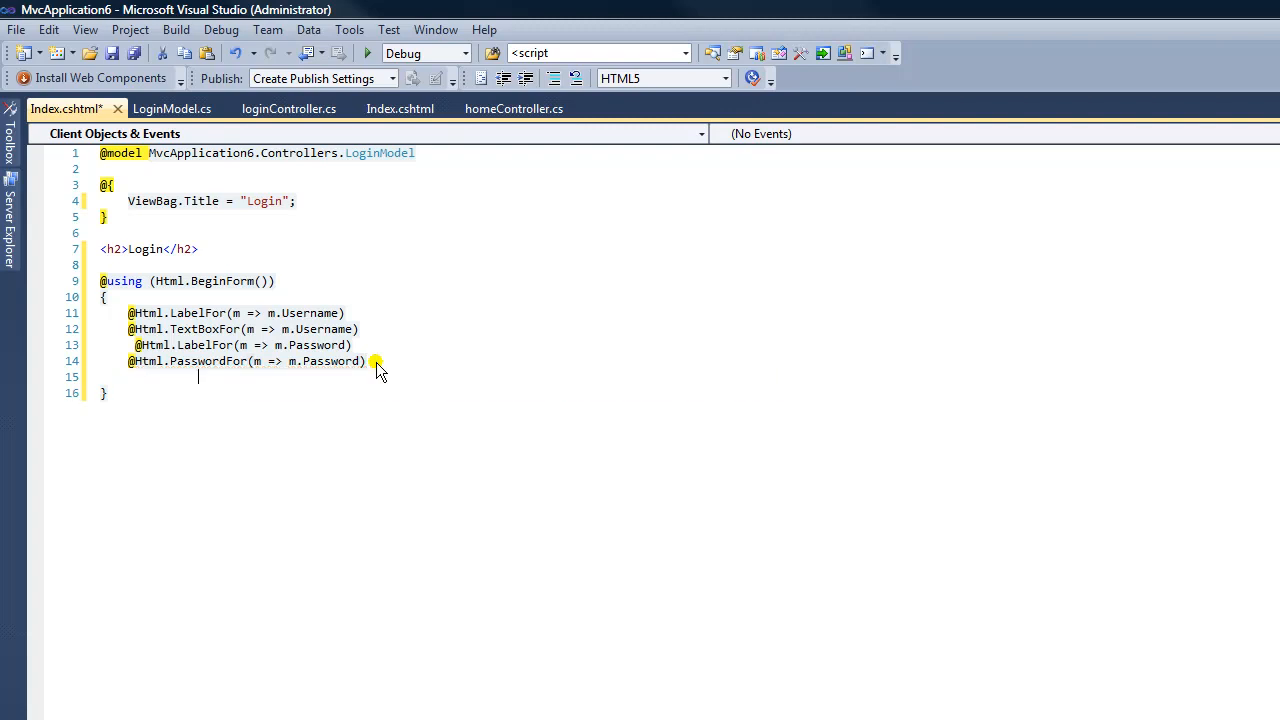
{"action": "type", "text": "<input"}
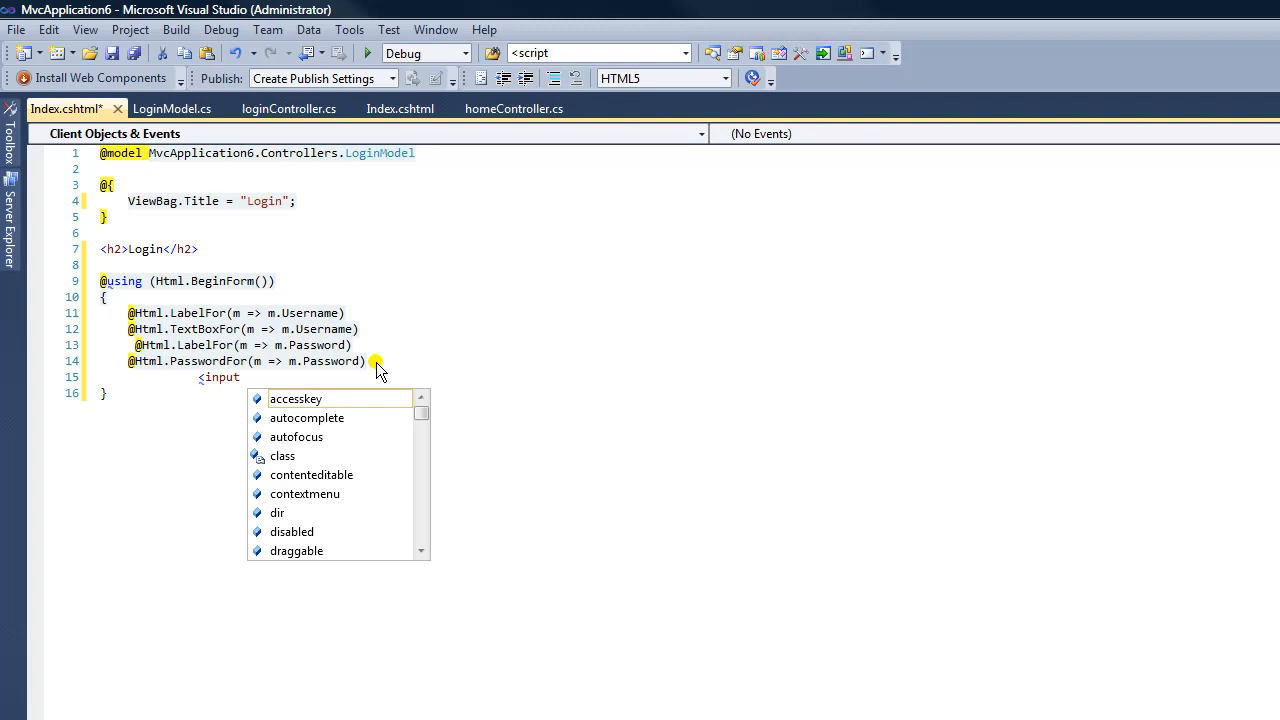
{"action": "type", "text": "in"}
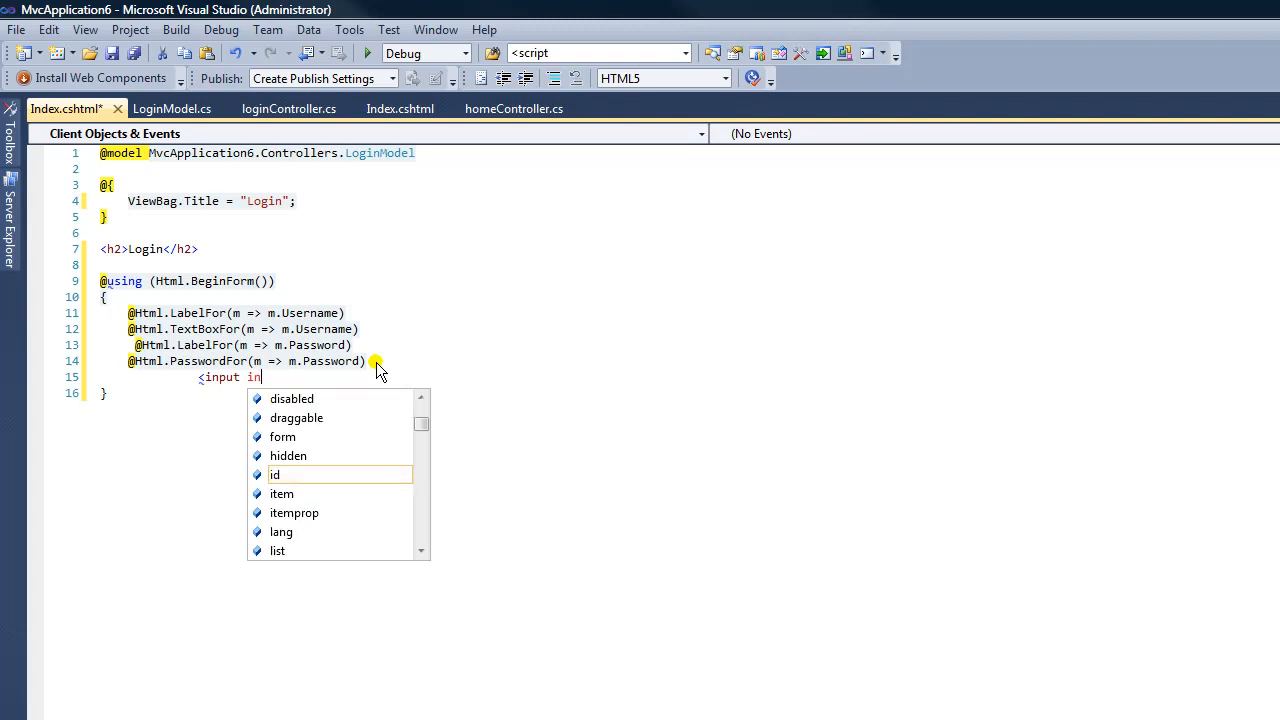
{"action": "type", "text": "type=\"submit\" />"}
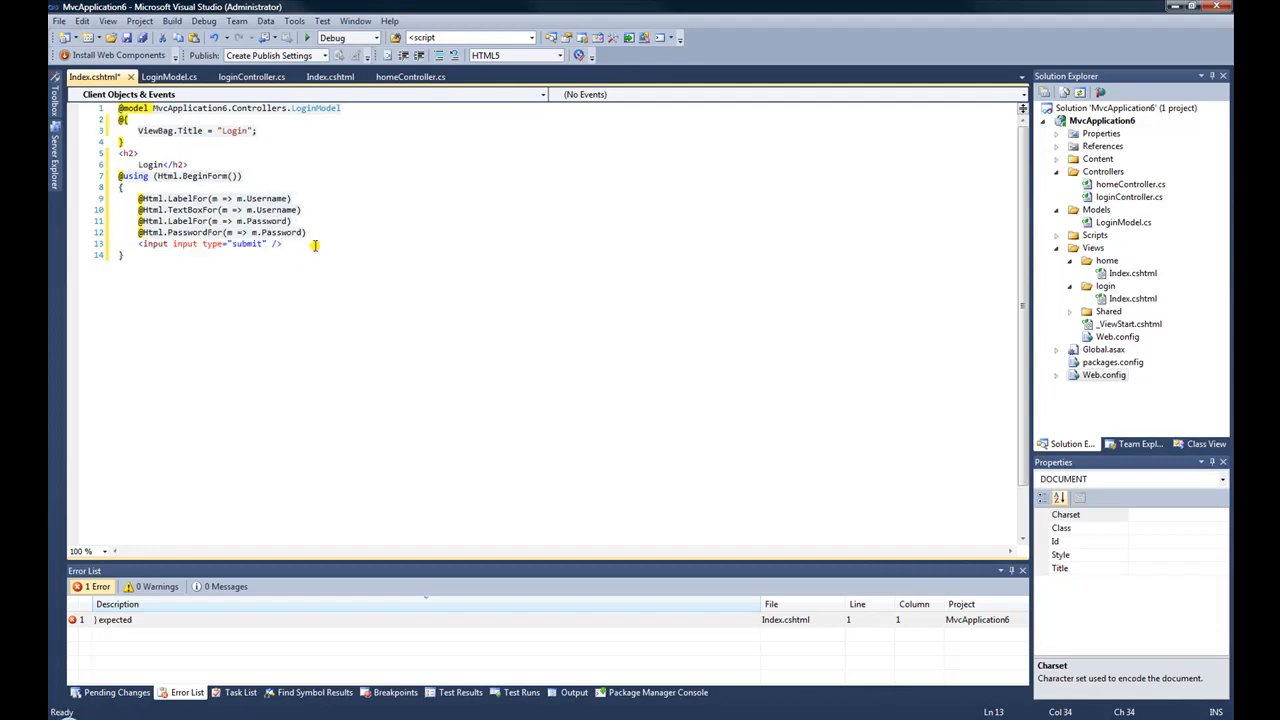
{"action": "type", "text": "@"}
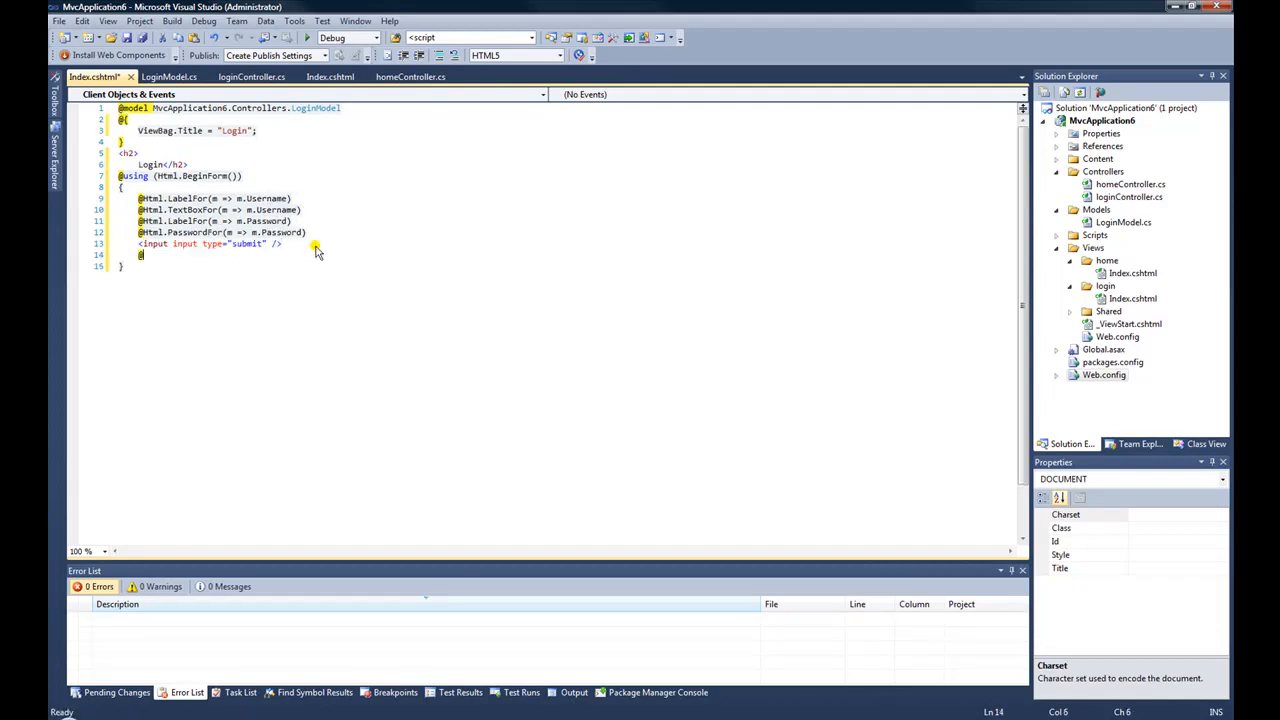
{"action": "type", "text": "Html.Va"}
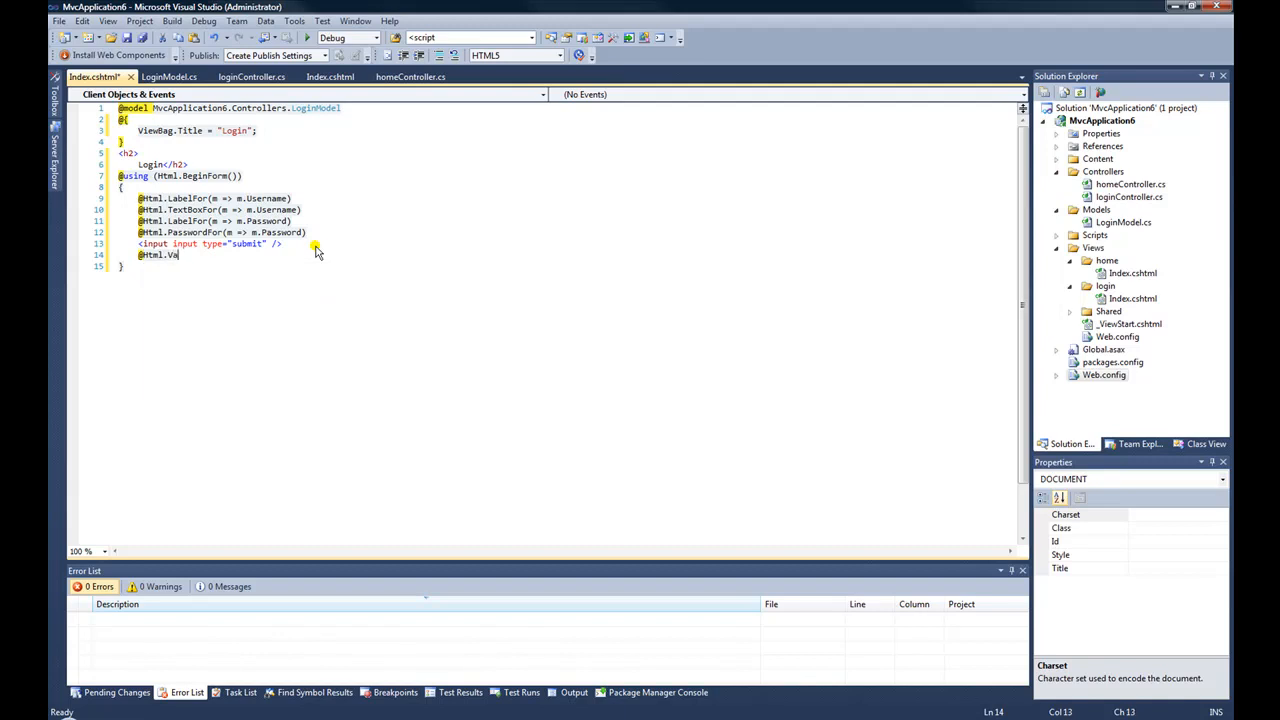
{"action": "type", "text": "lidationSummary("}
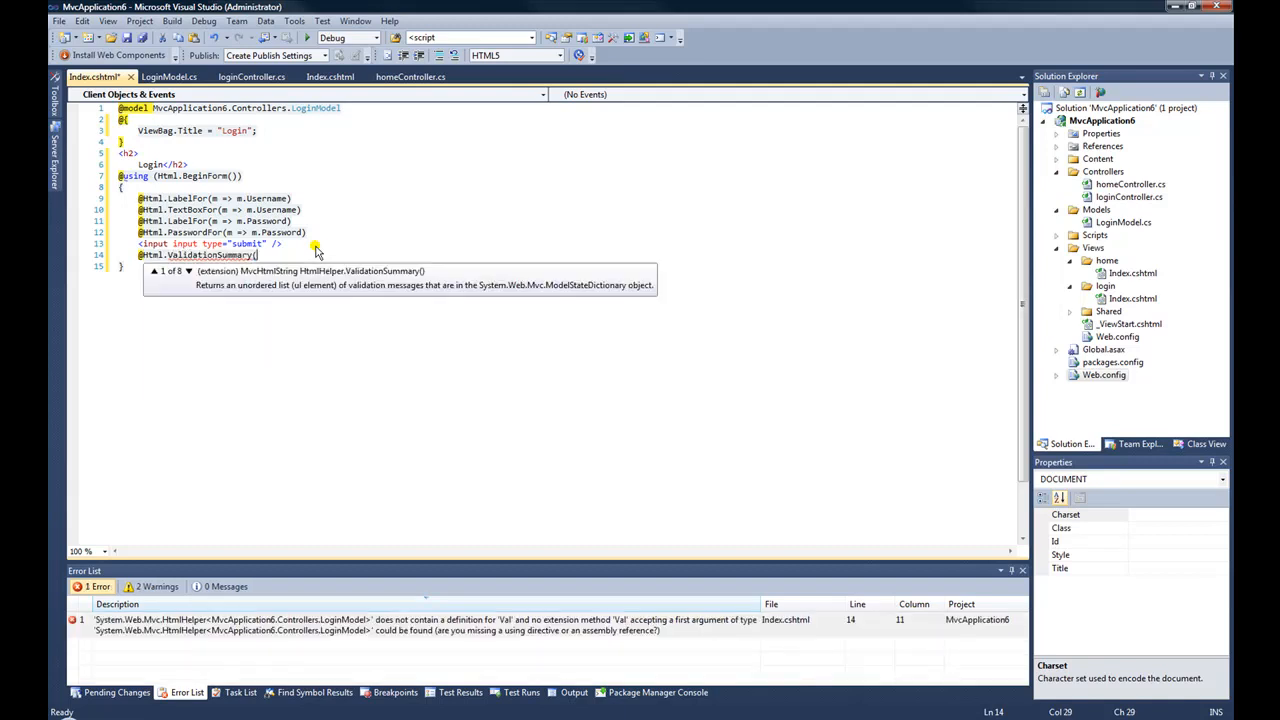
{"action": "type", "text": ")"}
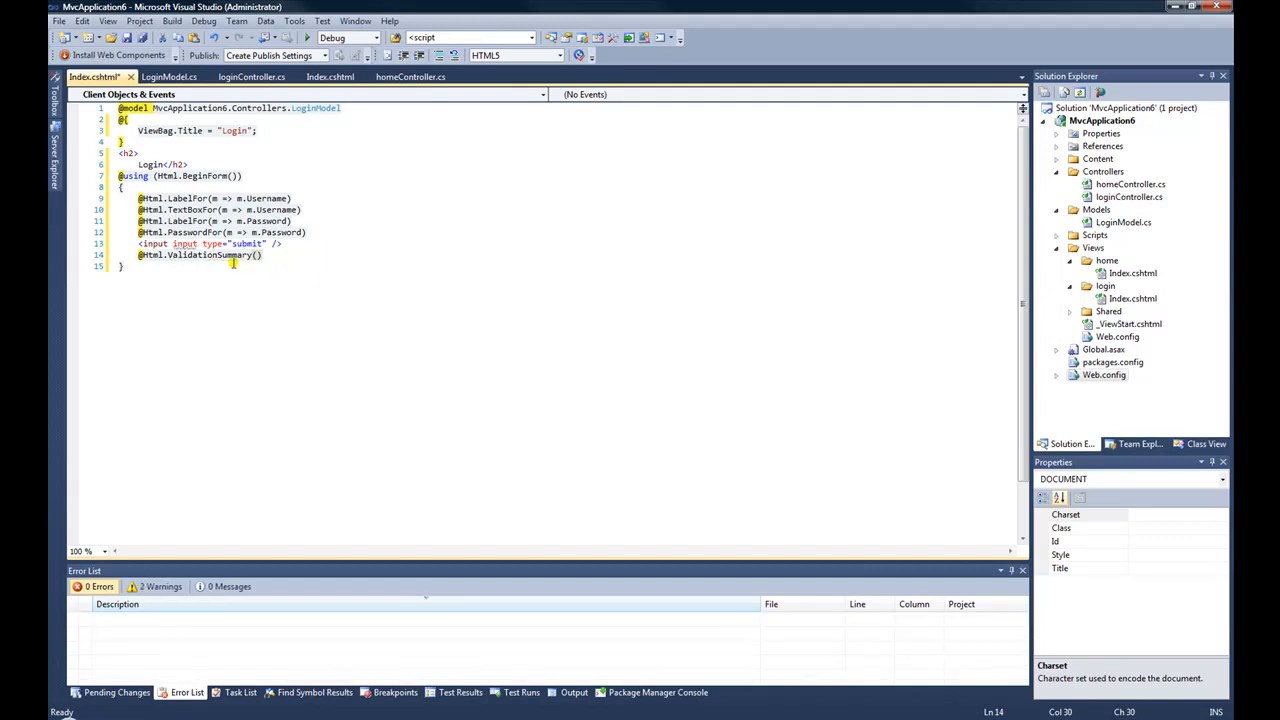
{"action": "left_click", "coordinate": [290, 263]}
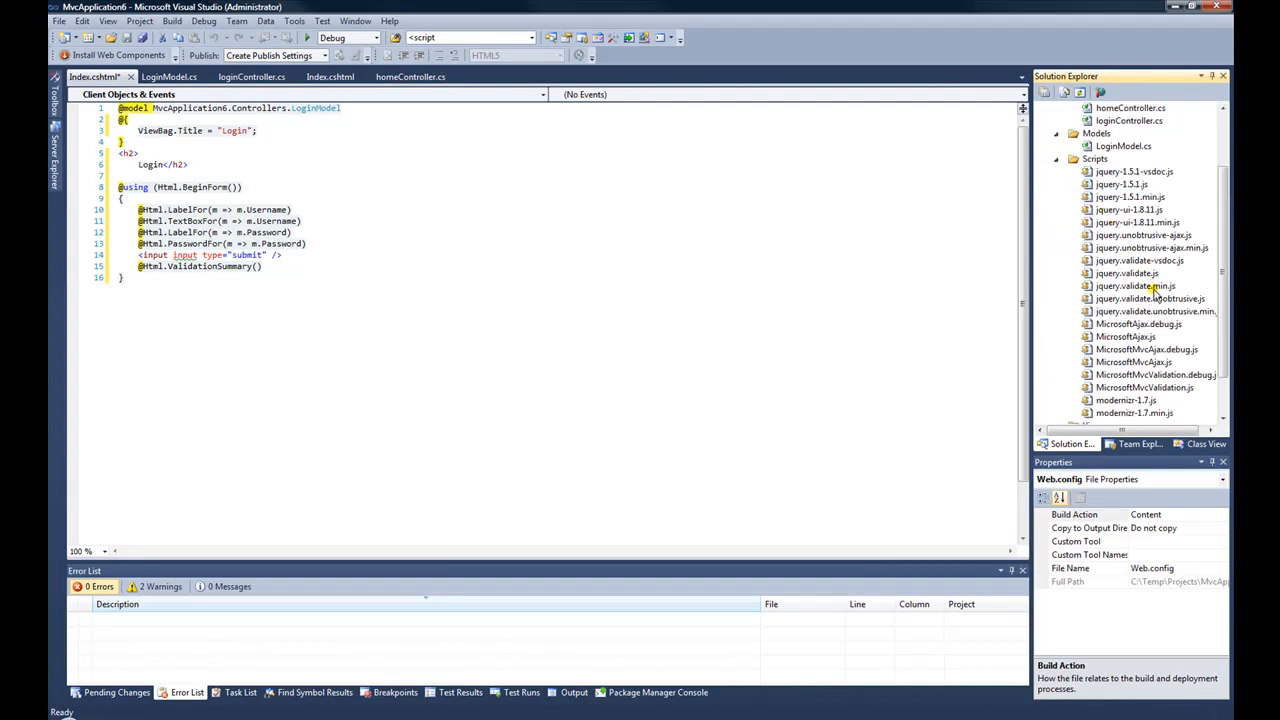
{"action": "left_click", "coordinate": [1135, 286]}
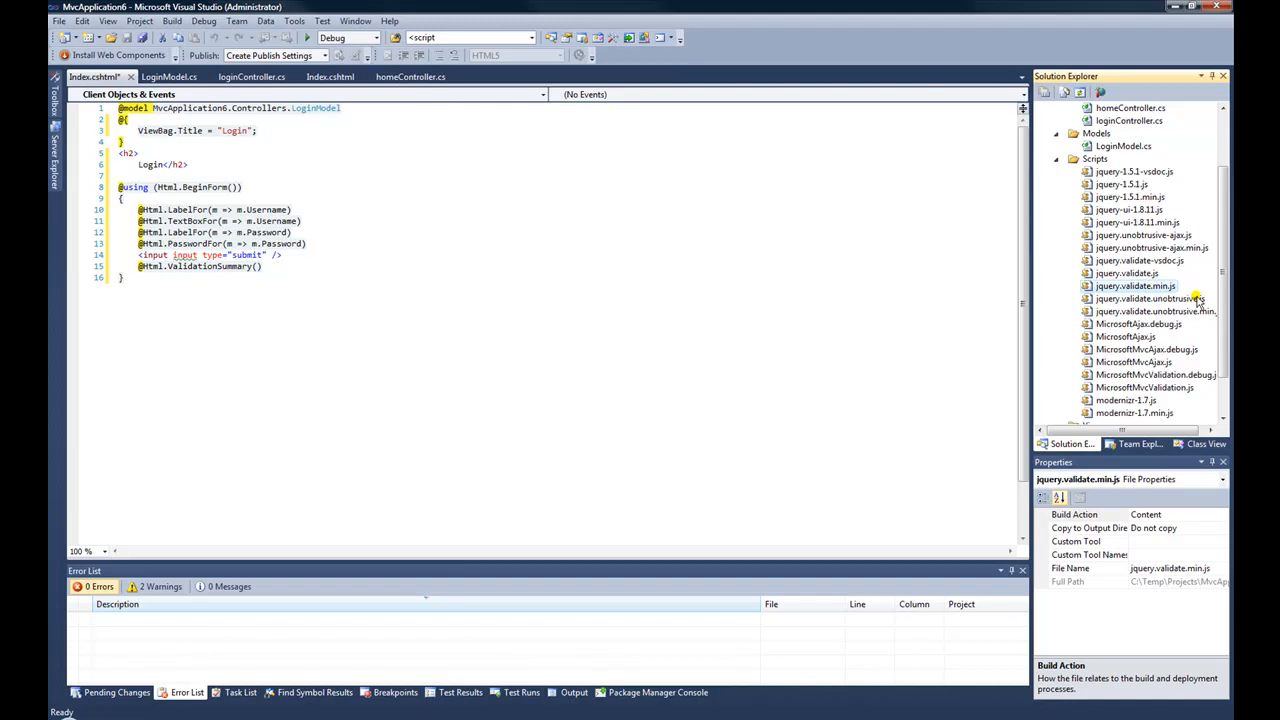
{"action": "left_click", "coordinate": [1155, 311]}
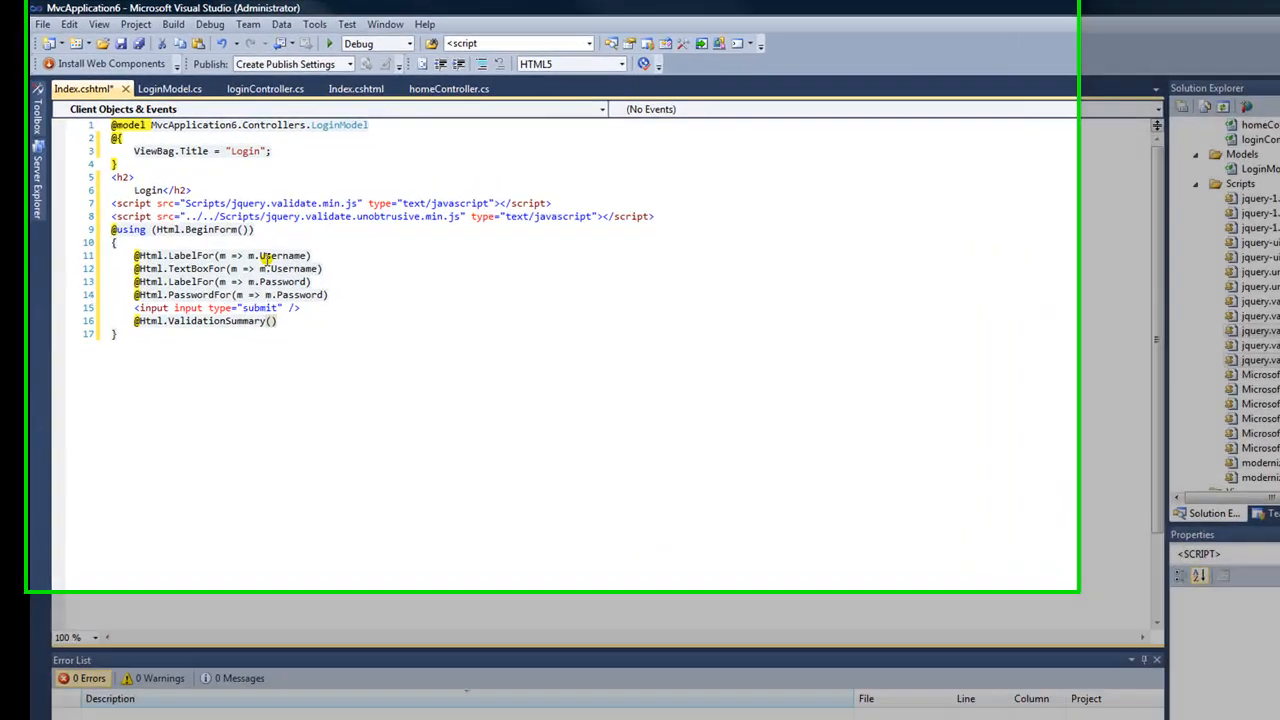
{"action": "type", "text": "@Url.Content("}
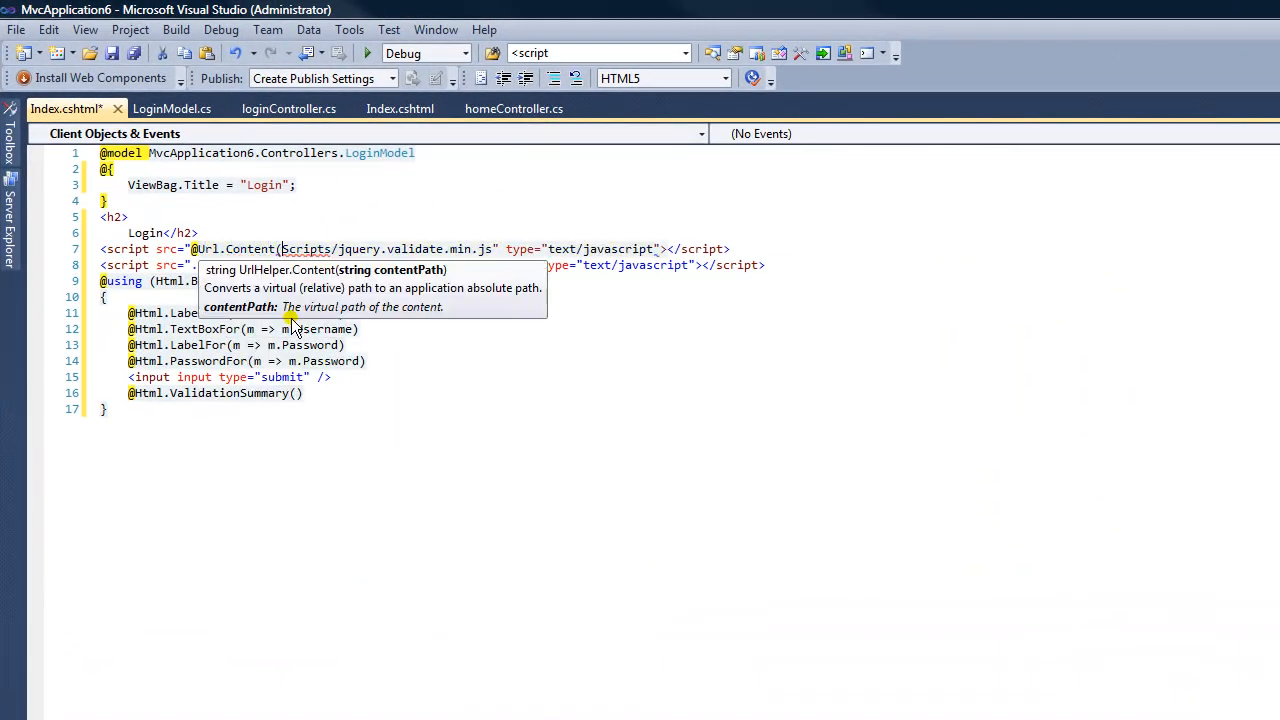
{"action": "type", "text": "~/"}
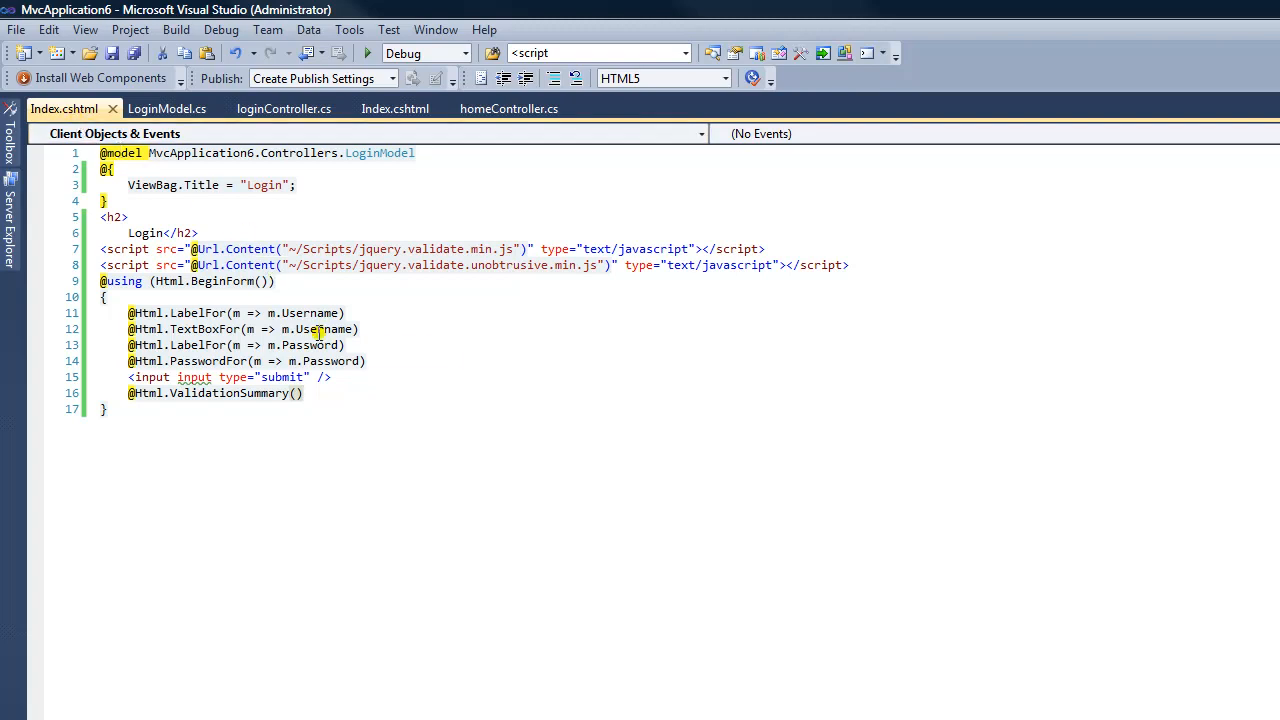
{"action": "mouse_move", "coordinate": [318, 329]}
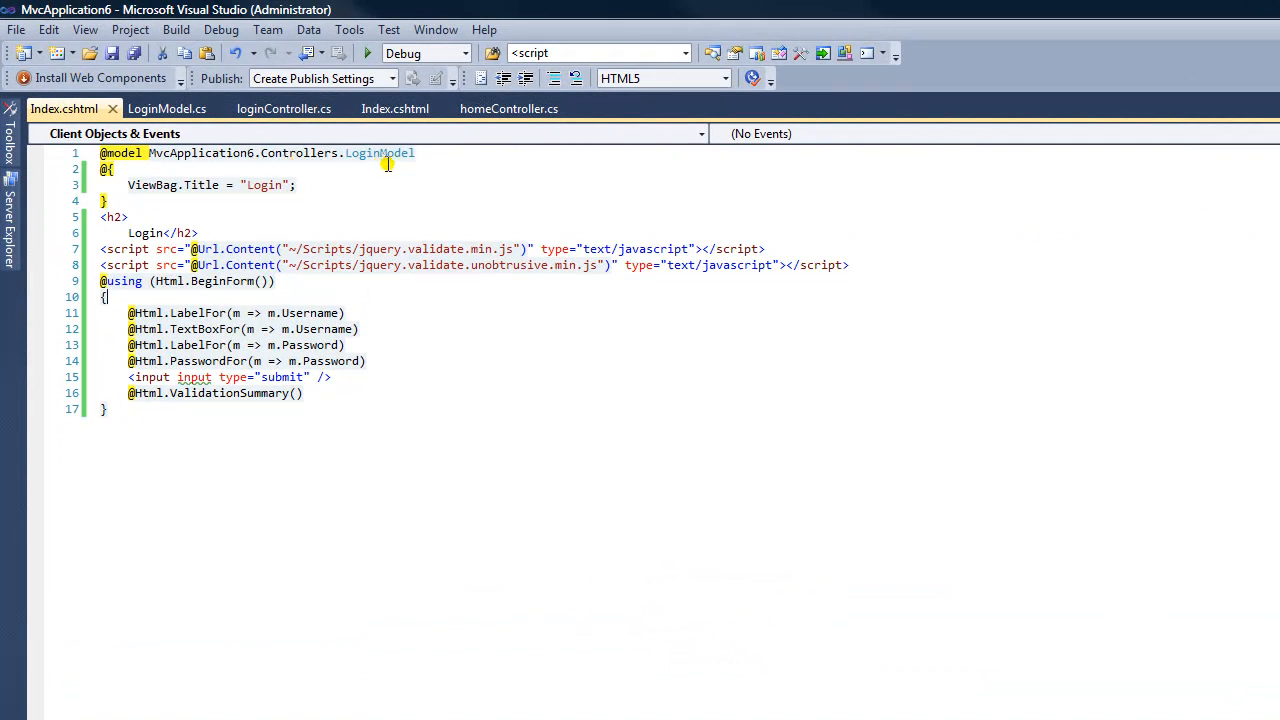
{"action": "mouse_move", "coordinate": [379, 153]}
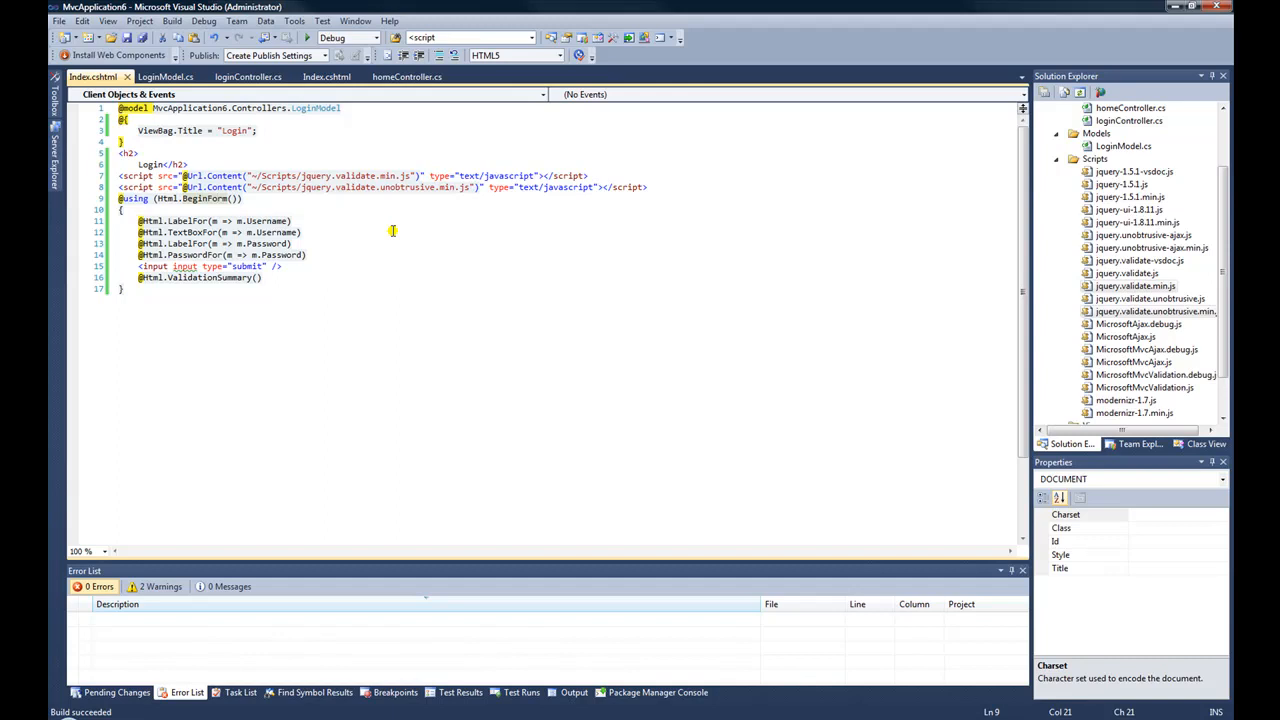
{"action": "mouse_move", "coordinate": [260, 231]}
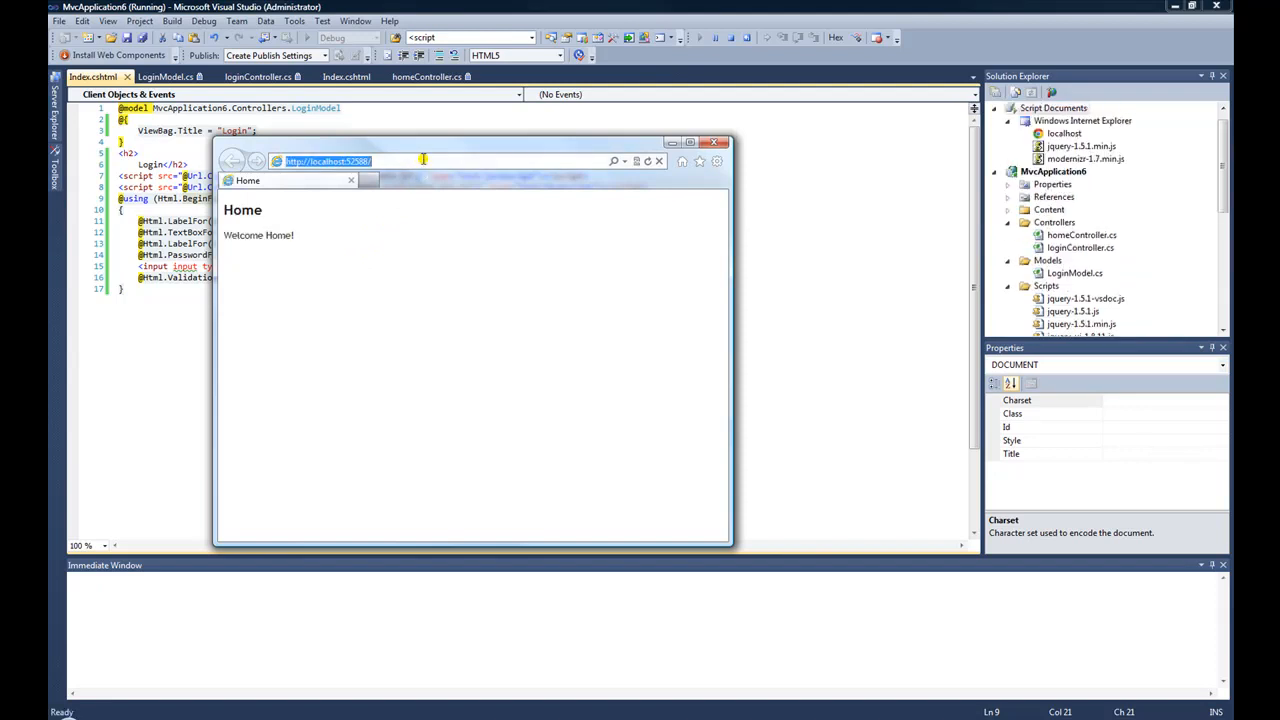
Step: Append 'login' to the localhost address to load the running site's login page
{"action": "type", "text": "login"}
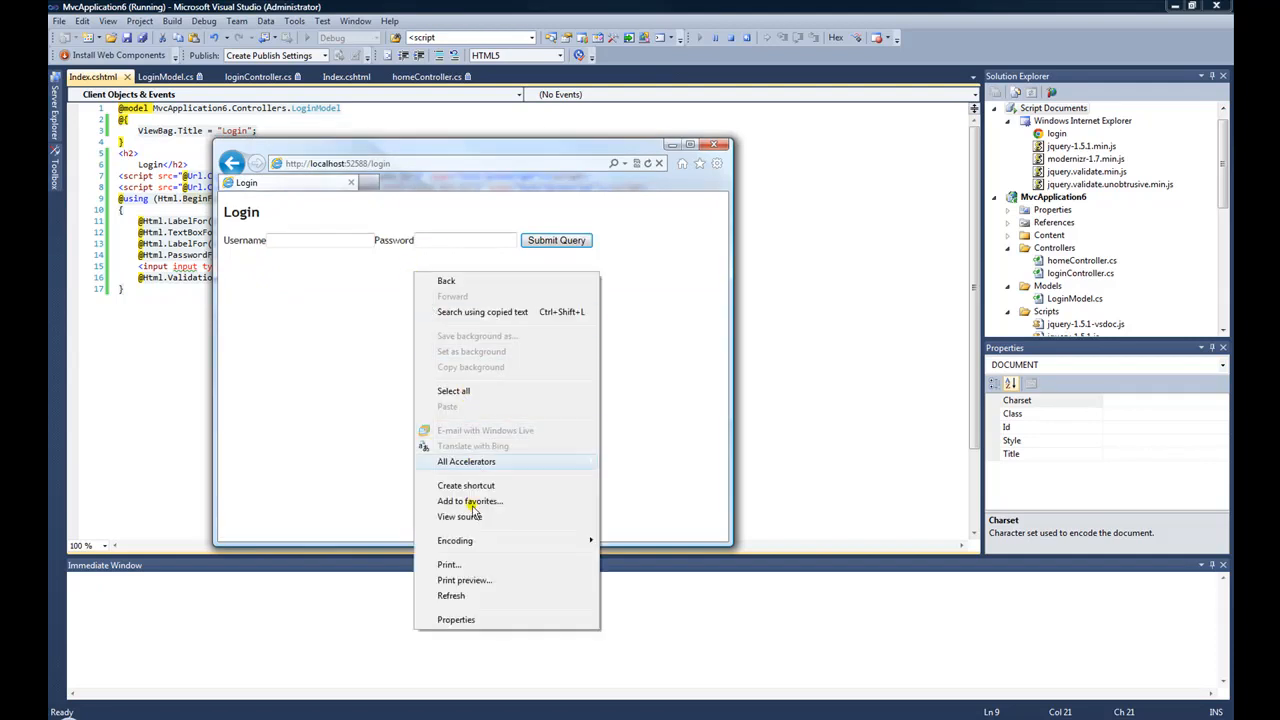
Step: View the login page source and highlight the form markup and id="Username"
{"action": "left_click", "coordinate": [459, 516]}
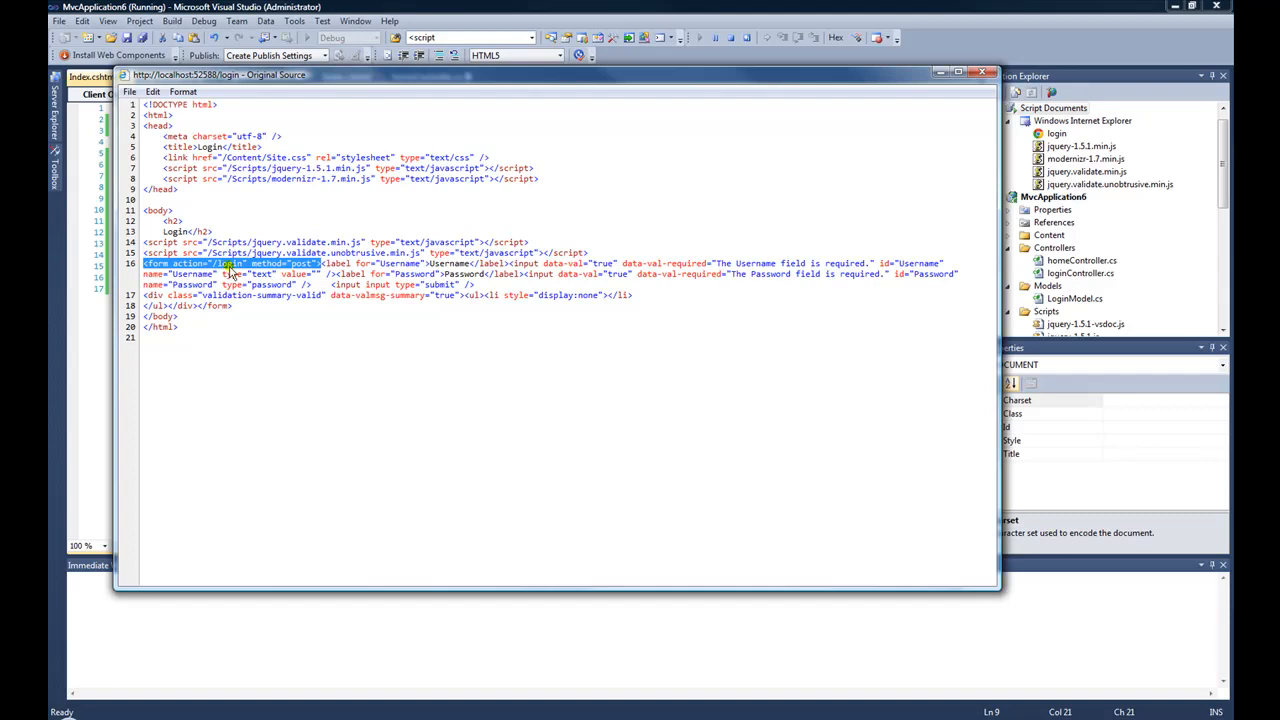
{"action": "mouse_move", "coordinate": [297, 274]}
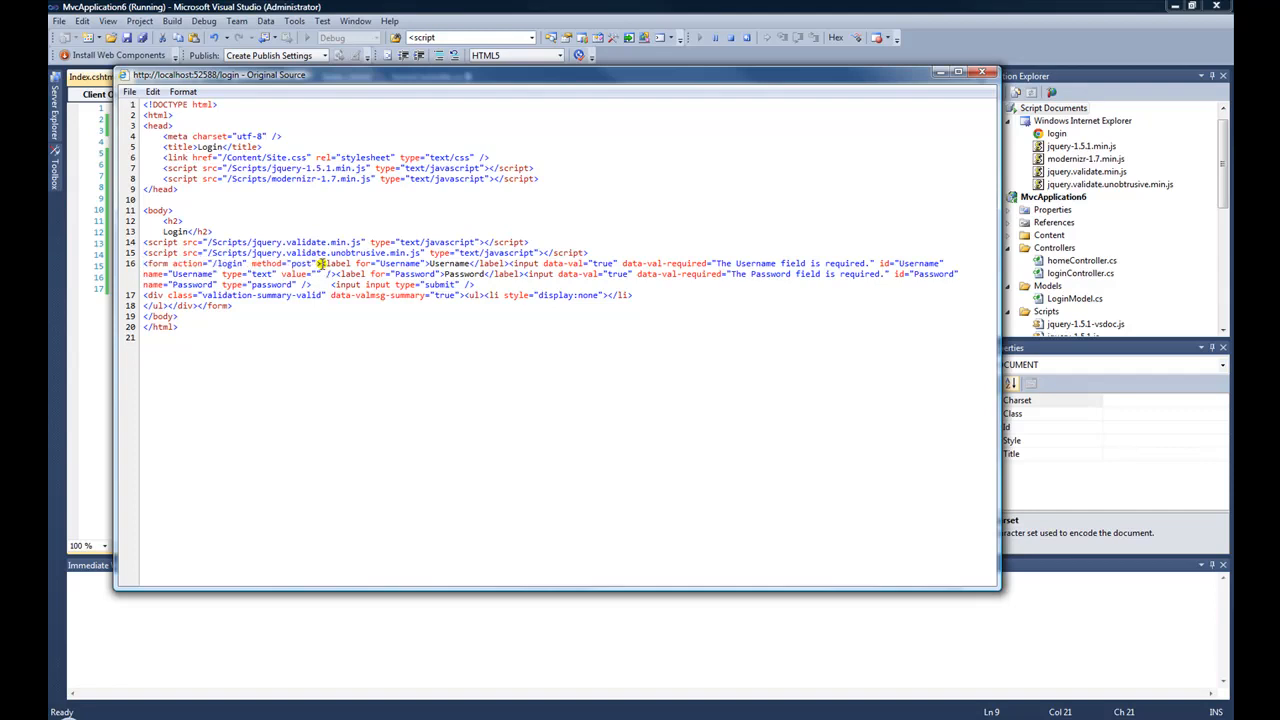
{"action": "double_click", "coordinate": [375, 263]}
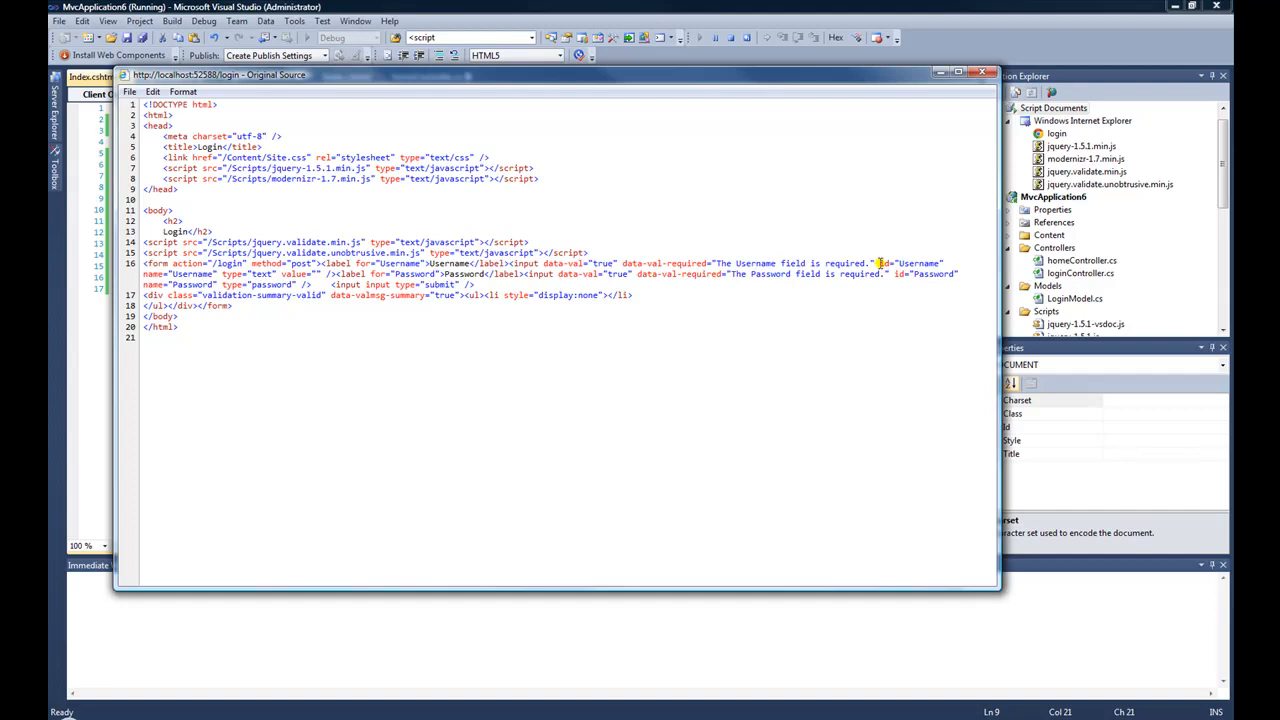
{"action": "double_click", "coordinate": [912, 263]}
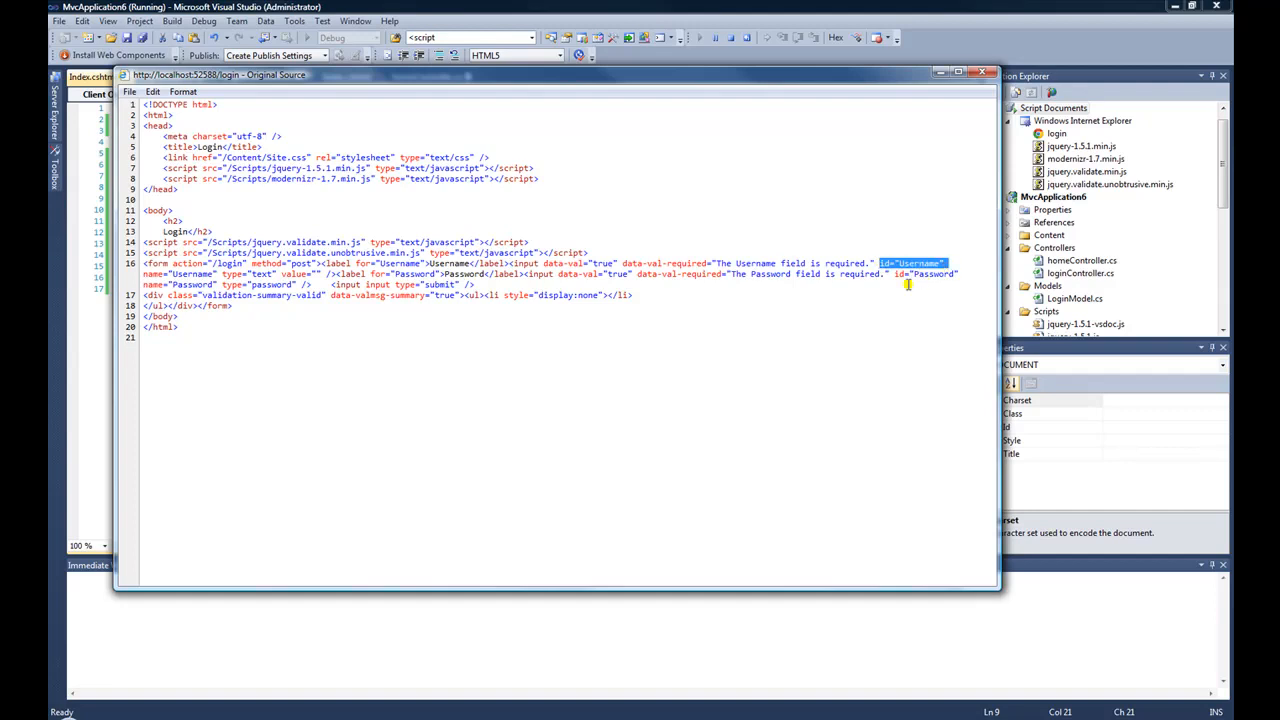